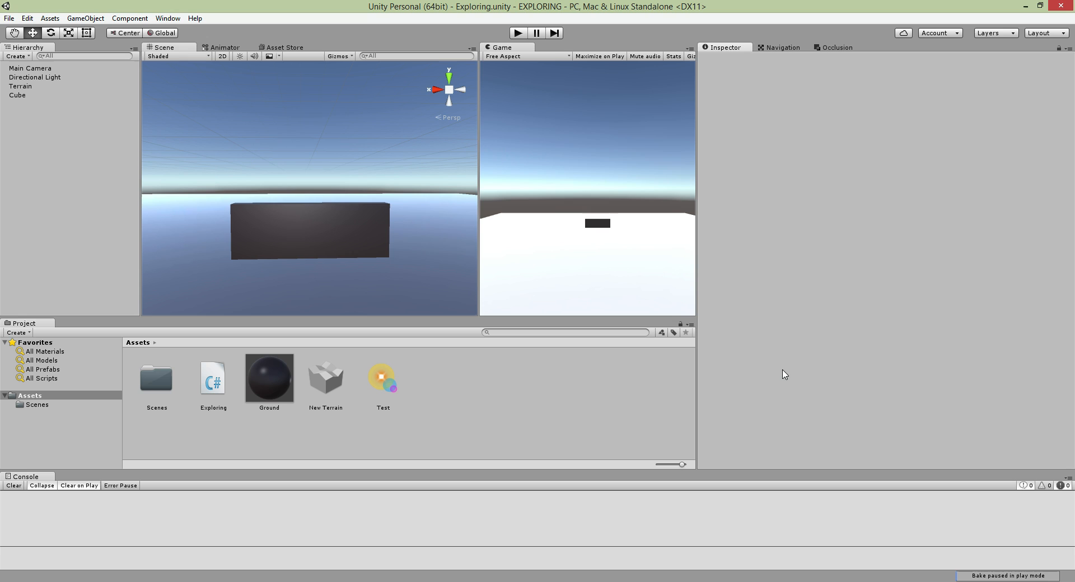
mouse_move(107, 5)
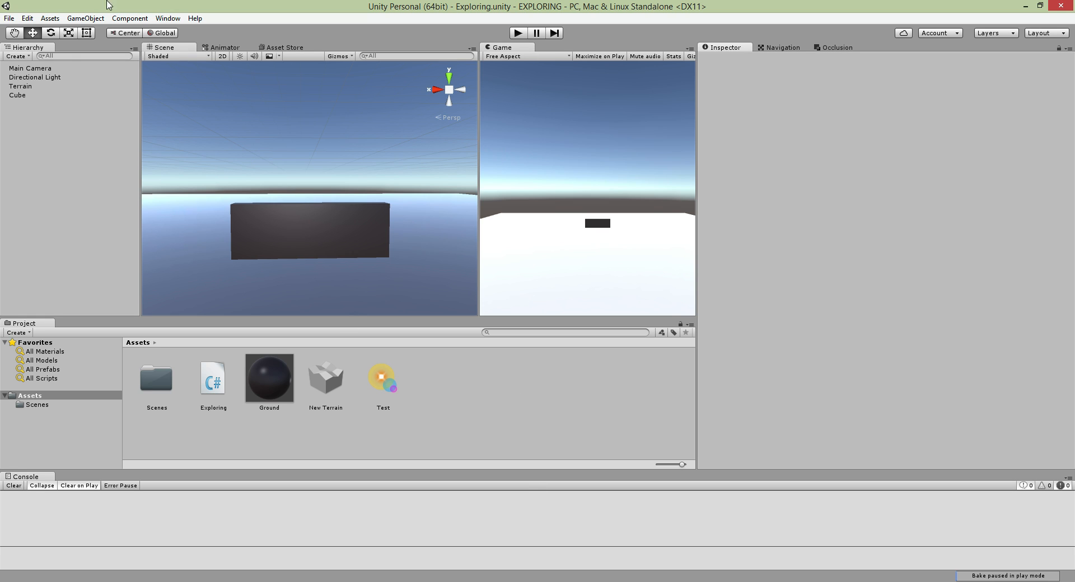
mouse_move(78, 179)
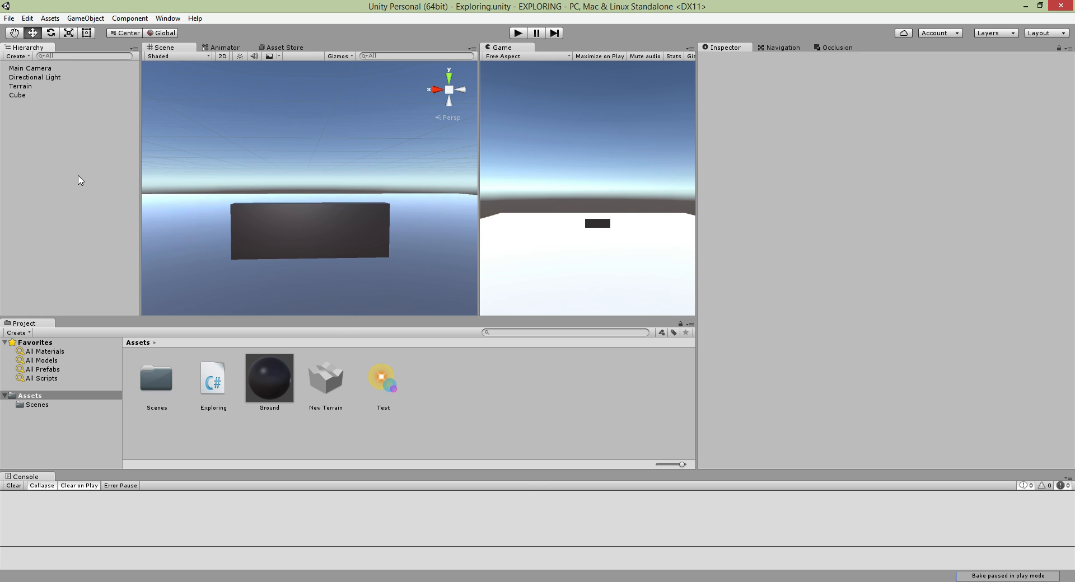
Inspect the Cube wall object and its components in the scene hierarchy.
left_click(17, 95)
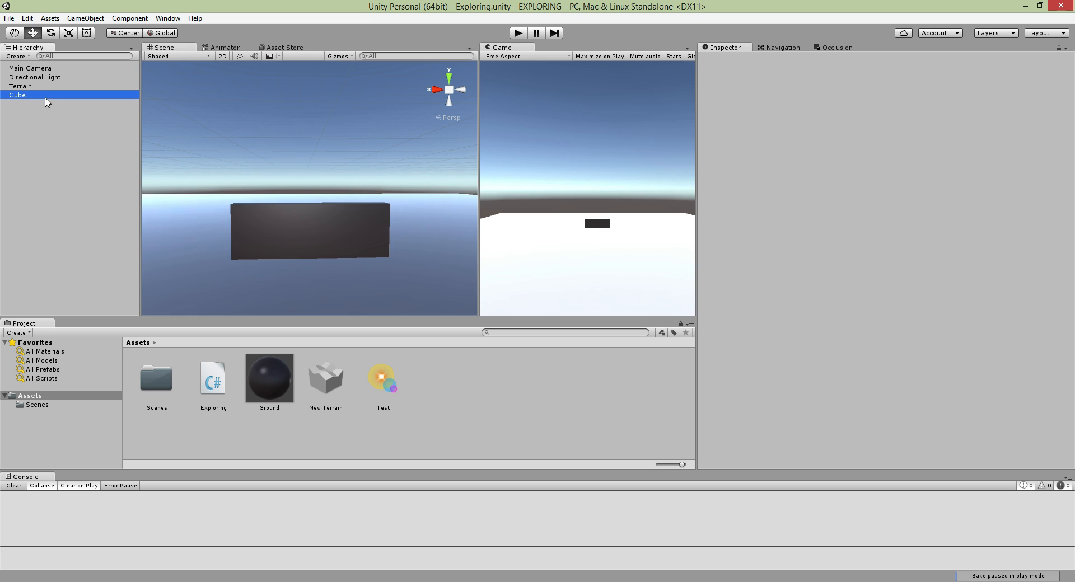
left_click(17, 95)
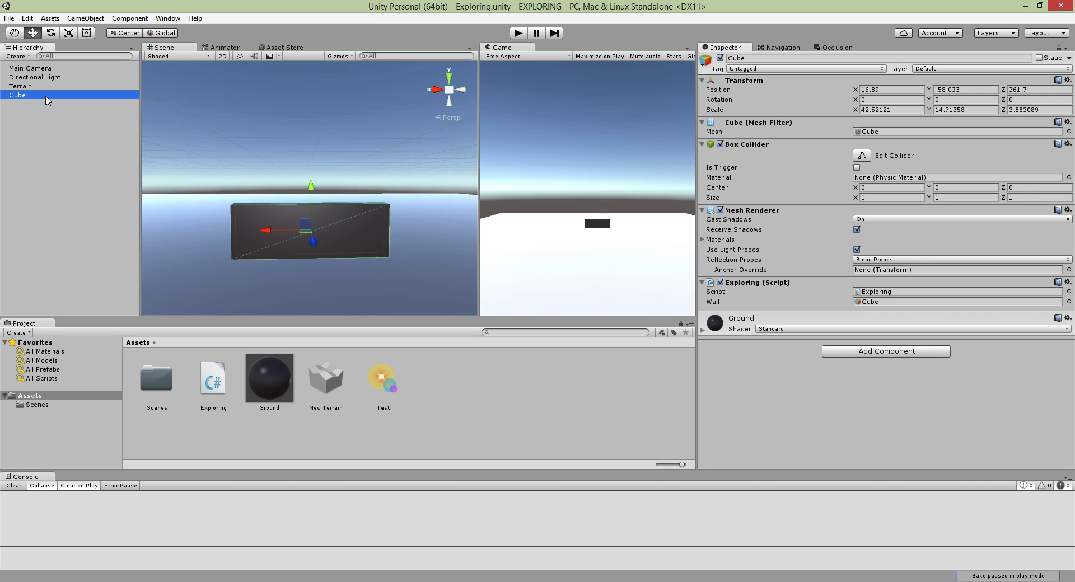
left_click(61, 87)
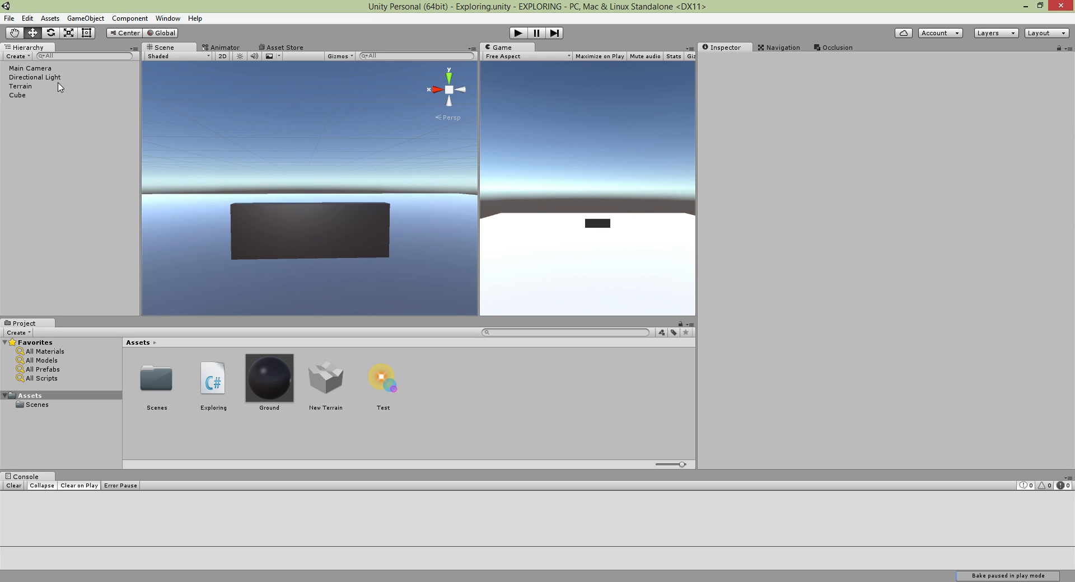
left_click(17, 96)
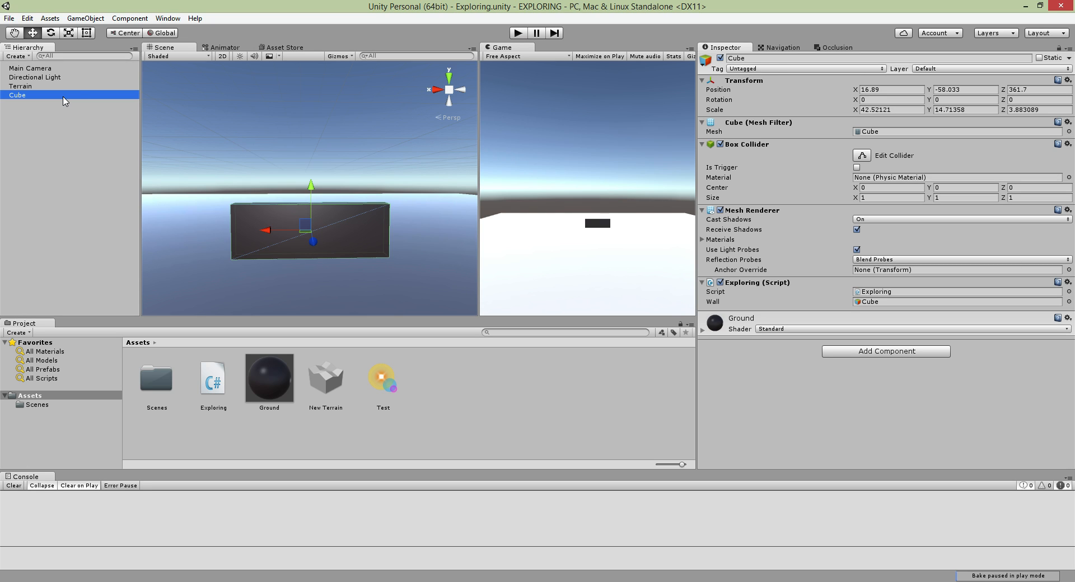
mouse_move(482, 303)
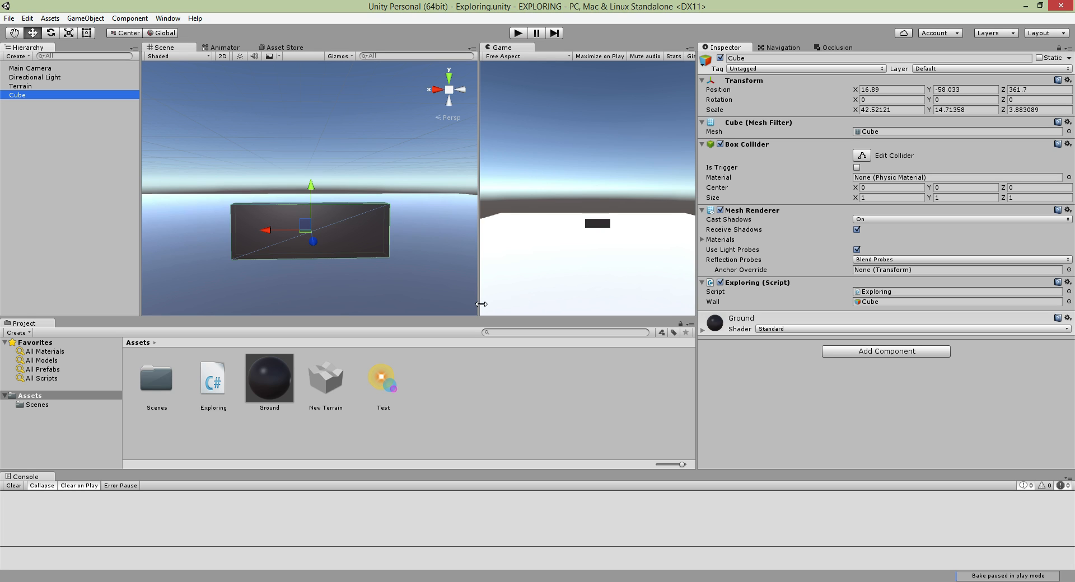
mouse_move(379, 307)
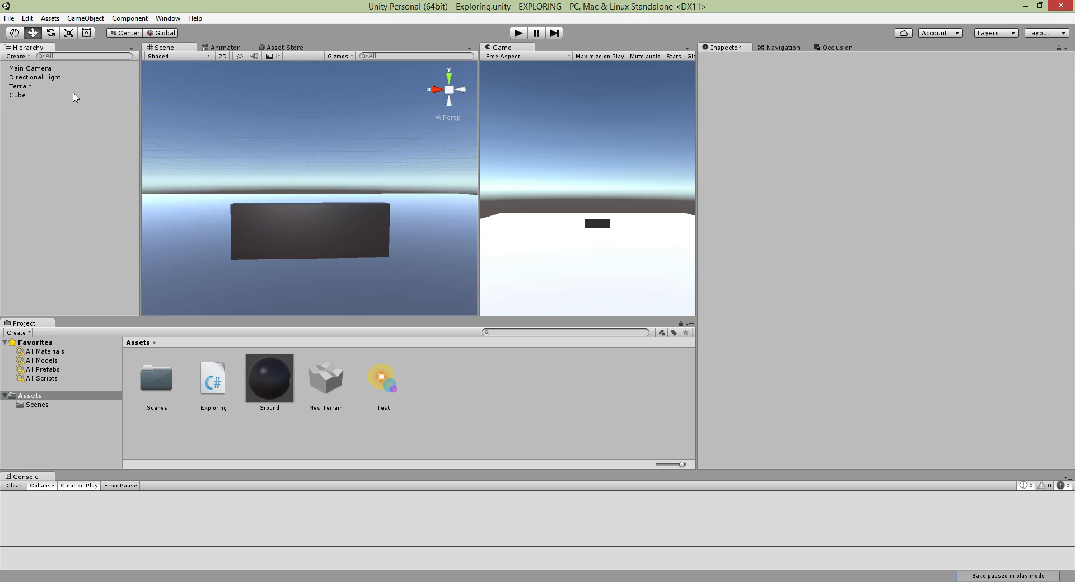
left_click(17, 95)
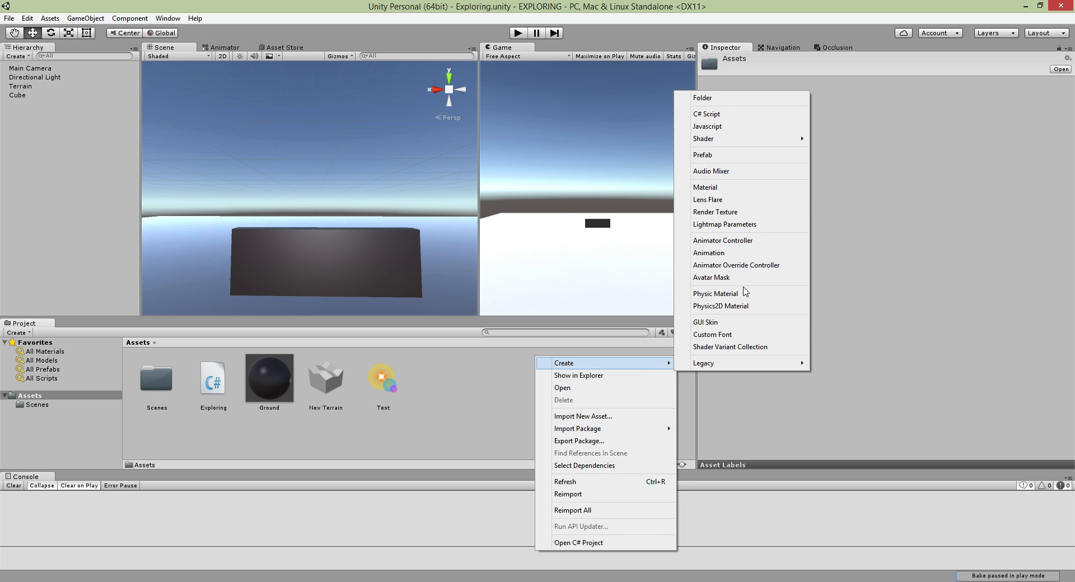
Create a new C# script named Lerp in Assets and open it in MonoDevelop.
left_click(707, 114)
type("Lerp")
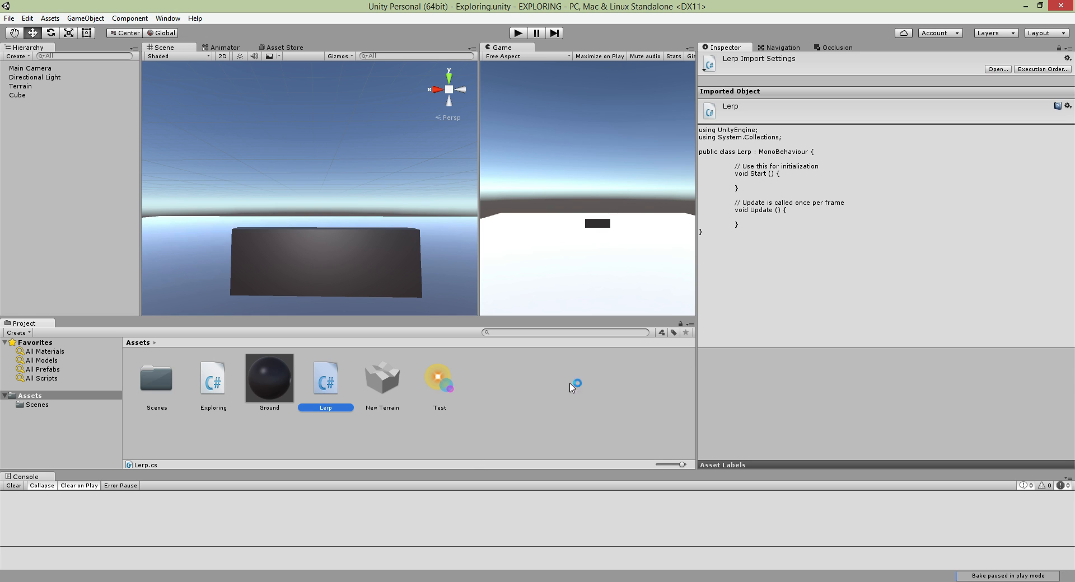
double_click(325, 378)
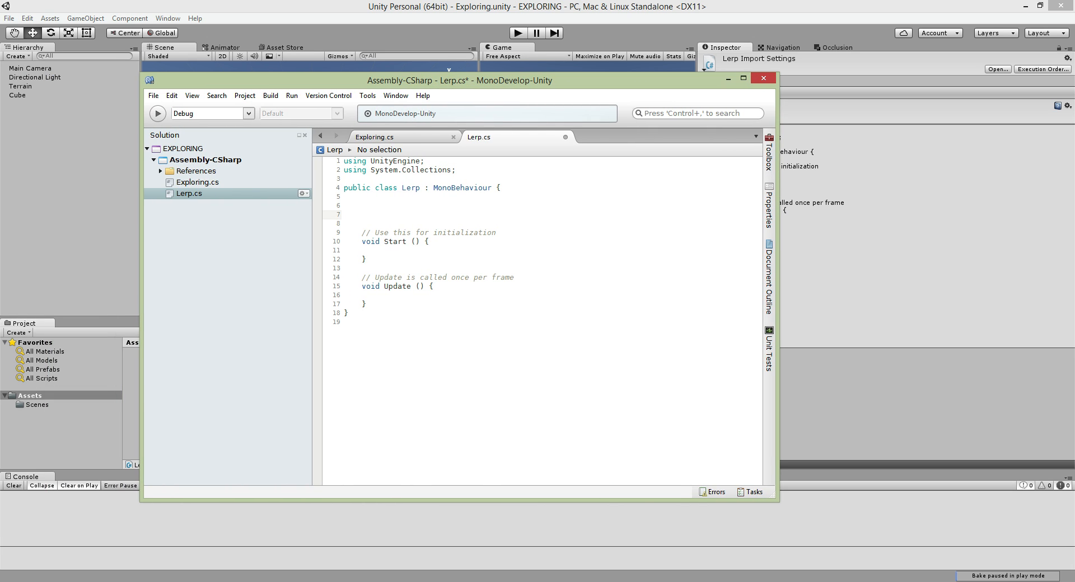
Declare 'public GameObject wall;' with the comment '//This is the object you want to move'.
left_click(362, 213)
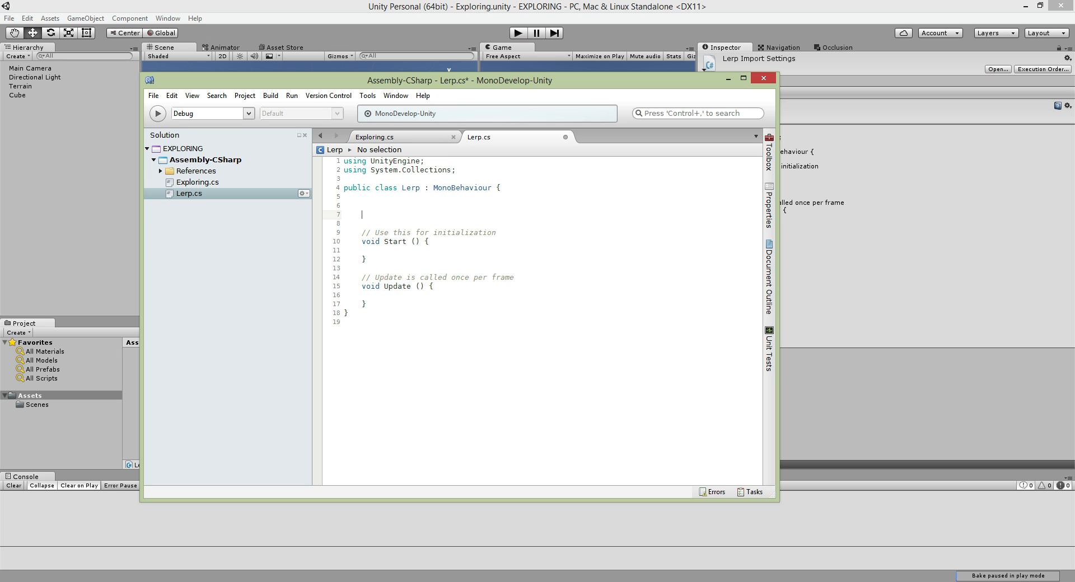
type("public")
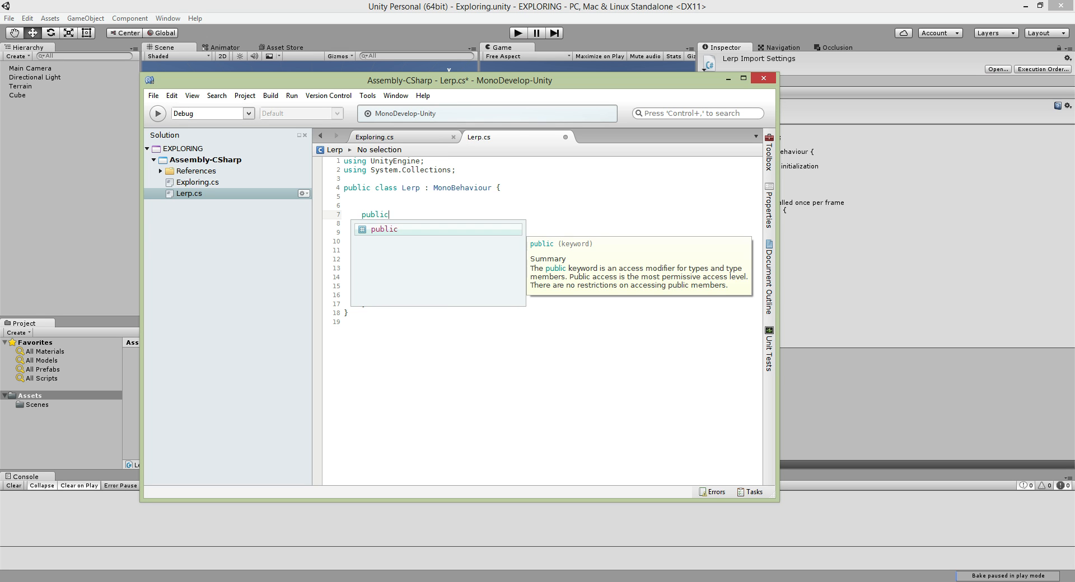
type("GameObject wa")
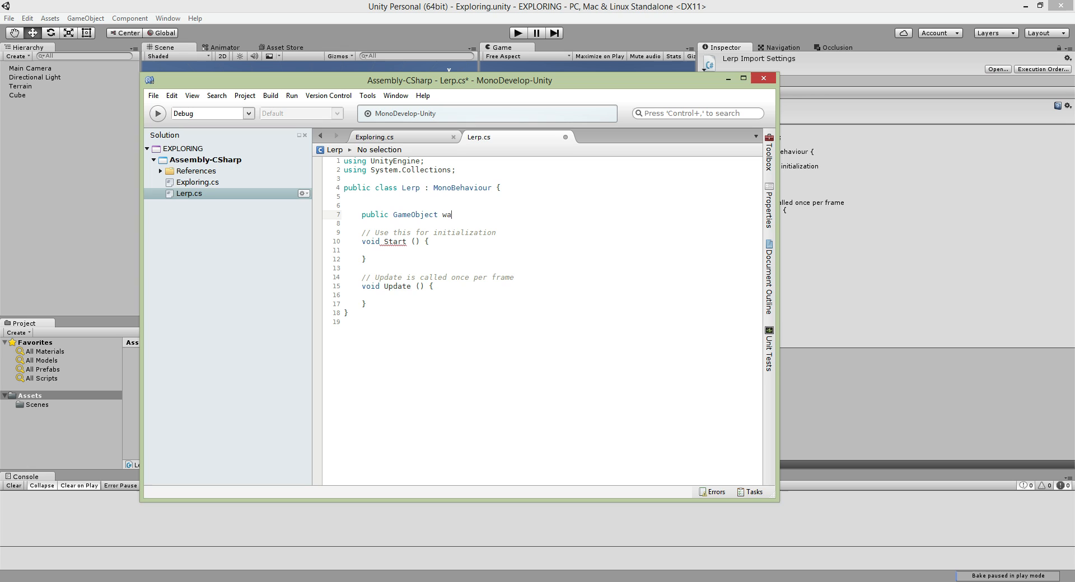
type("ll;")
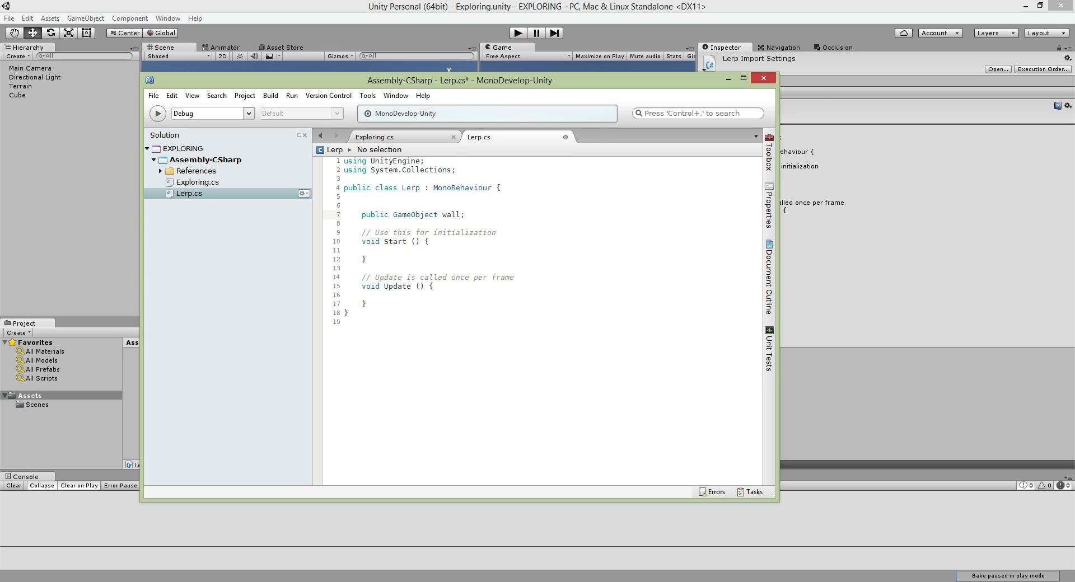
type("//T")
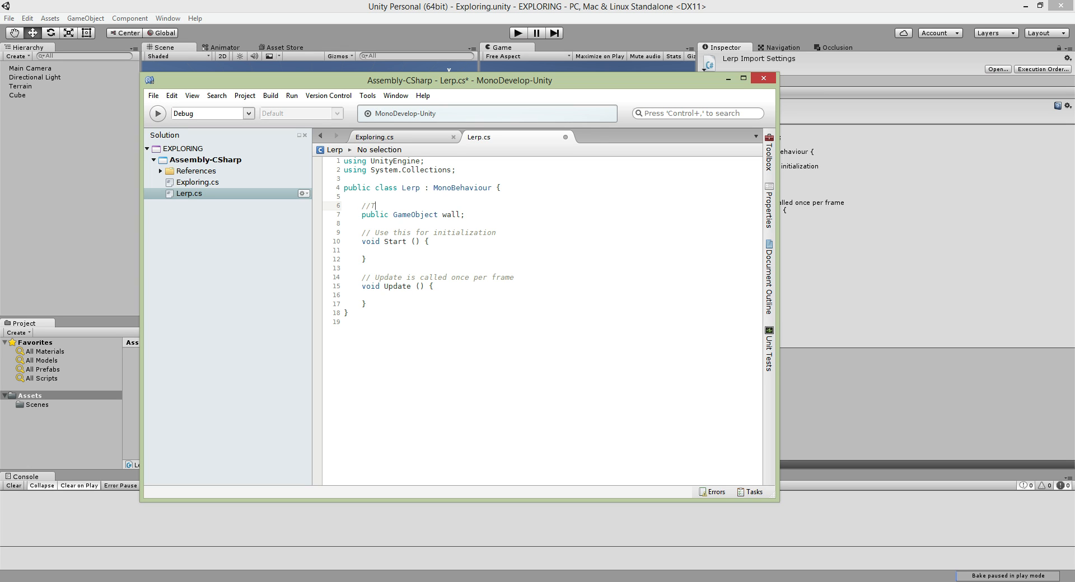
type("his is the object you want ot")
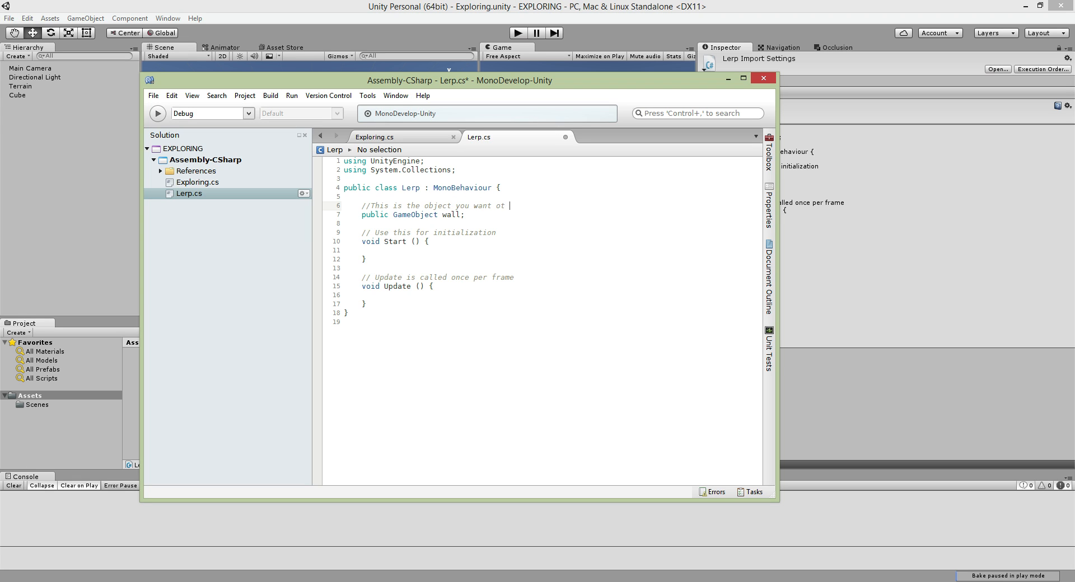
type("move")
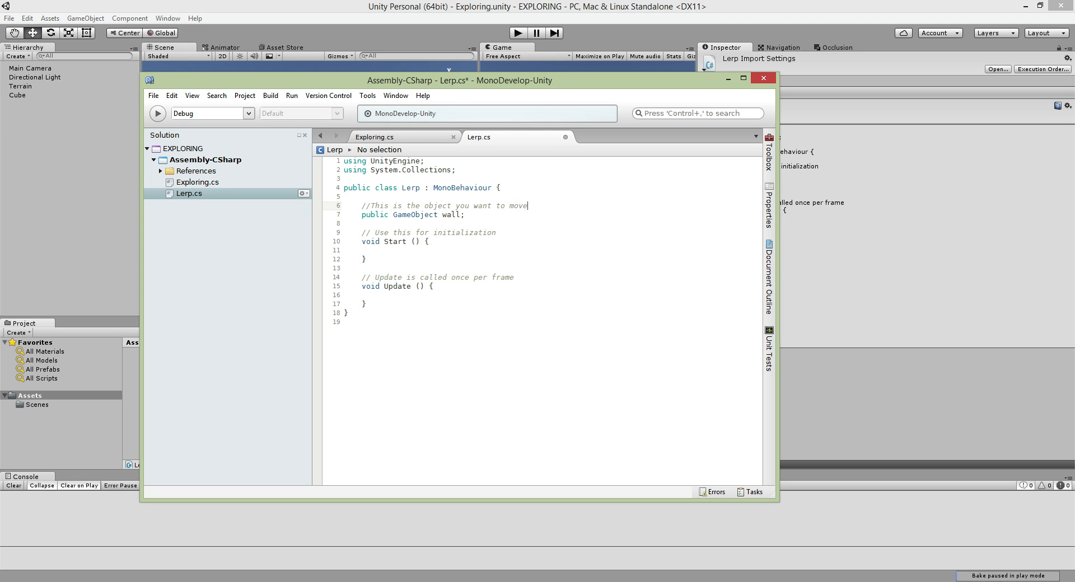
key("Return")
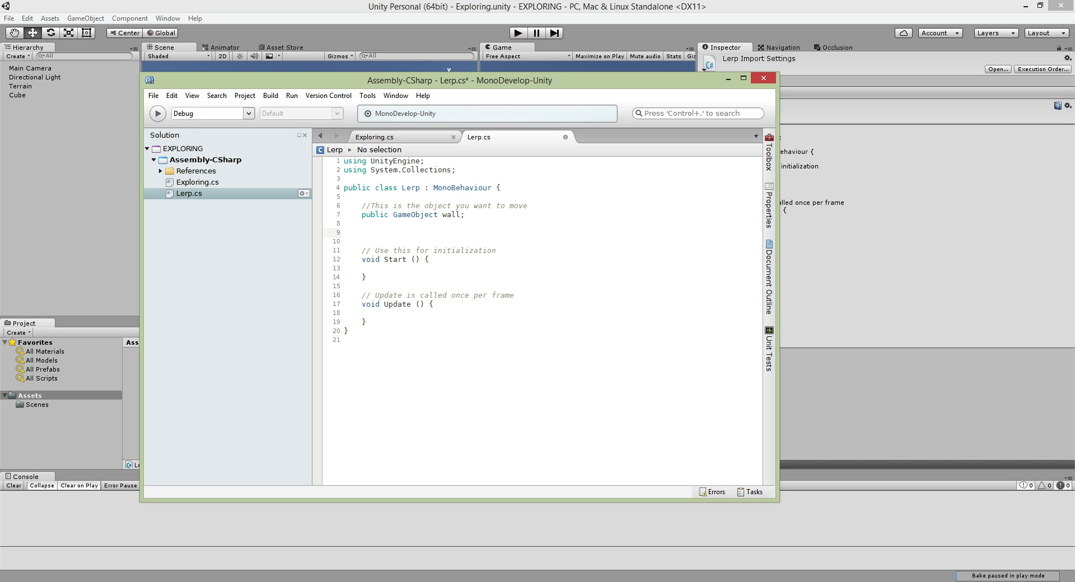
Declare private Vector3 startPos and endPos fields below the wall field.
left_click(361, 232)
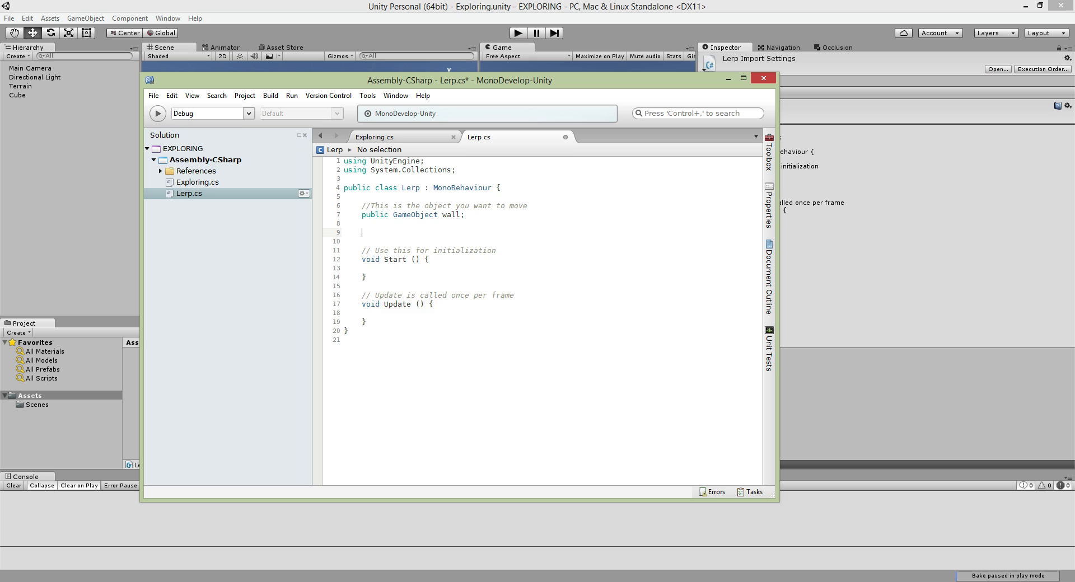
type("pri")
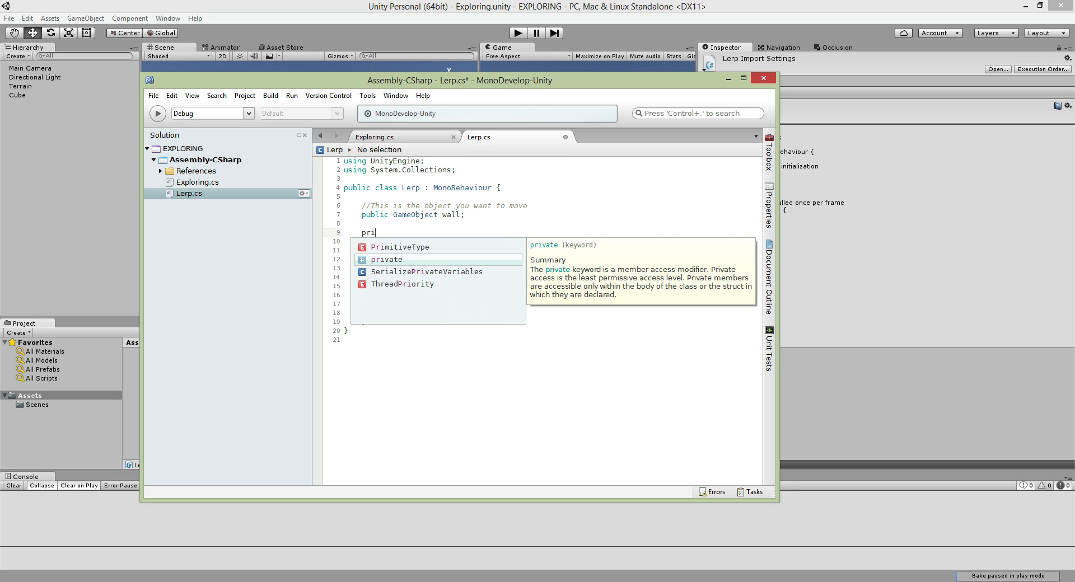
type("vate Vector3 start")
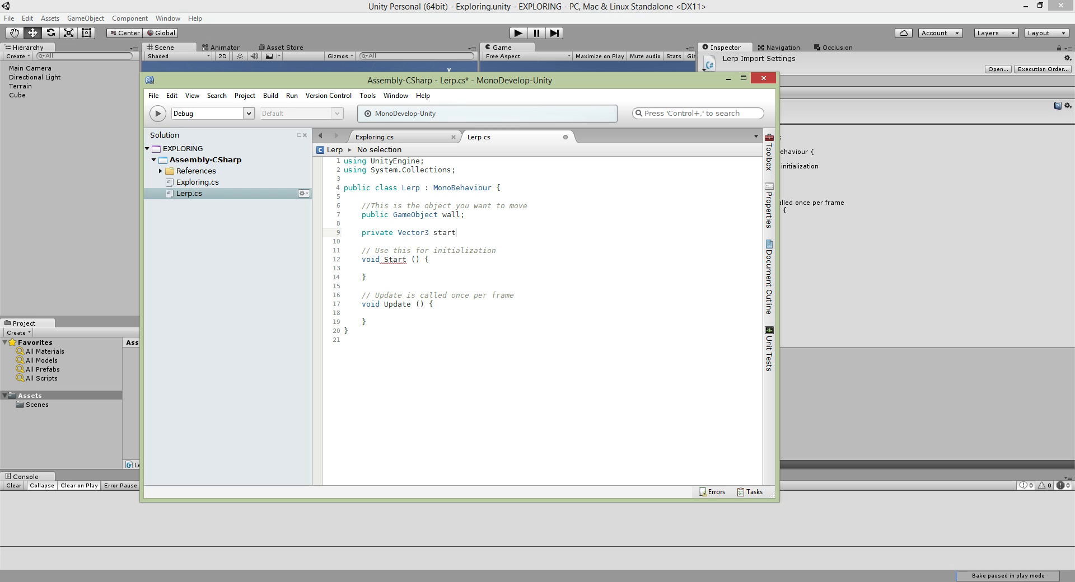
type("Pos;")
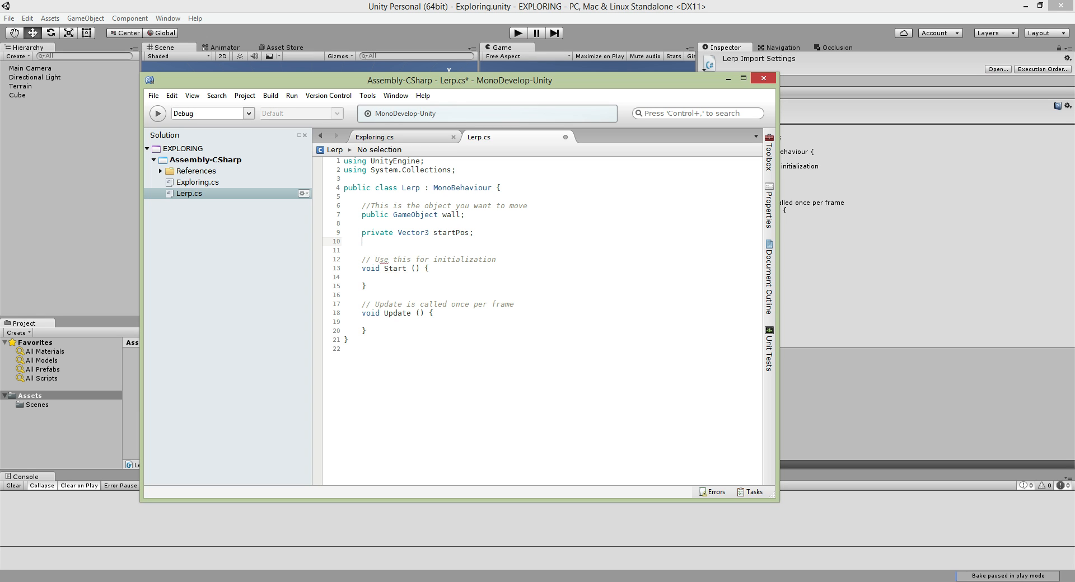
type("priavte Vec")
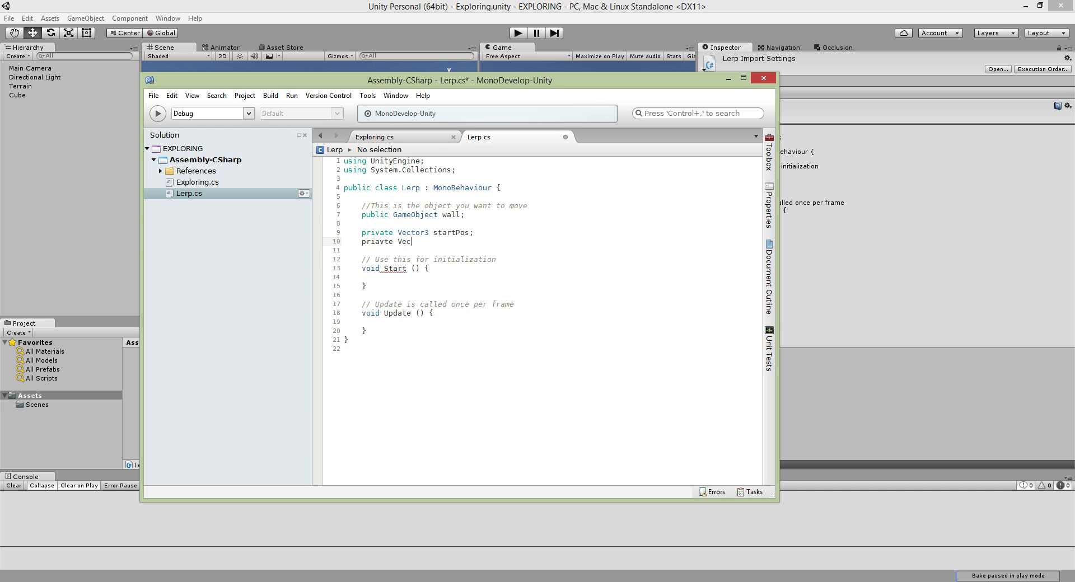
type("tor3")
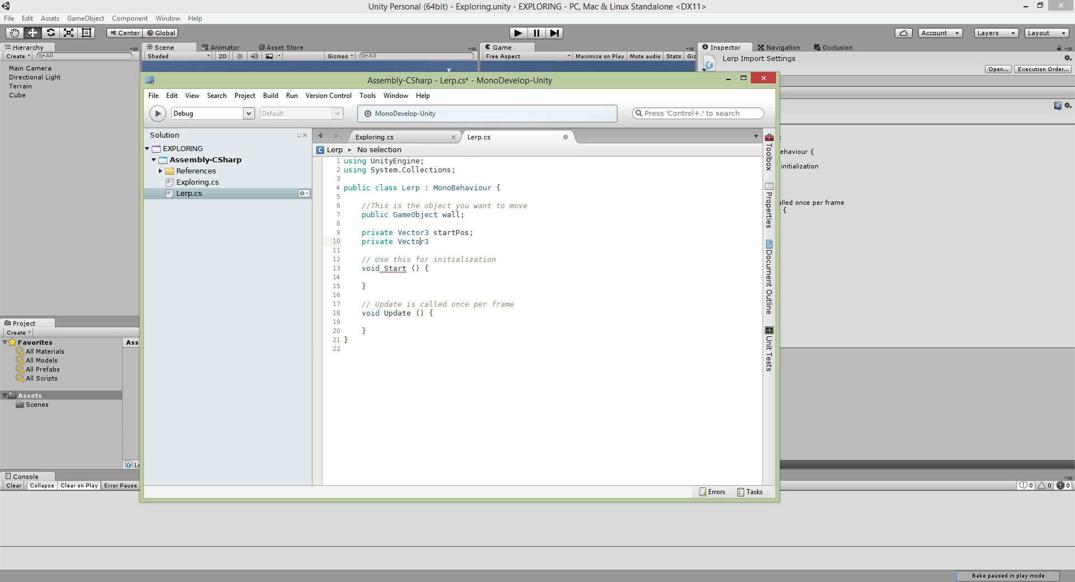
type("endP")
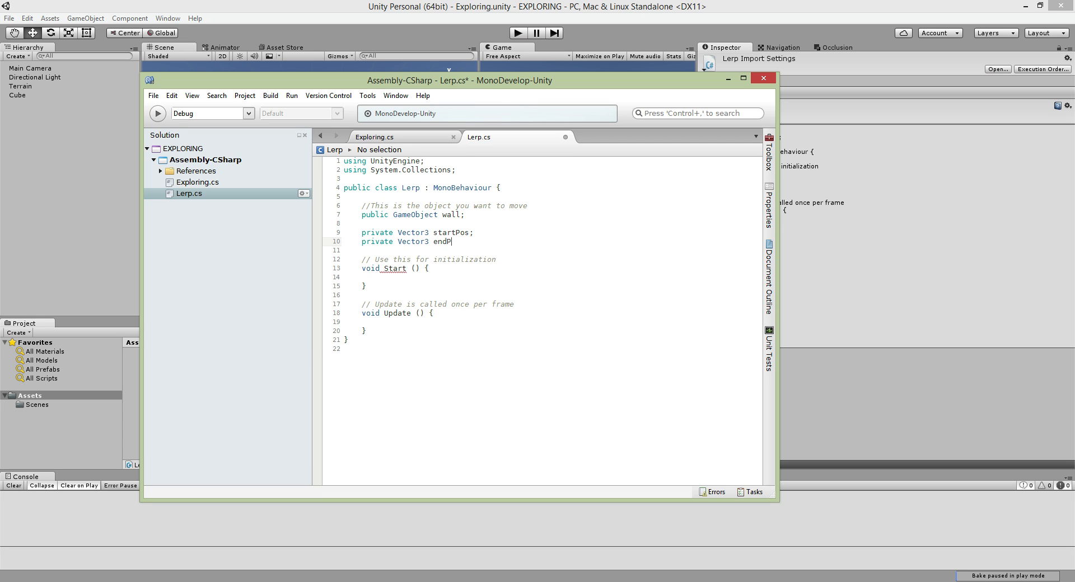
type("os;")
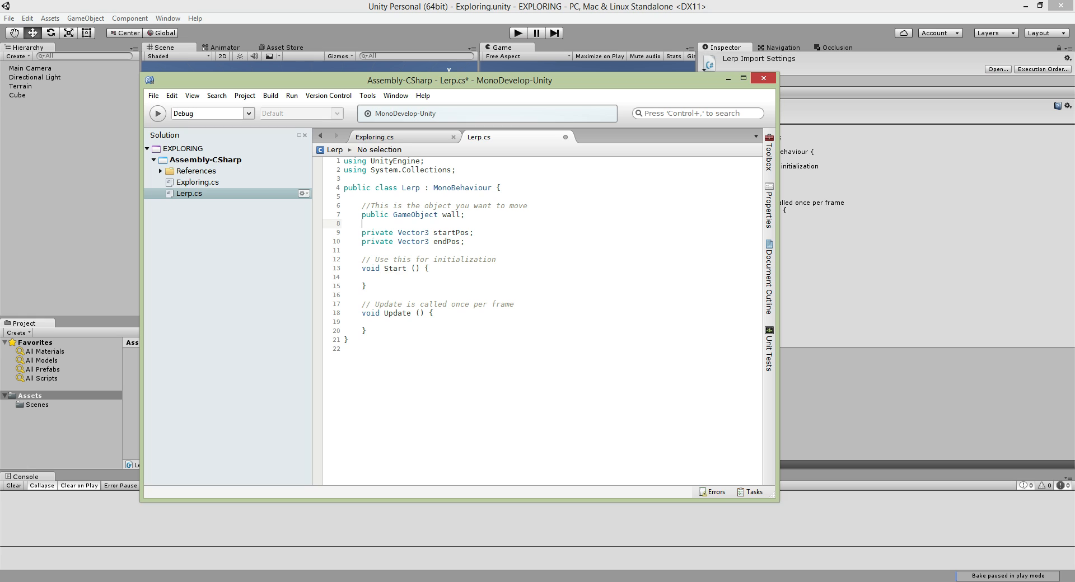
Add '//Start' above startPos and '//End' above endPos.
type("//Start")
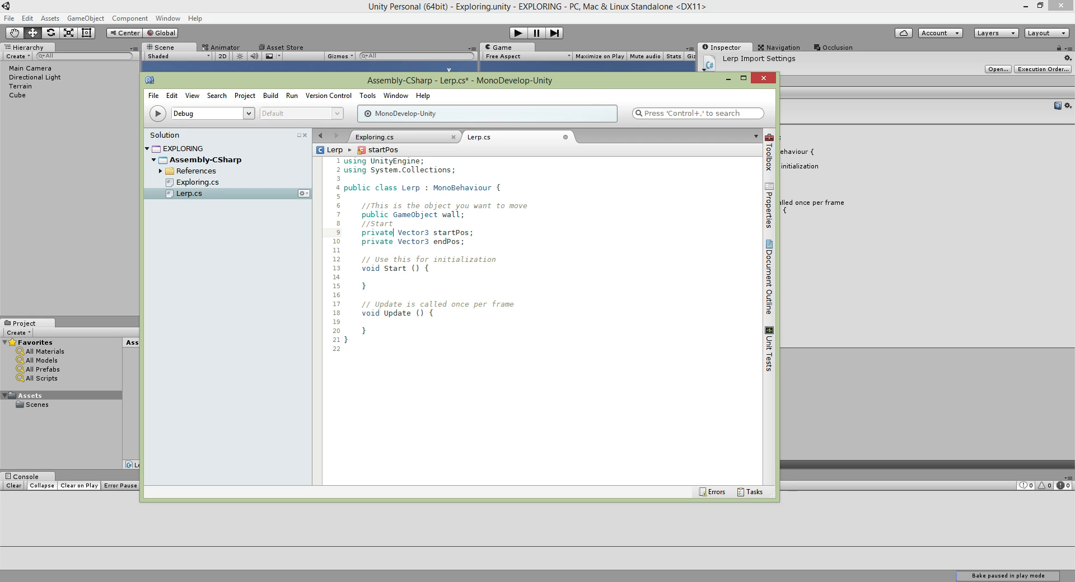
key("Return")
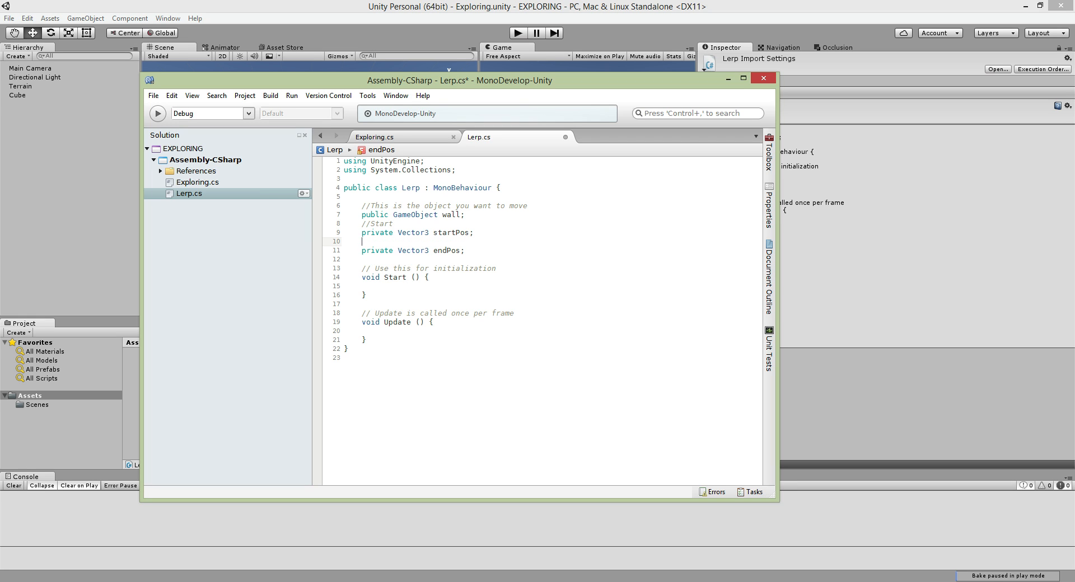
type("//End")
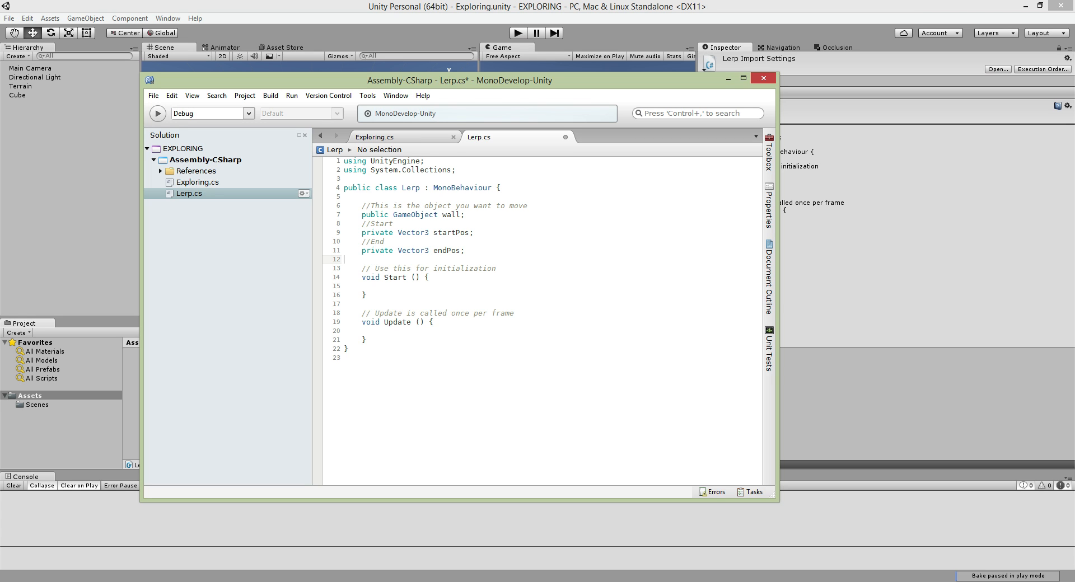
Add a '//Distance' comment and 'private float distance = 30f;' below the position fields.
type("//Dista")
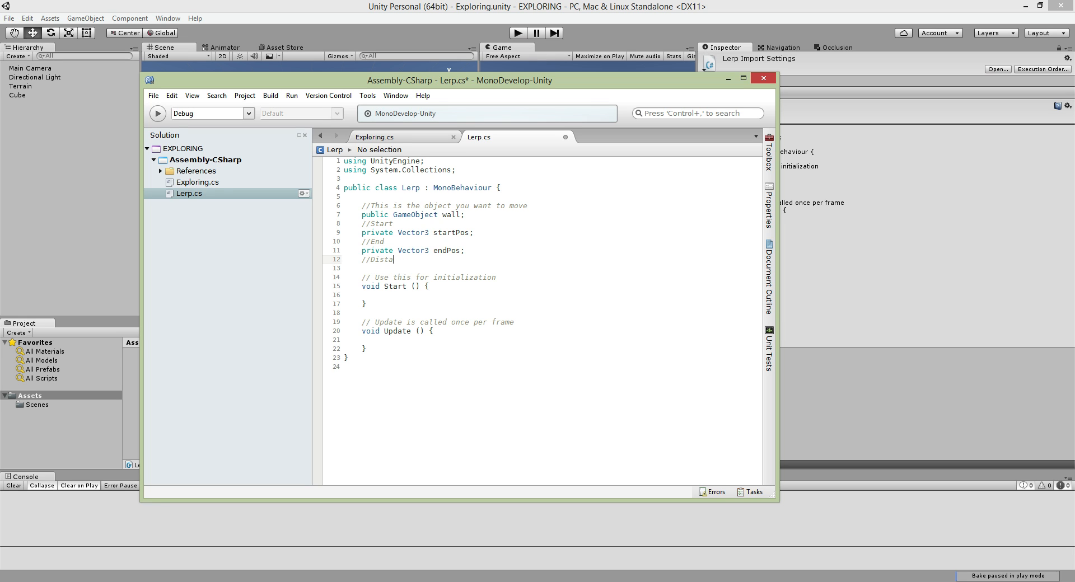
type("nce")
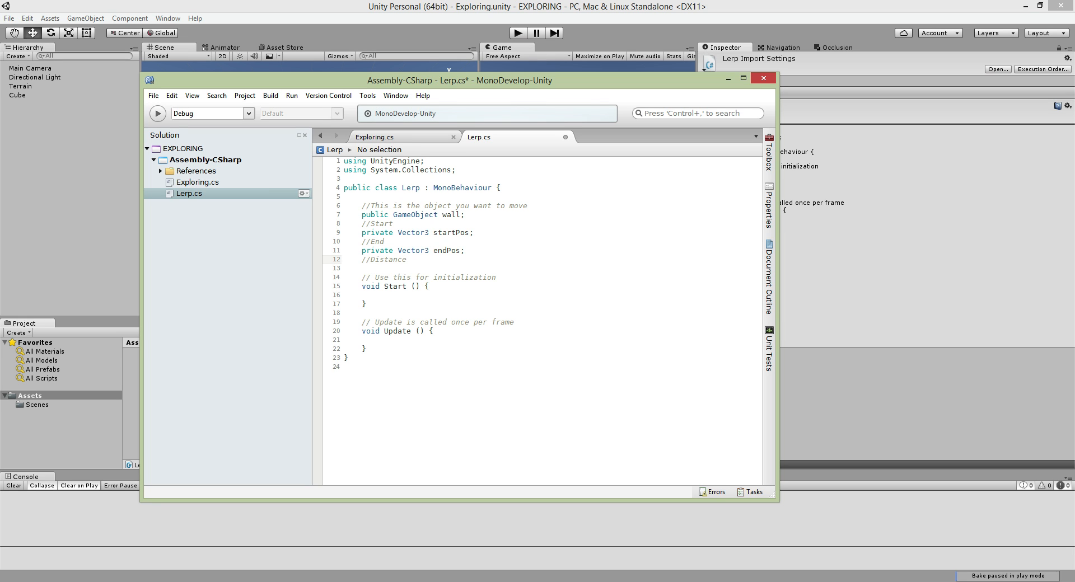
type("p")
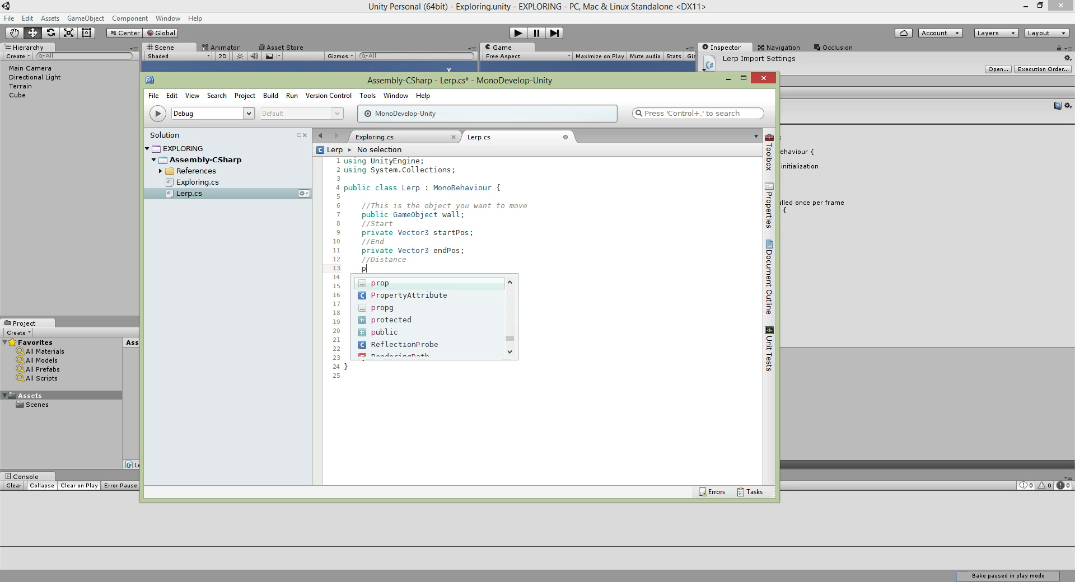
type("rivate fix")
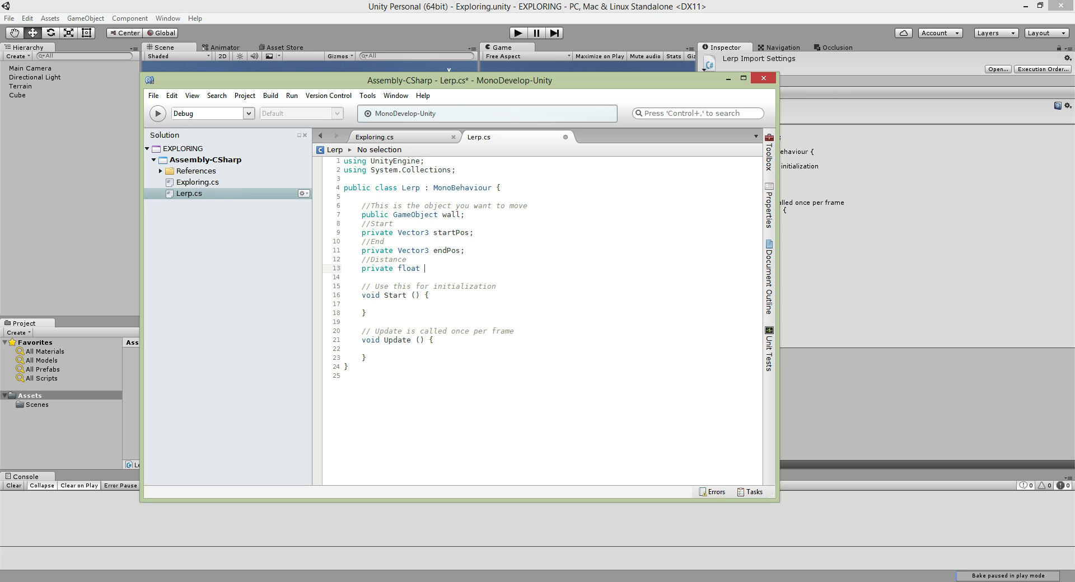
type("dista")
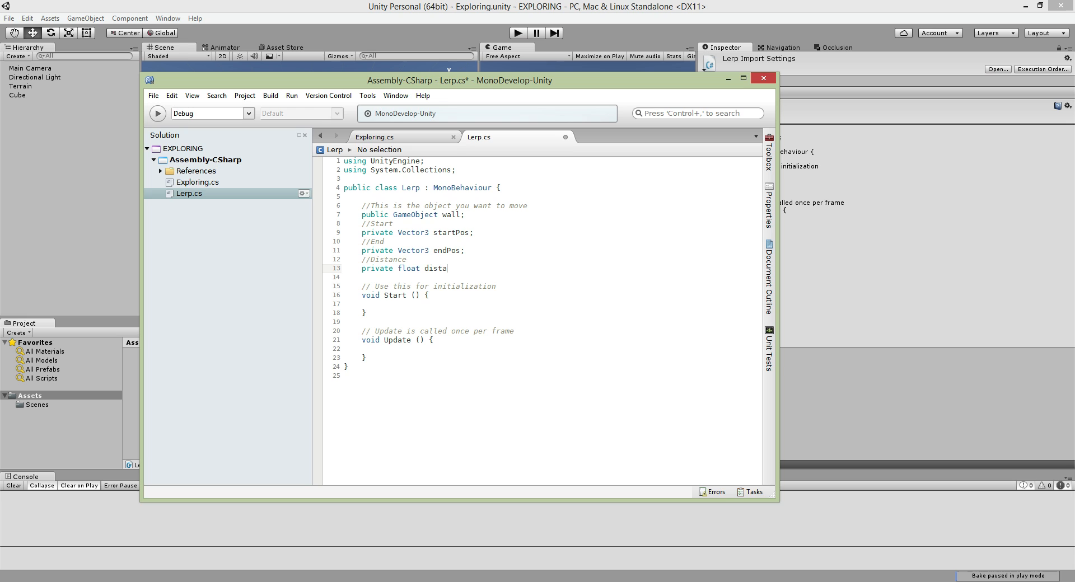
type("nce =")
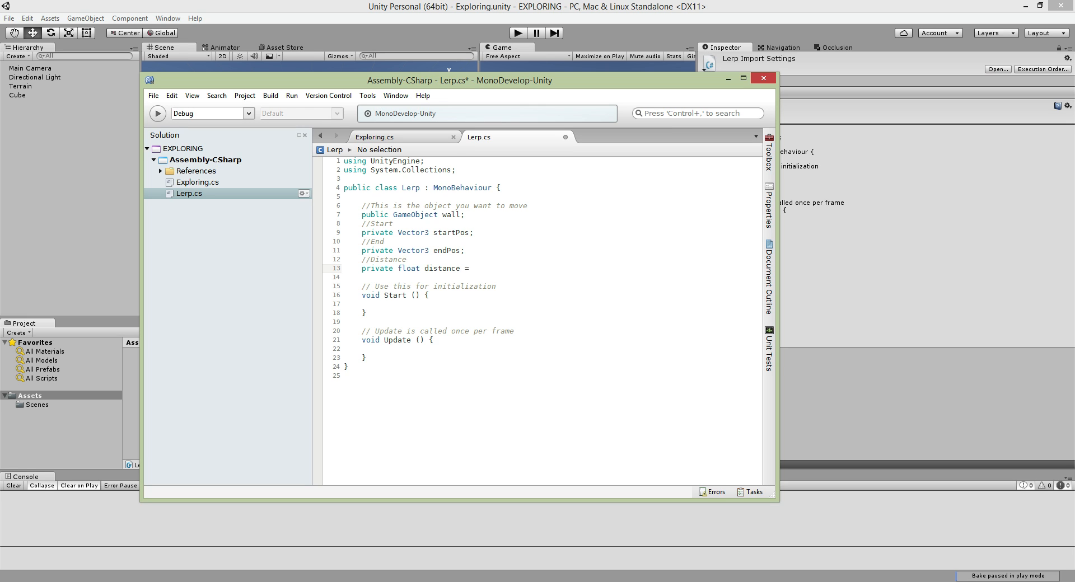
type("30f")
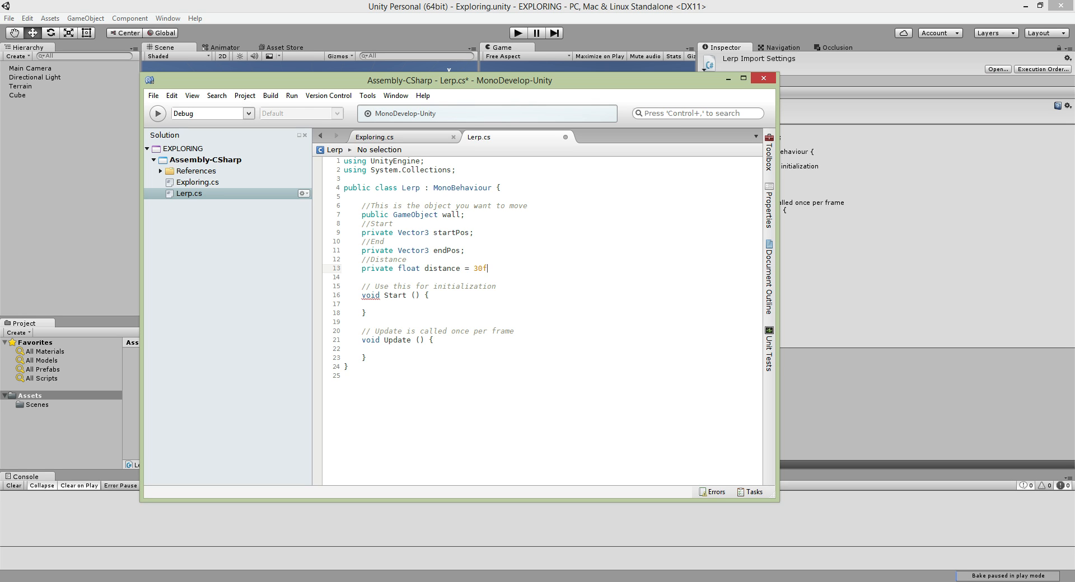
type(";")
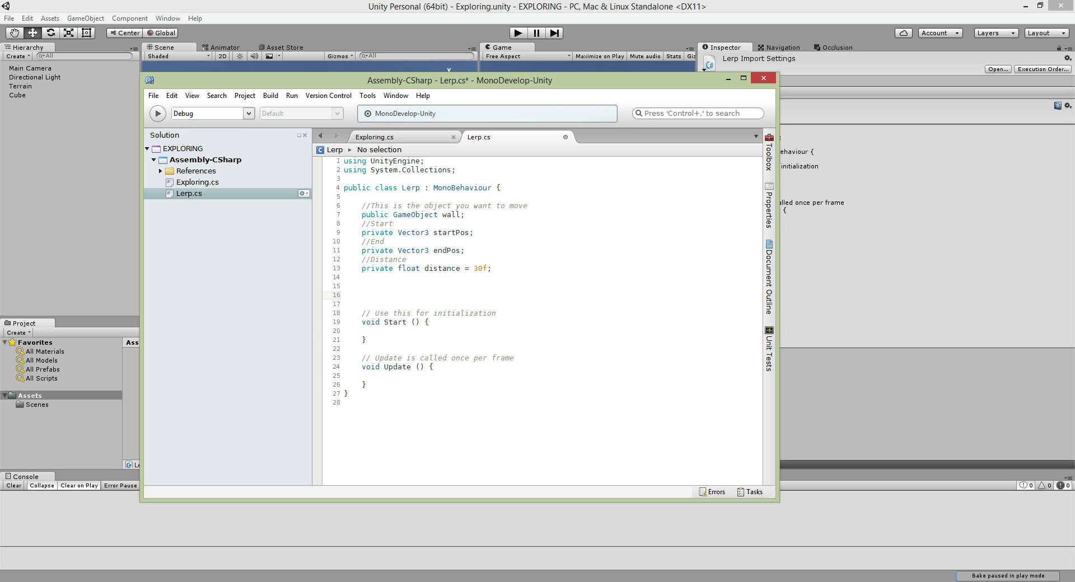
Declare 'private float lerpTime = 5;' below the distance field.
left_click(361, 294)
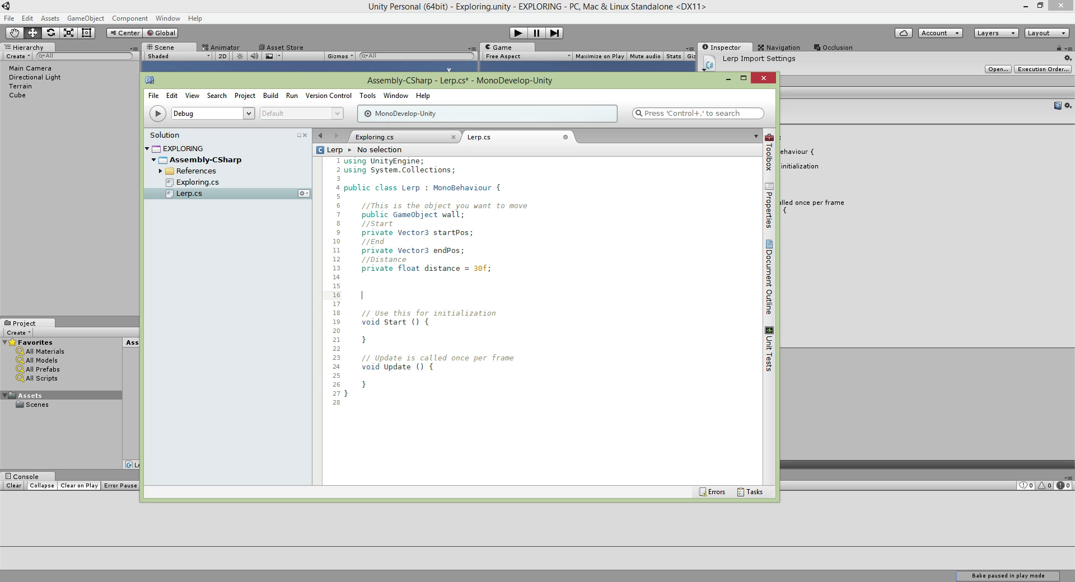
type("private float")
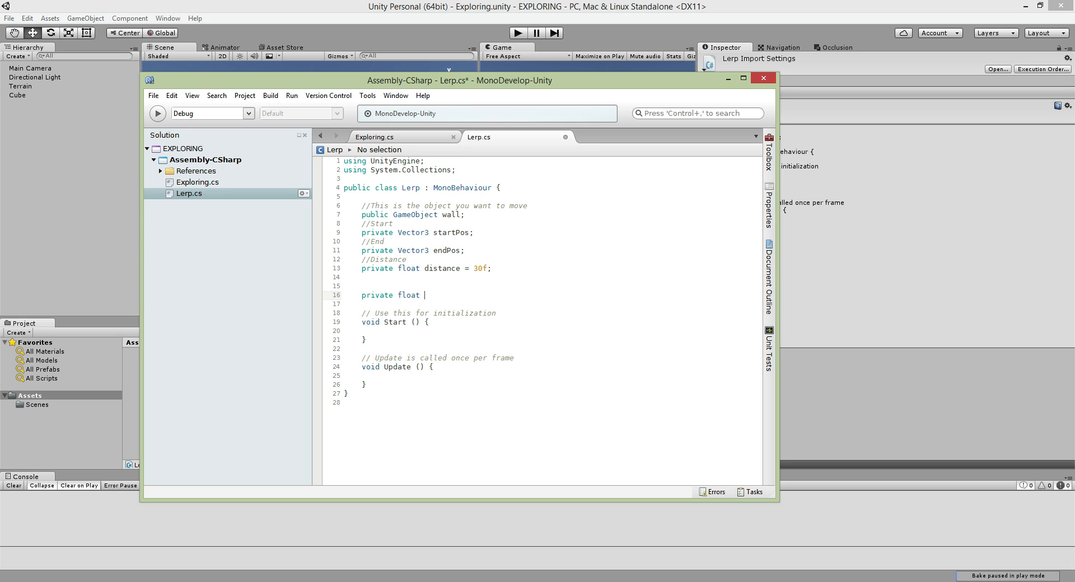
type("lerpT")
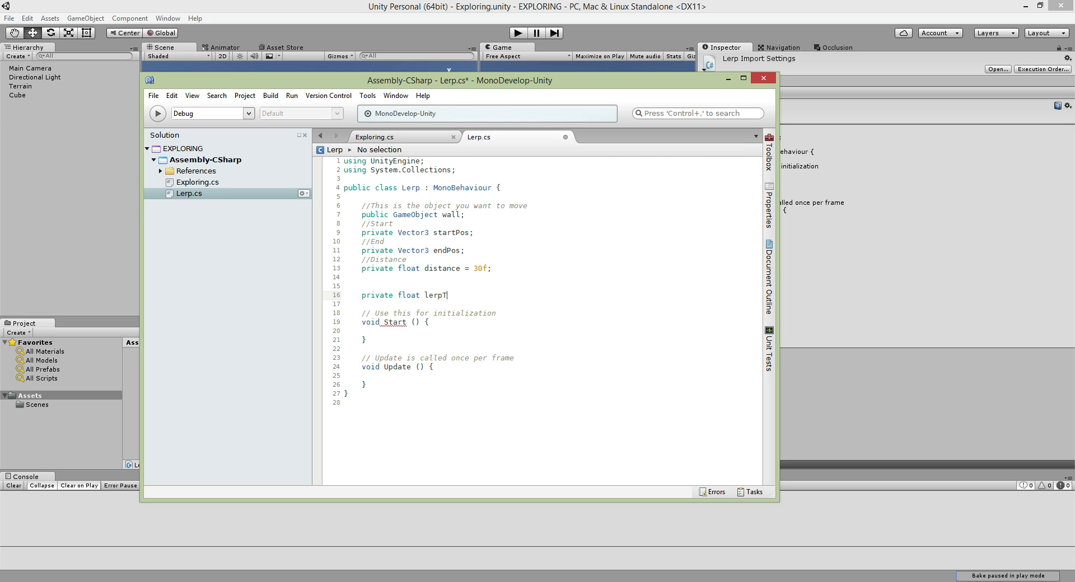
type("ime =")
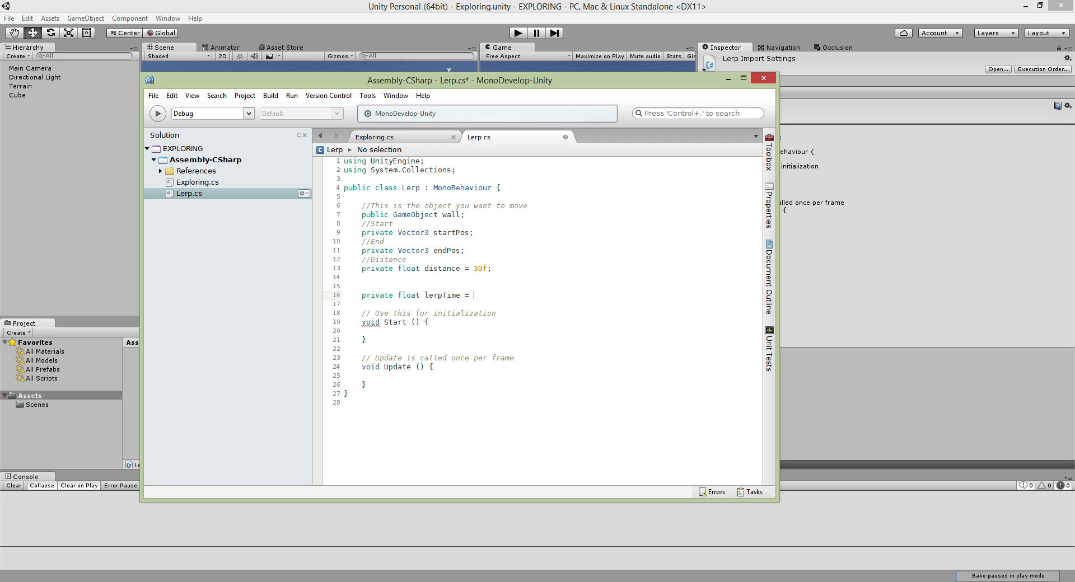
type("5")
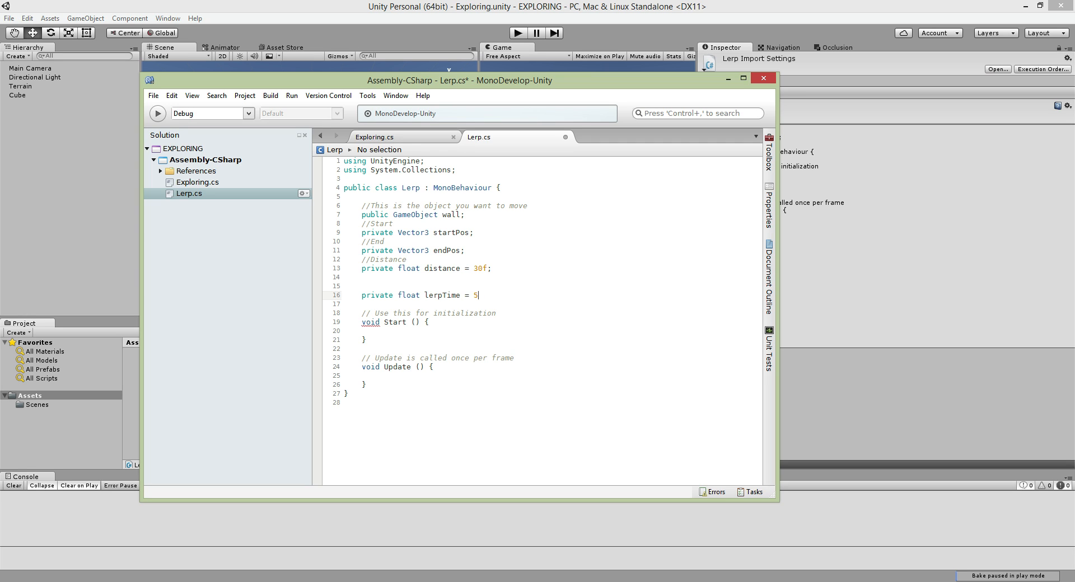
type(";")
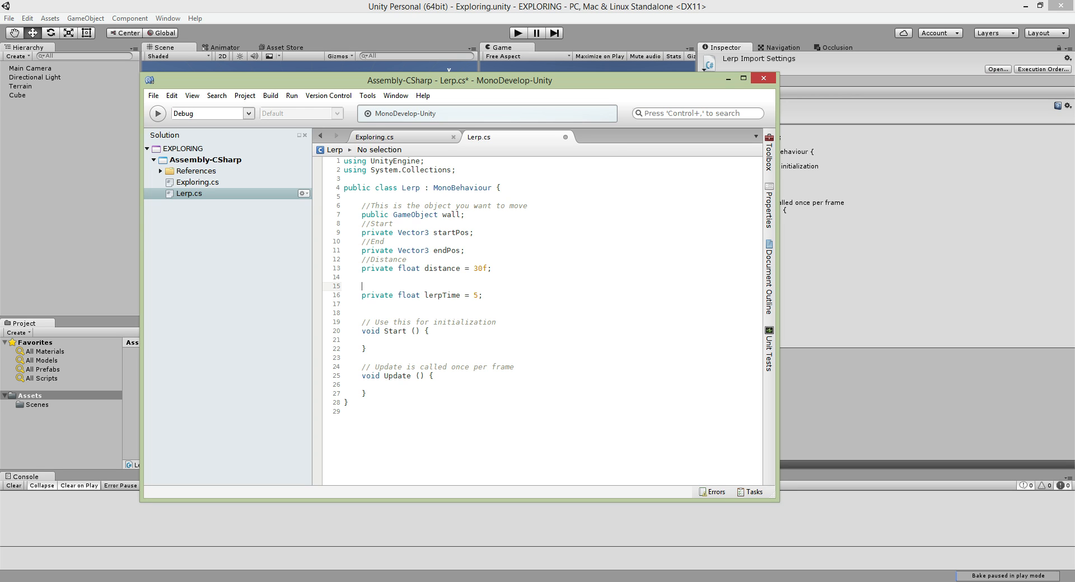
Comment lerpTime as '//Time to take from start to end' and begin the next private field.
type("//Time")
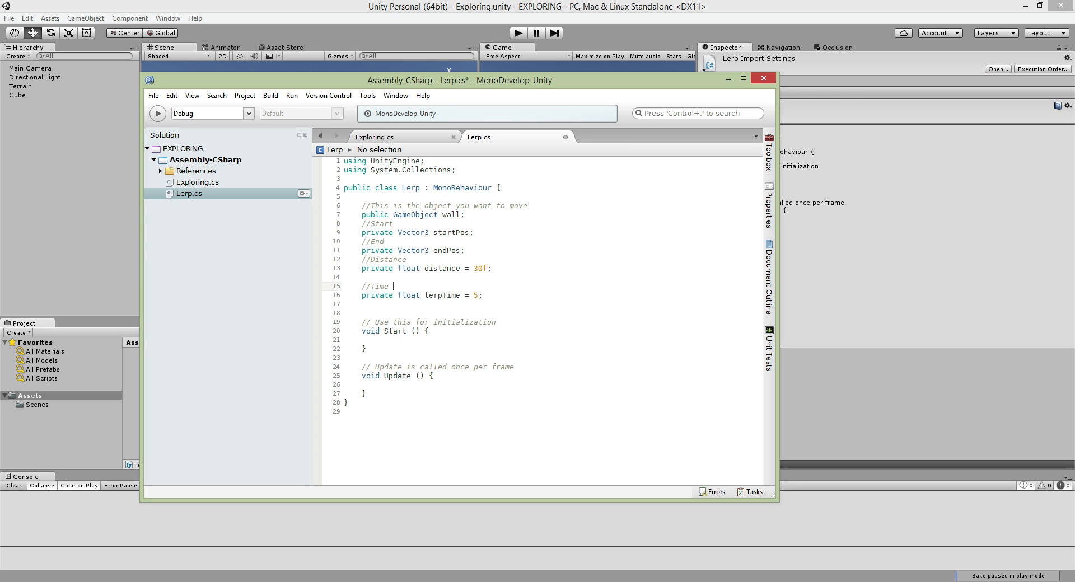
type("to take")
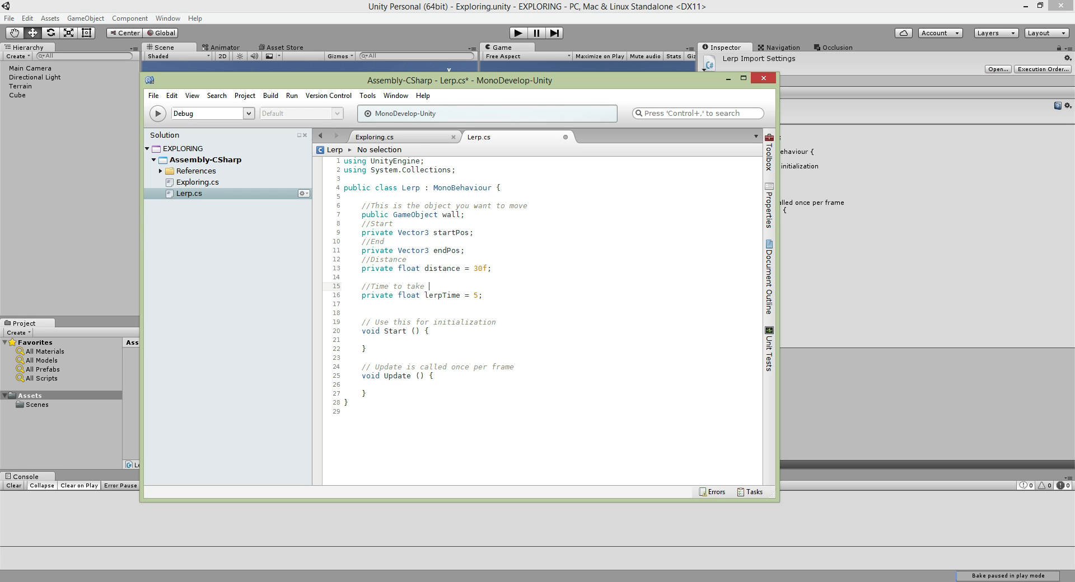
type("from start to end")
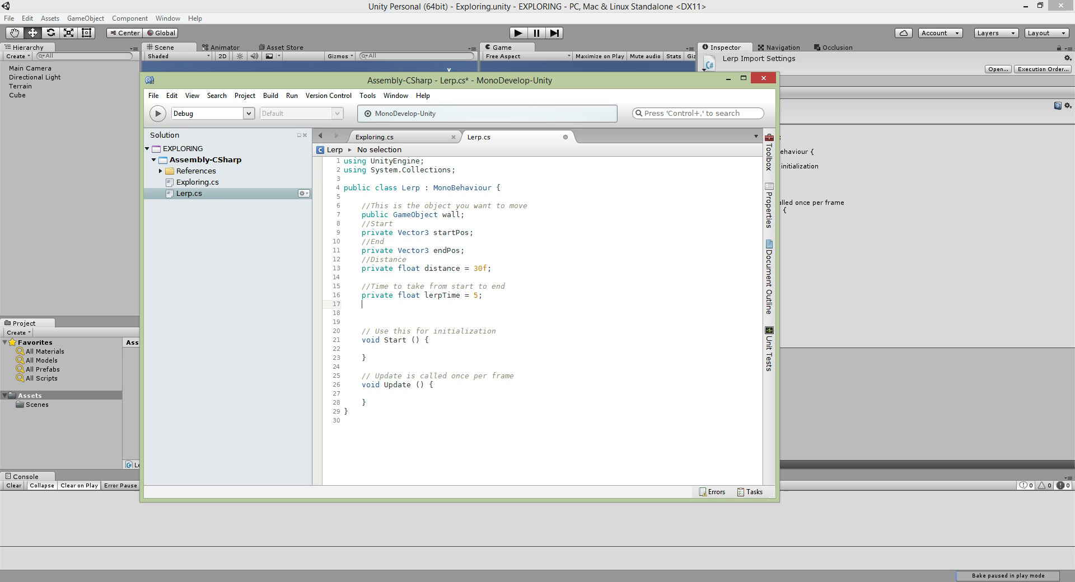
type("priav")
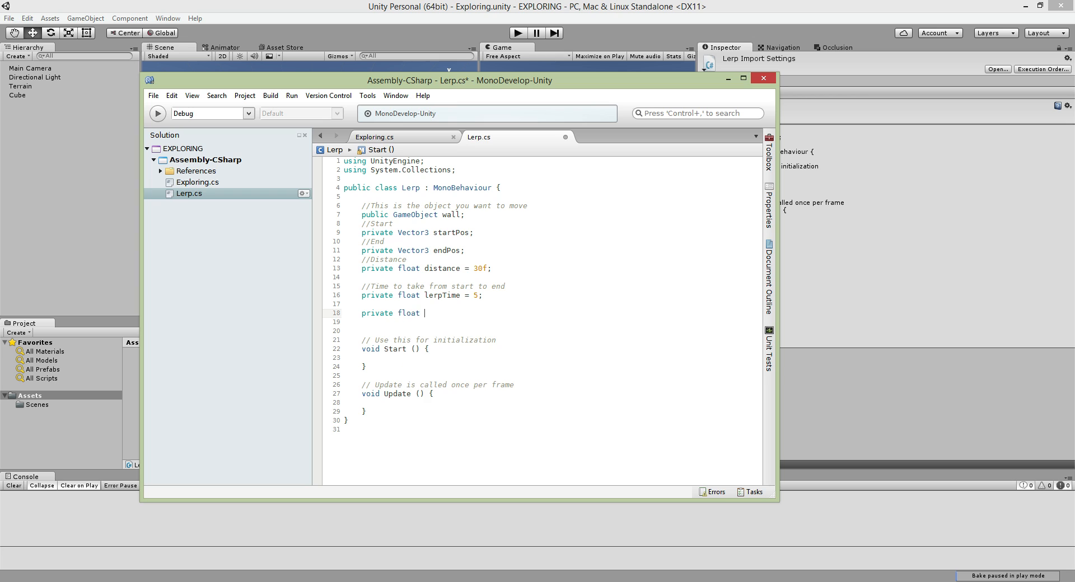
Name the field currentLerpTime and comment it '//This will update the lerp time'.
type("currr")
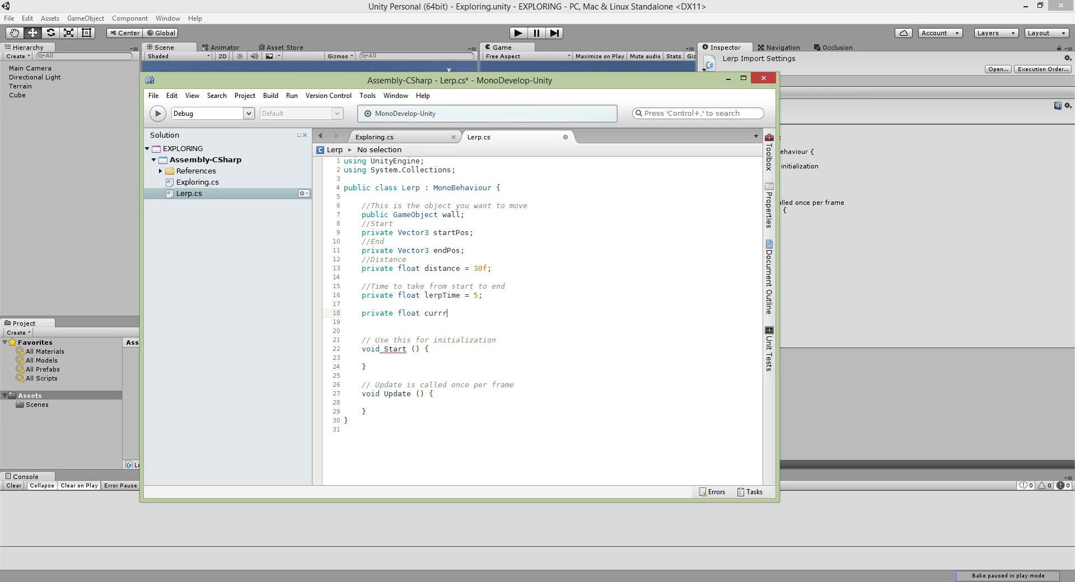
type("entLerpTIme")
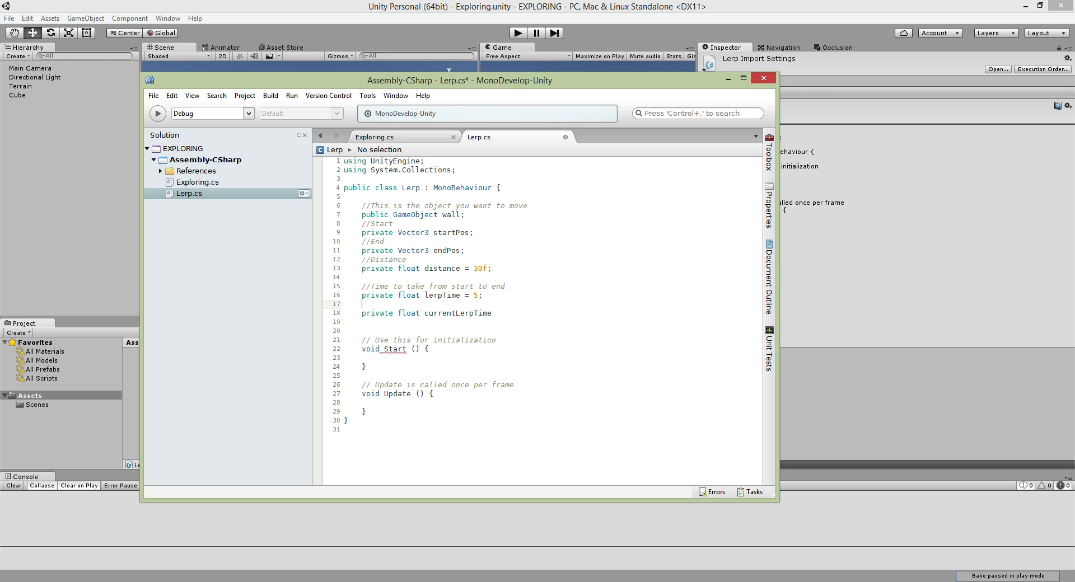
type("//This")
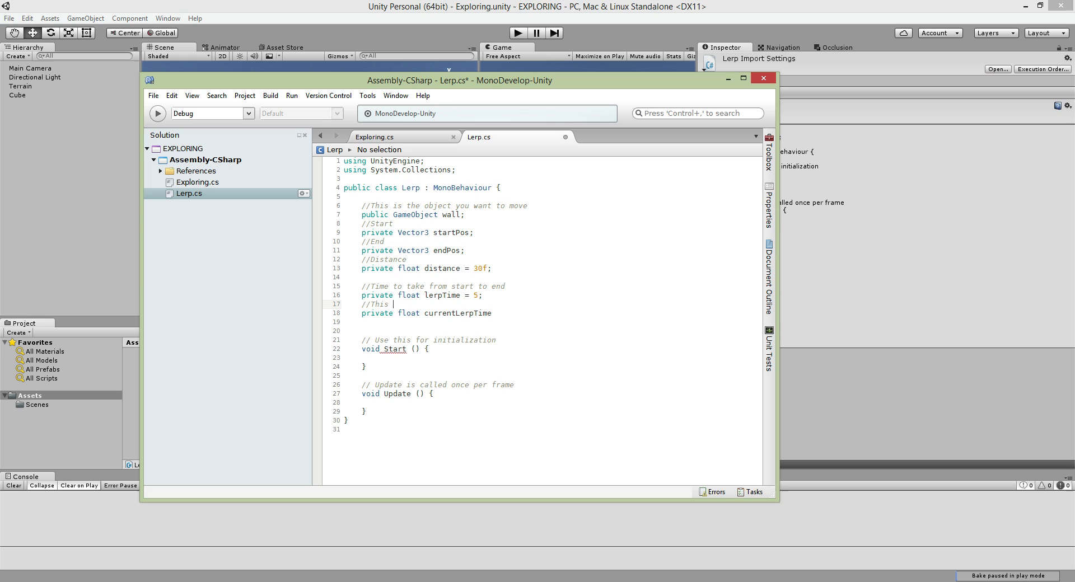
type("will opdat")
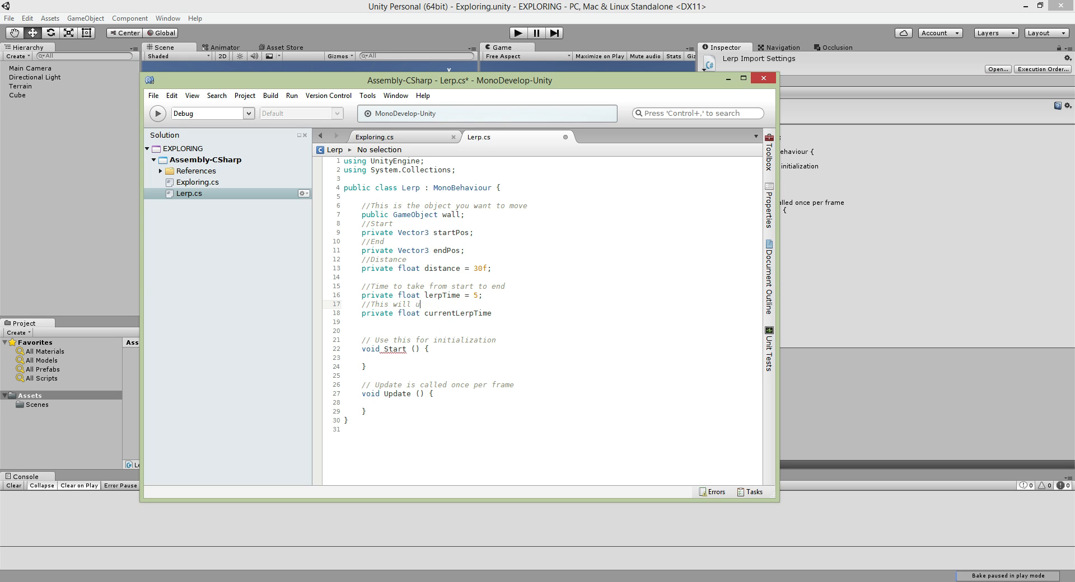
type("pdate the lerp")
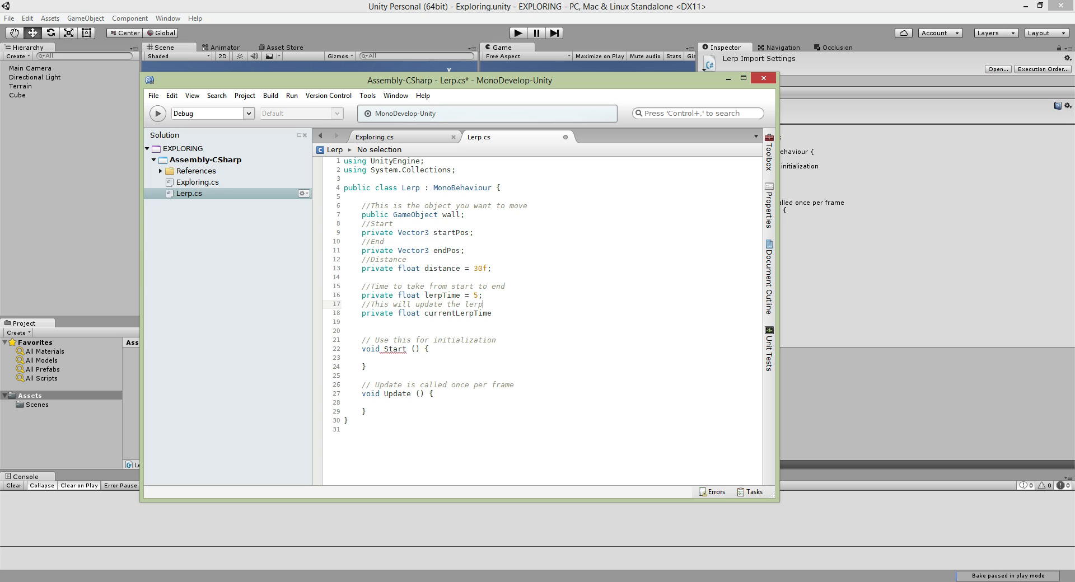
type("time")
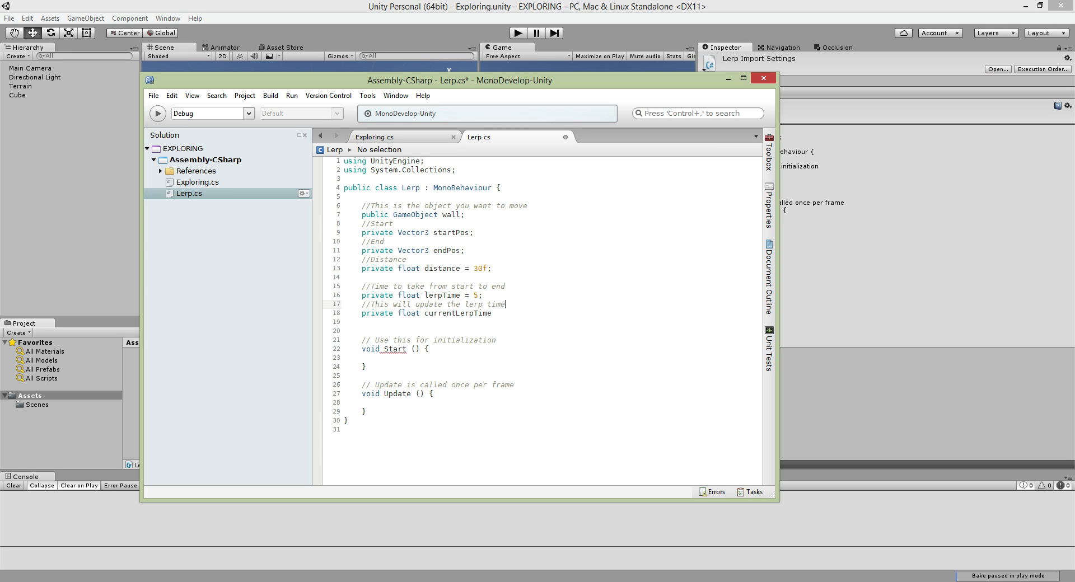
Initialise currentLerpTime to 0 and begin another private declaration.
type(";")
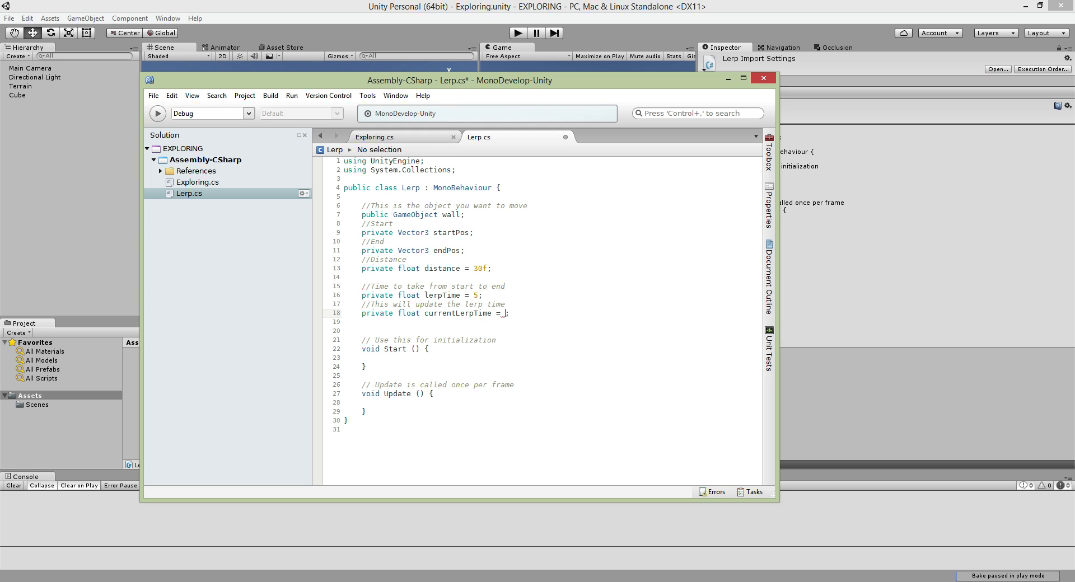
type("0")
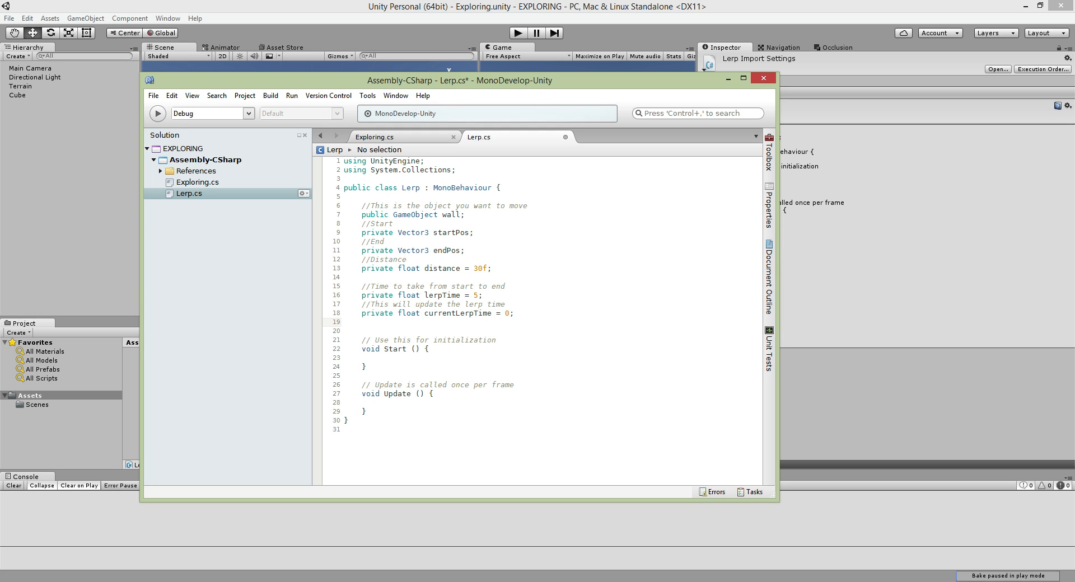
type("private")
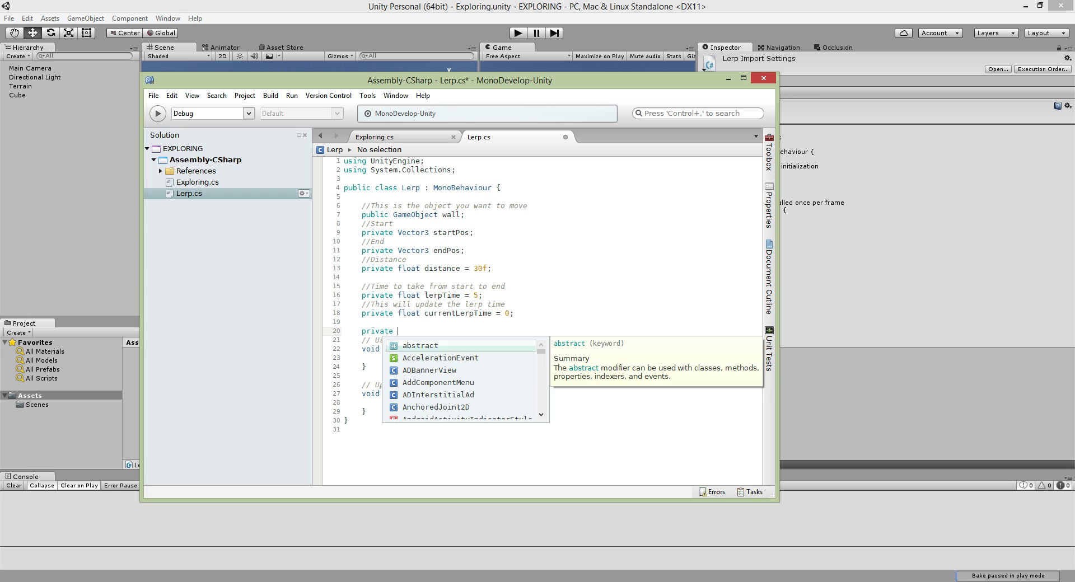
Declare 'private bool keyHit = false;' and move into the Start method.
type("bool")
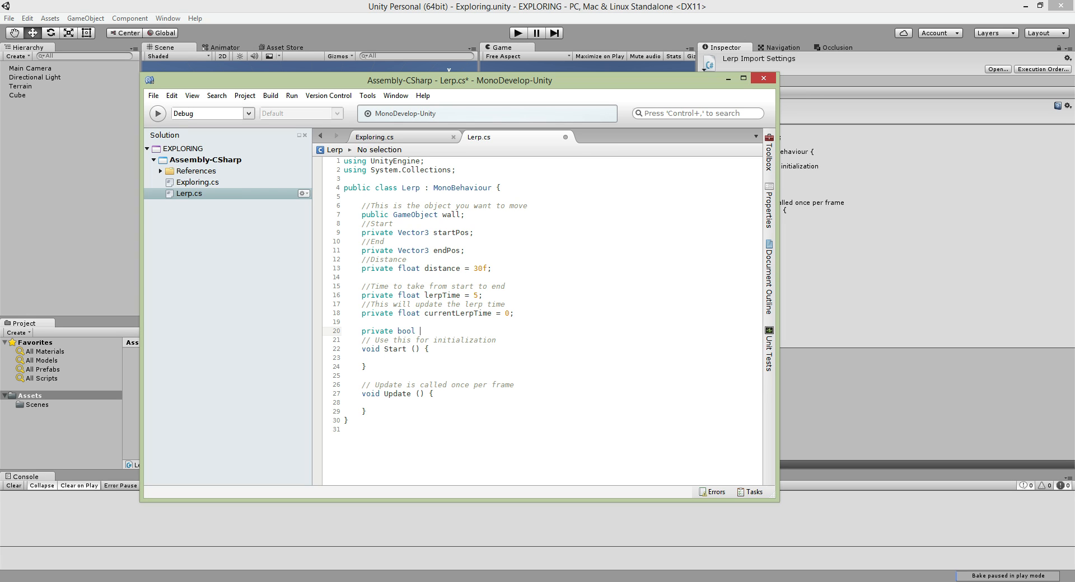
type("key")
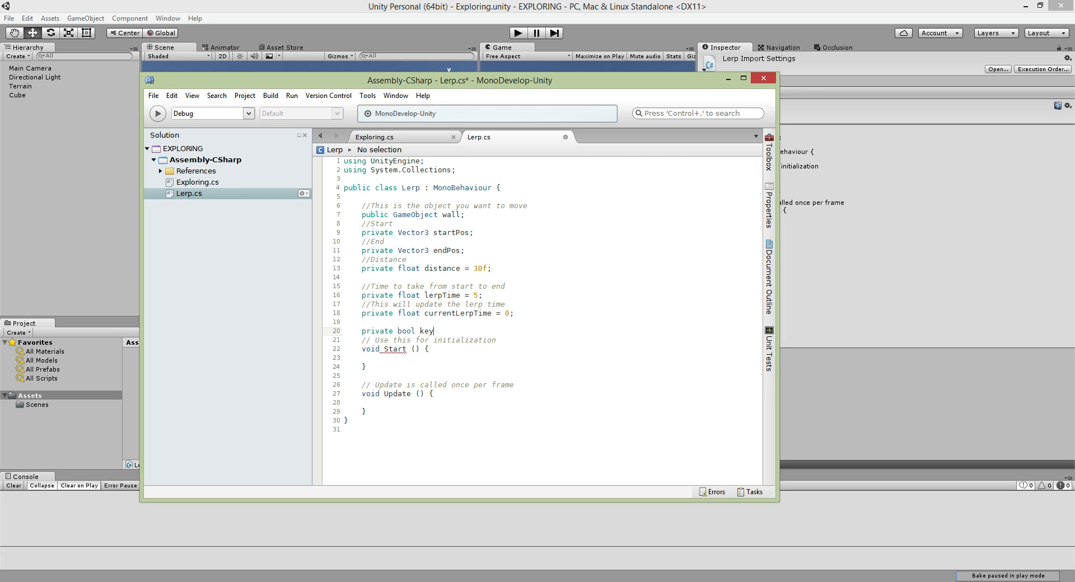
type("Hit")
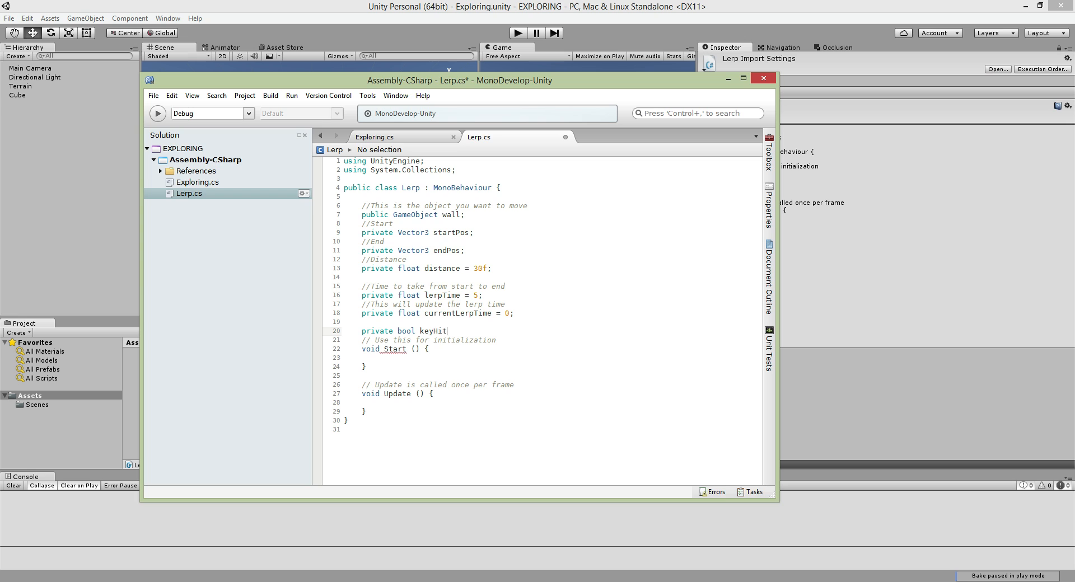
type("= false;")
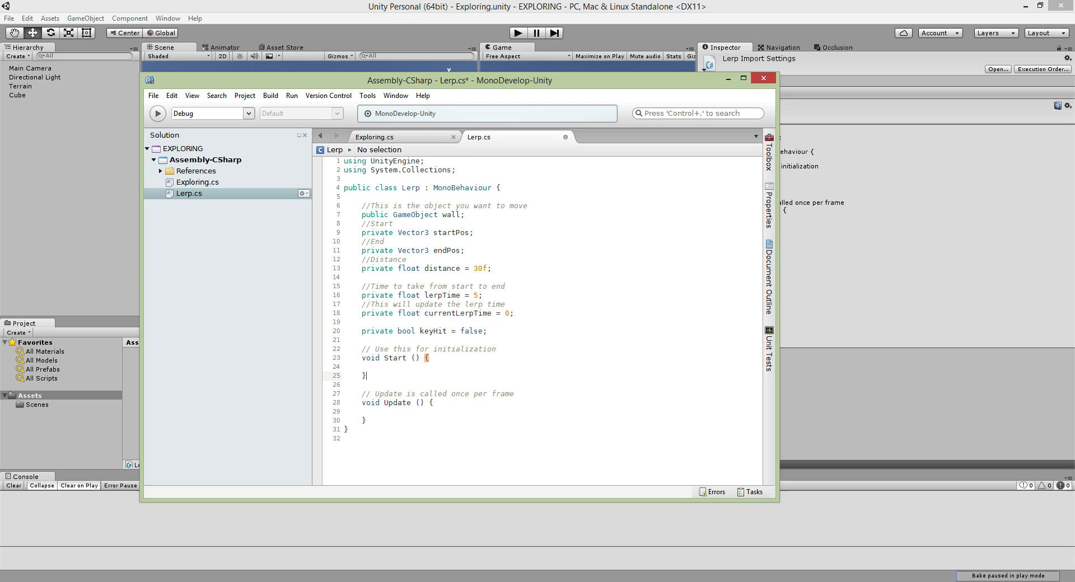
left_click(345, 367)
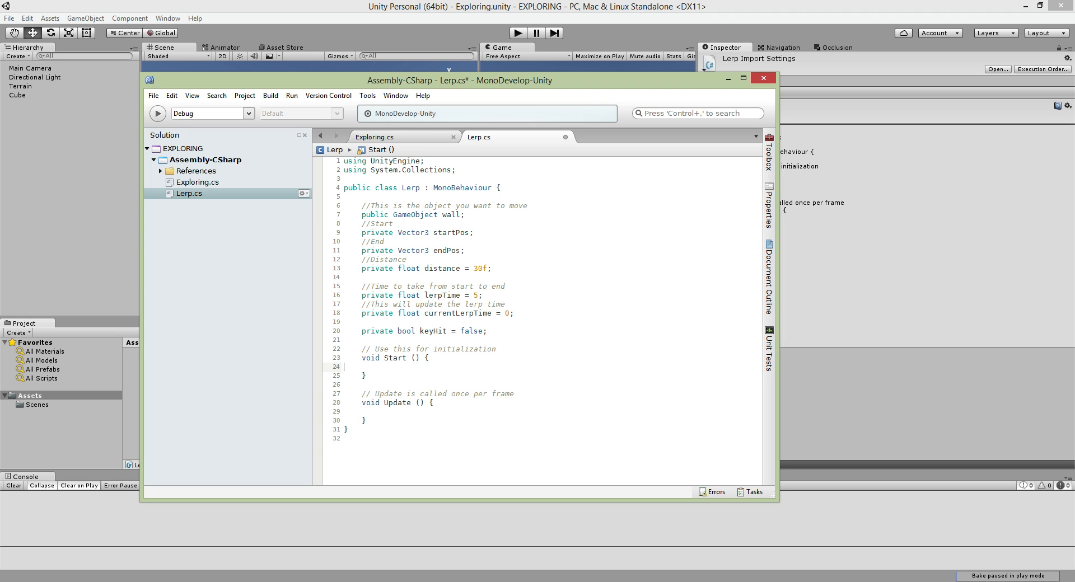
In Start, write 'startPos = wall.transform.position;' and save the script.
type("w")
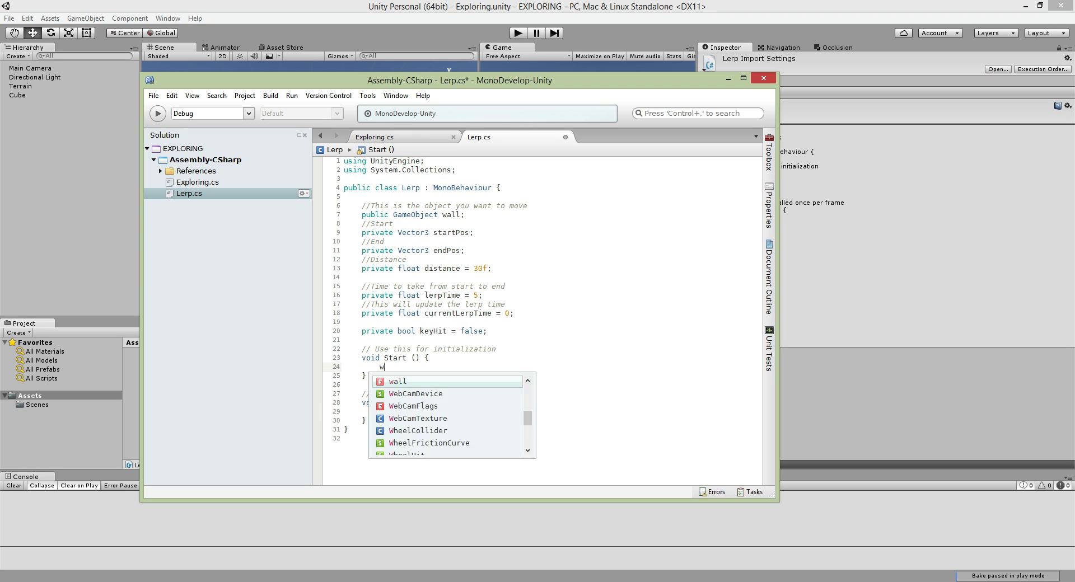
type("startPos")
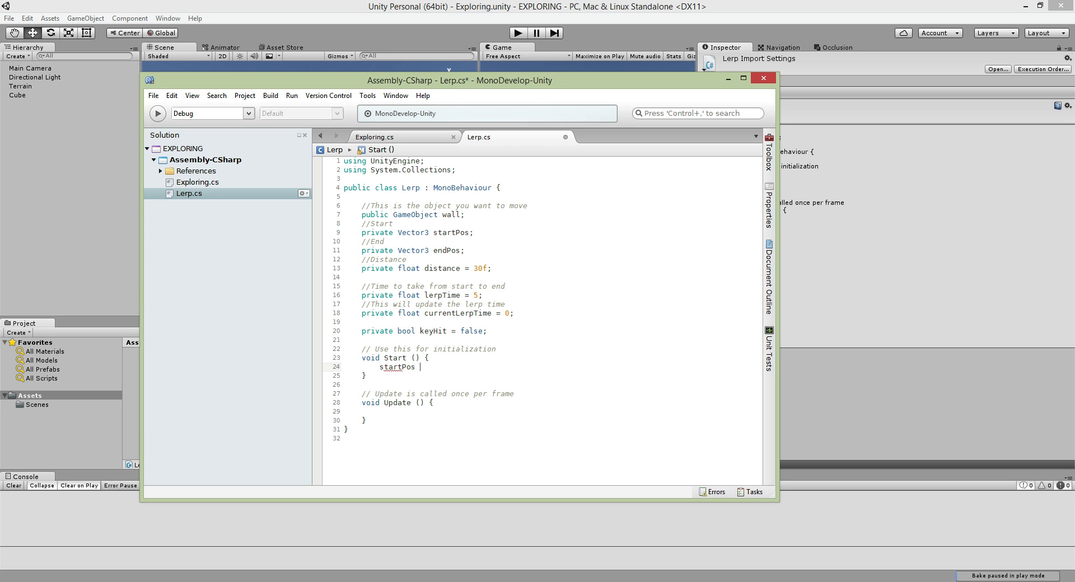
type("=")
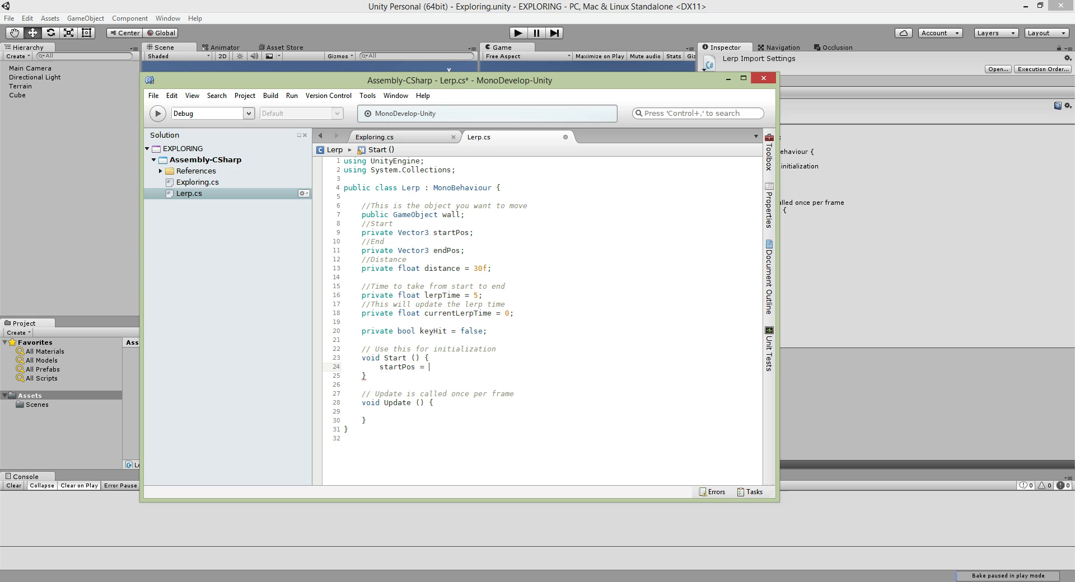
type("wall.transform.position;")
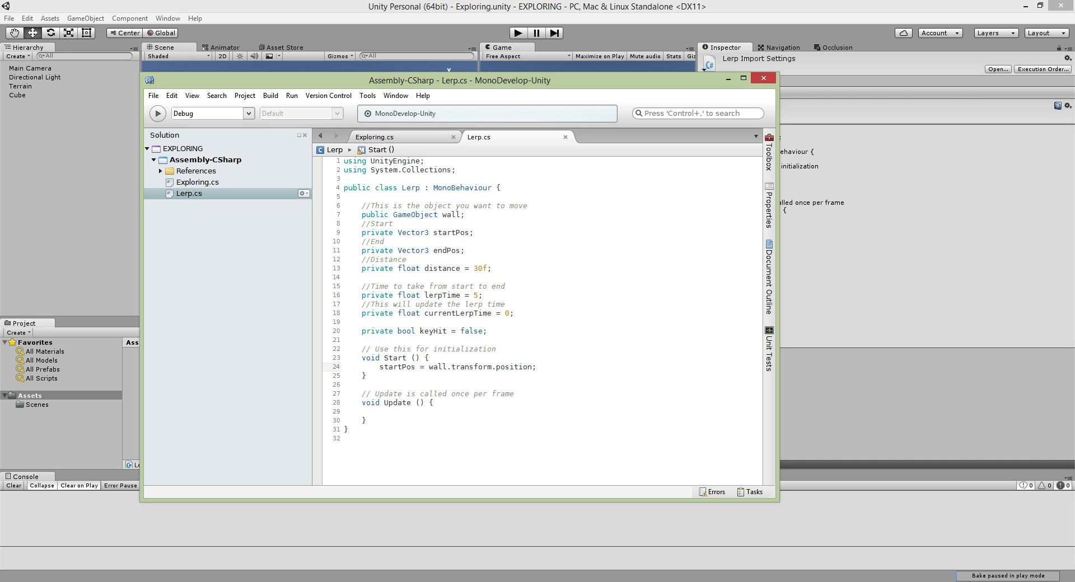
key("Return")
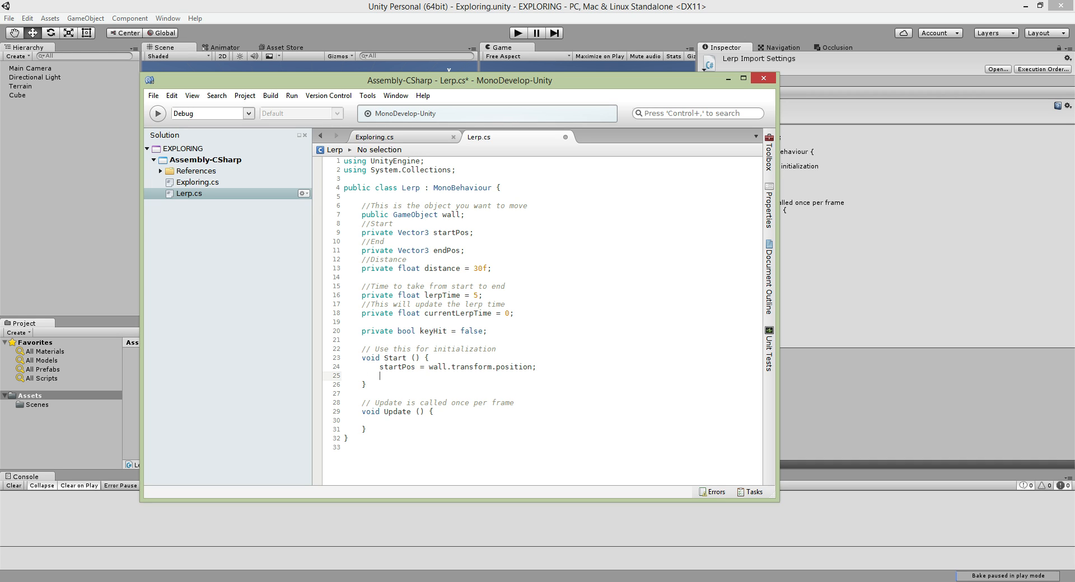
Begin 'endPos = wall.transform.position + Vector3' in Start.
type("endPos = wall.")
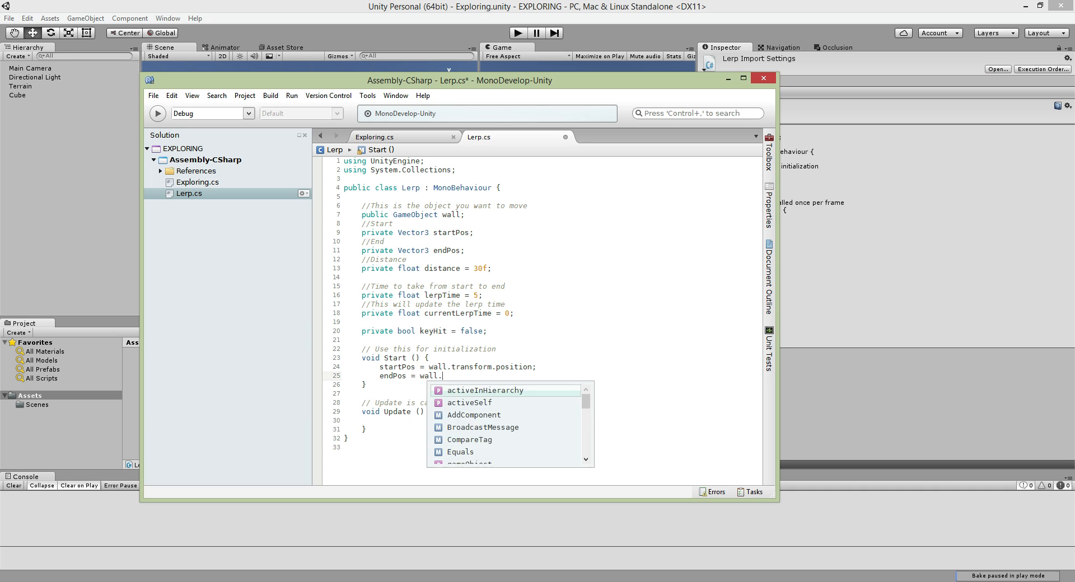
type("transform")
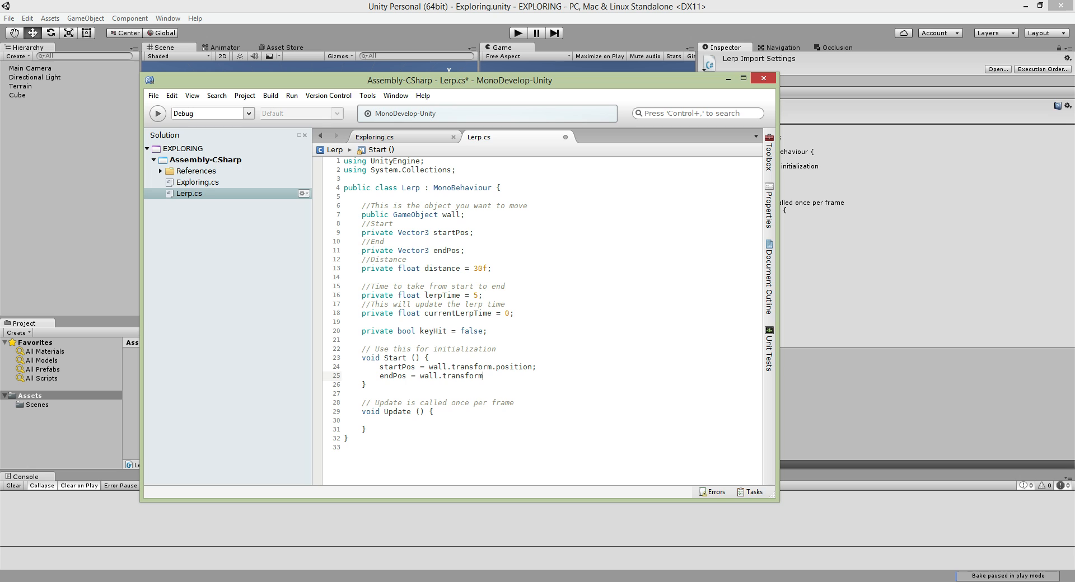
type(".position")
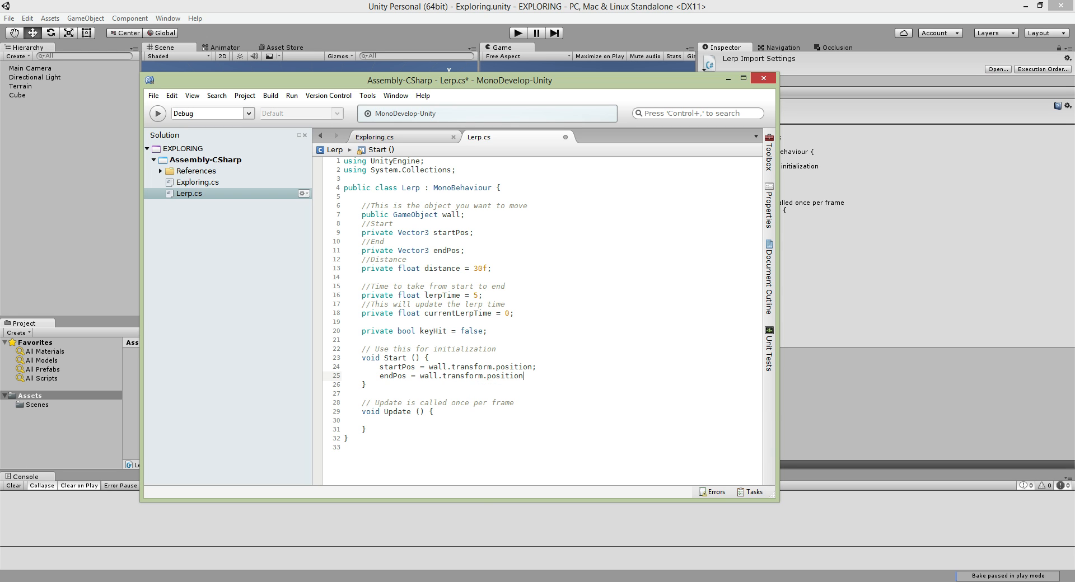
type("+ Vector3")
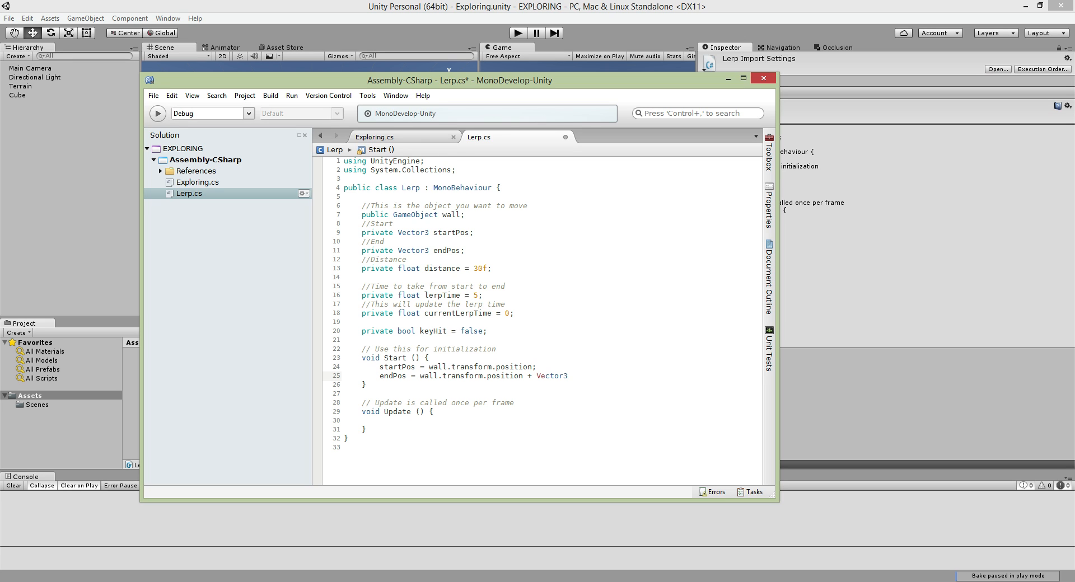
left_click(568, 377)
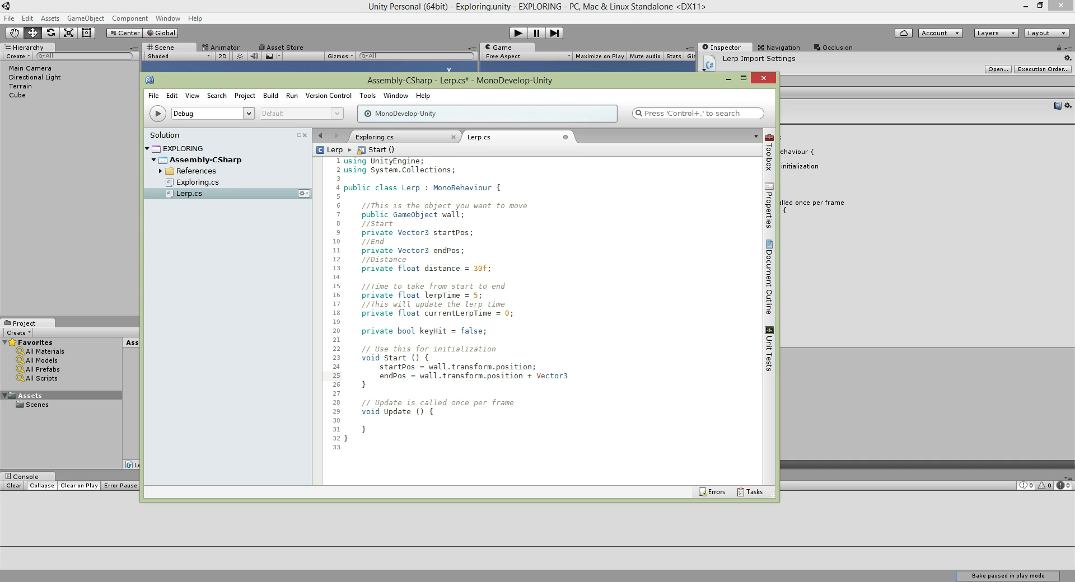
left_click(568, 376)
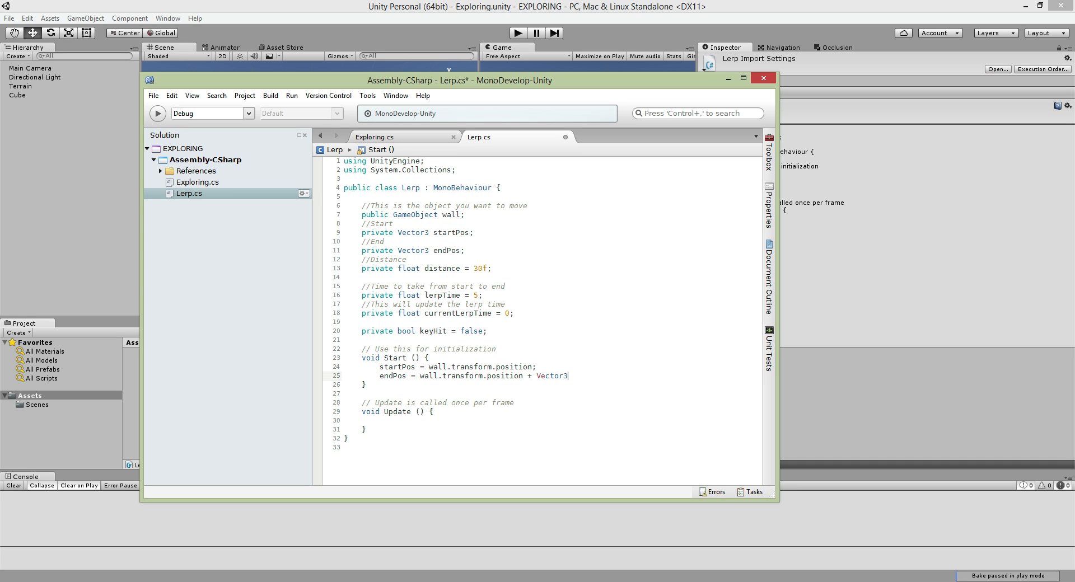
Complete the line as '+ Vector3.up * distance;' and save the script.
type(".up")
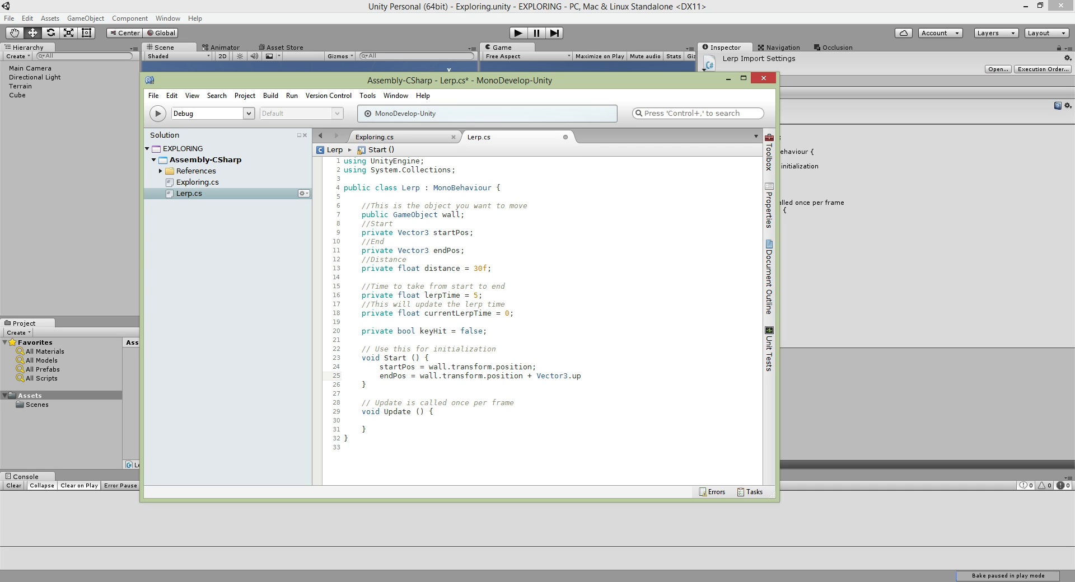
type("* s")
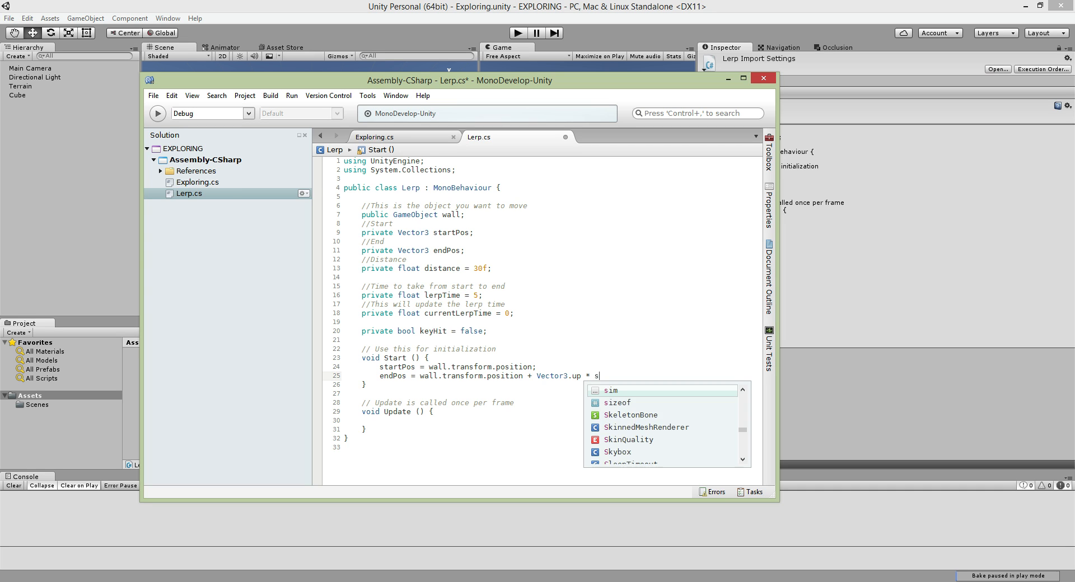
type("istance")
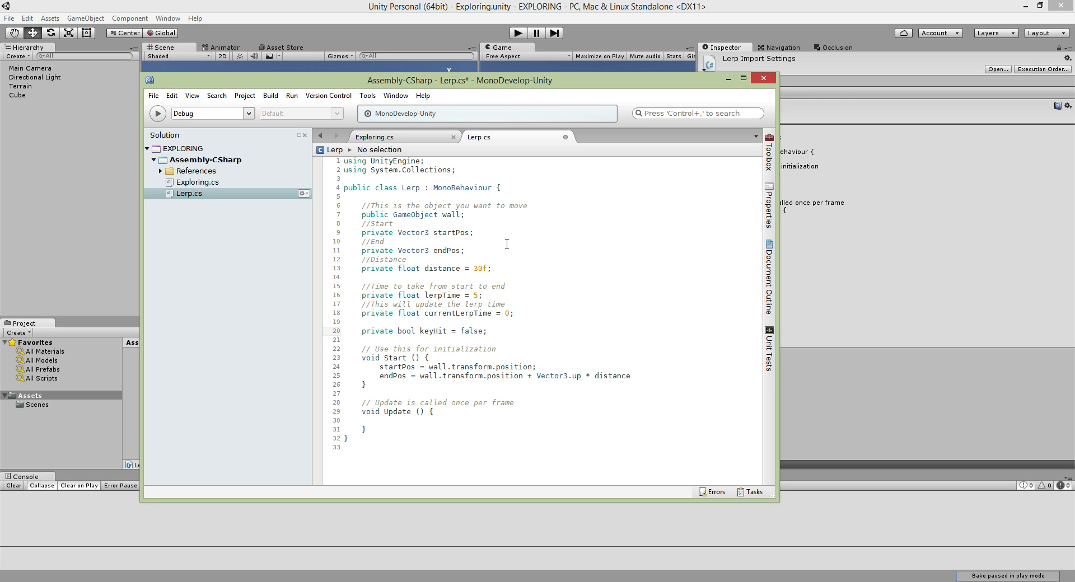
left_click(629, 376)
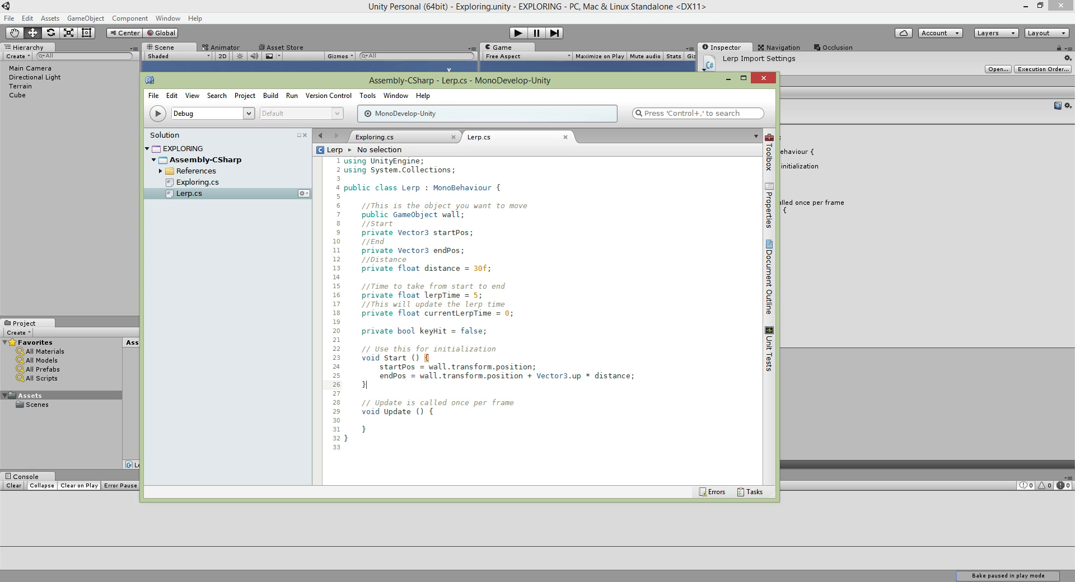
In Update, write 'if (Input.GetKeyDown(KeyCode.A)) { keyHit = true; }'.
left_click(382, 420)
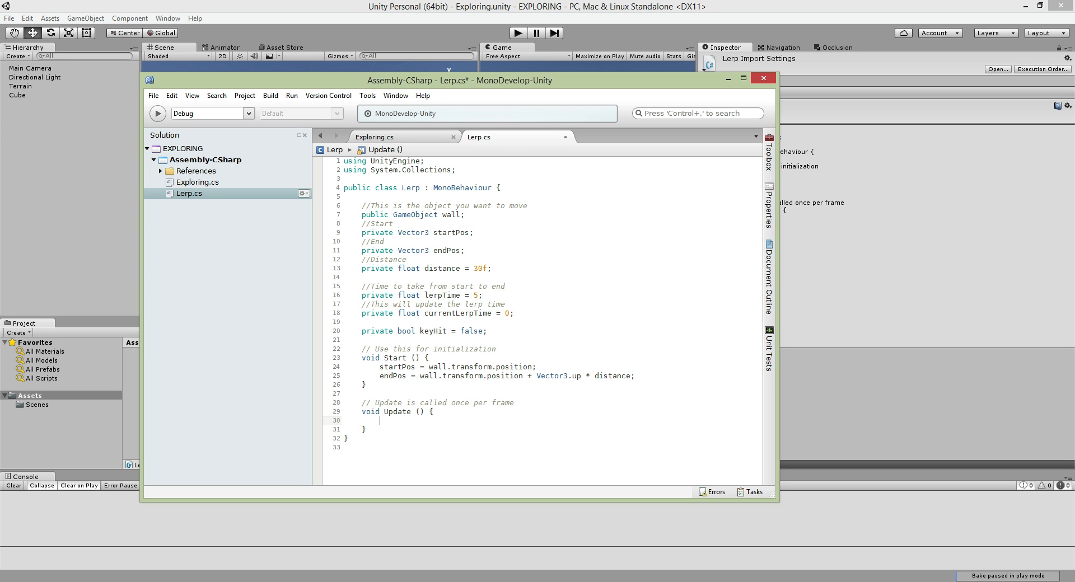
type("if9)")
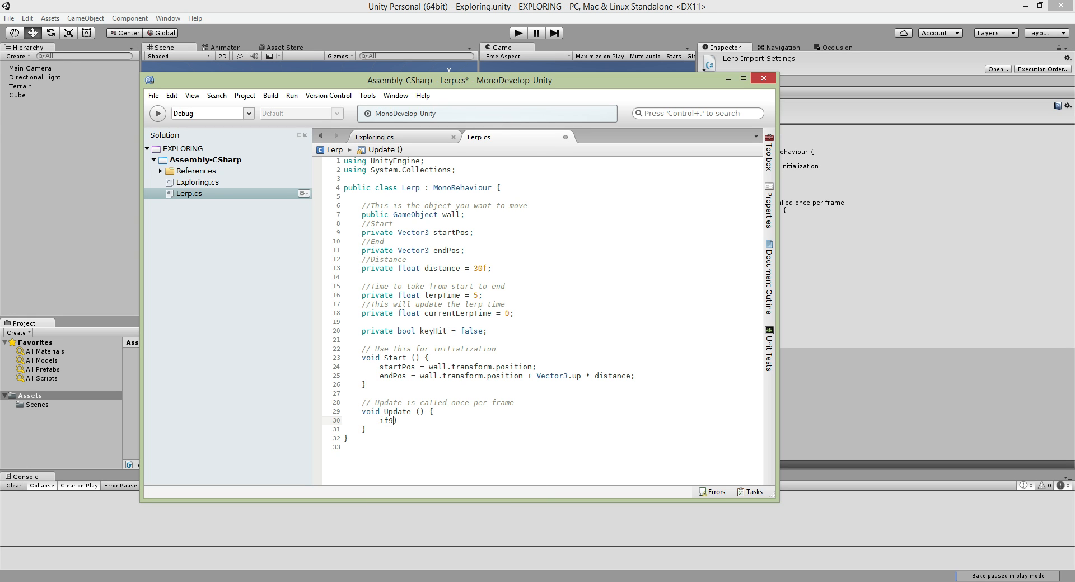
type("Input.GetKeyDown(")
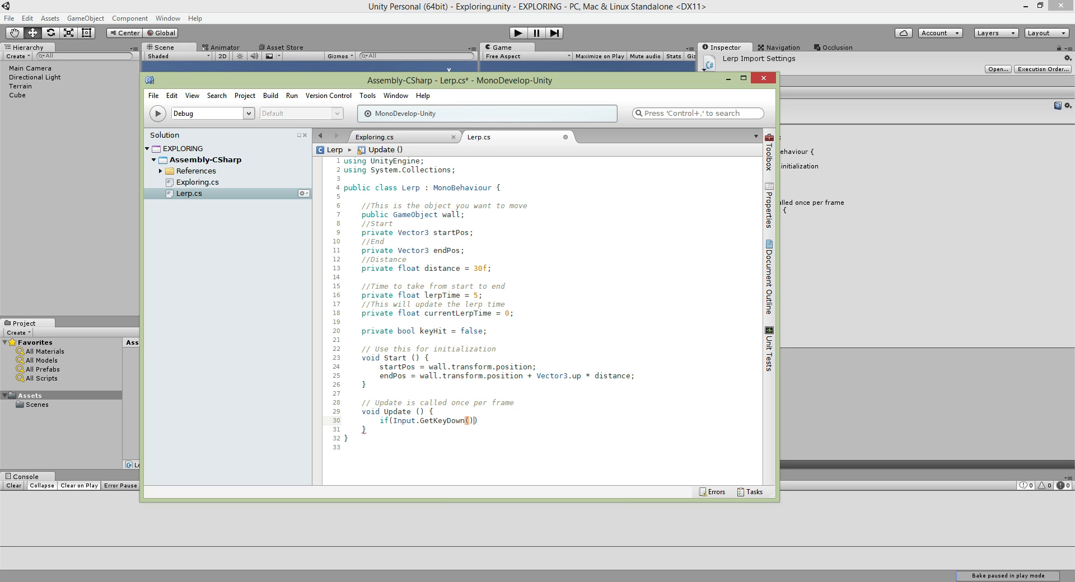
type("KeyCode.A")
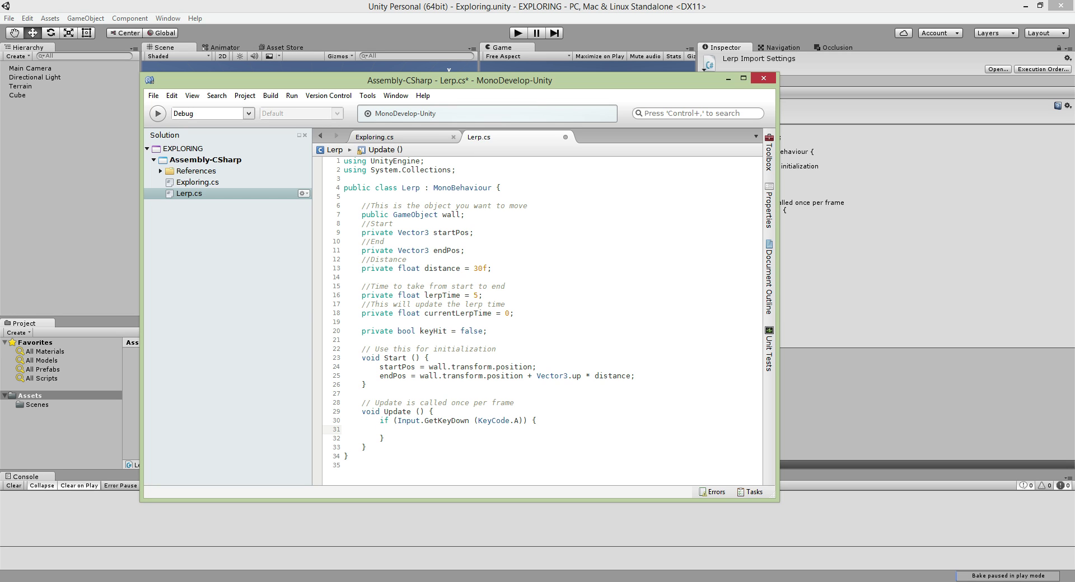
type("keyHit =")
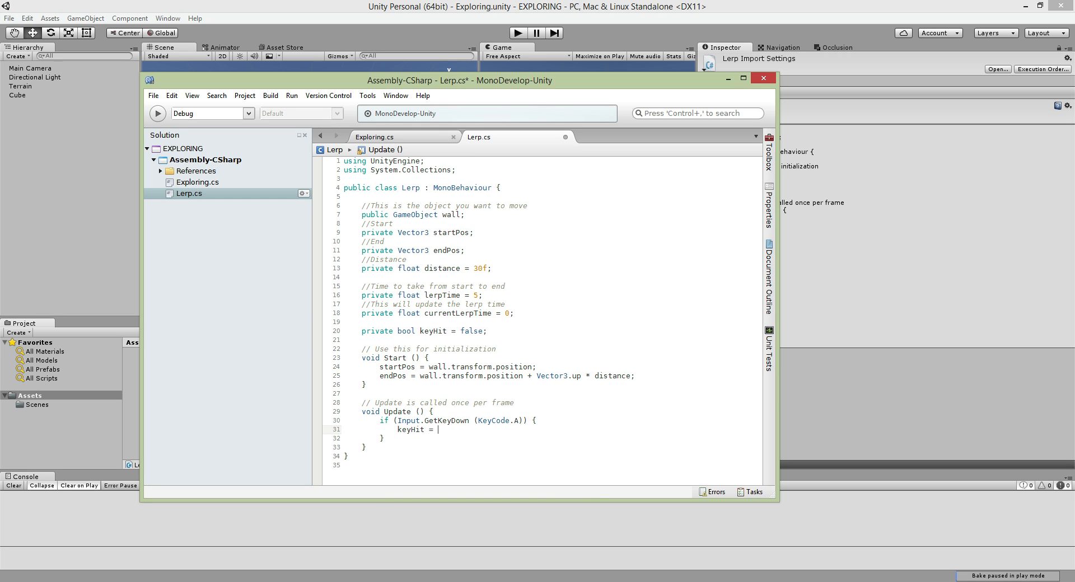
type("true;")
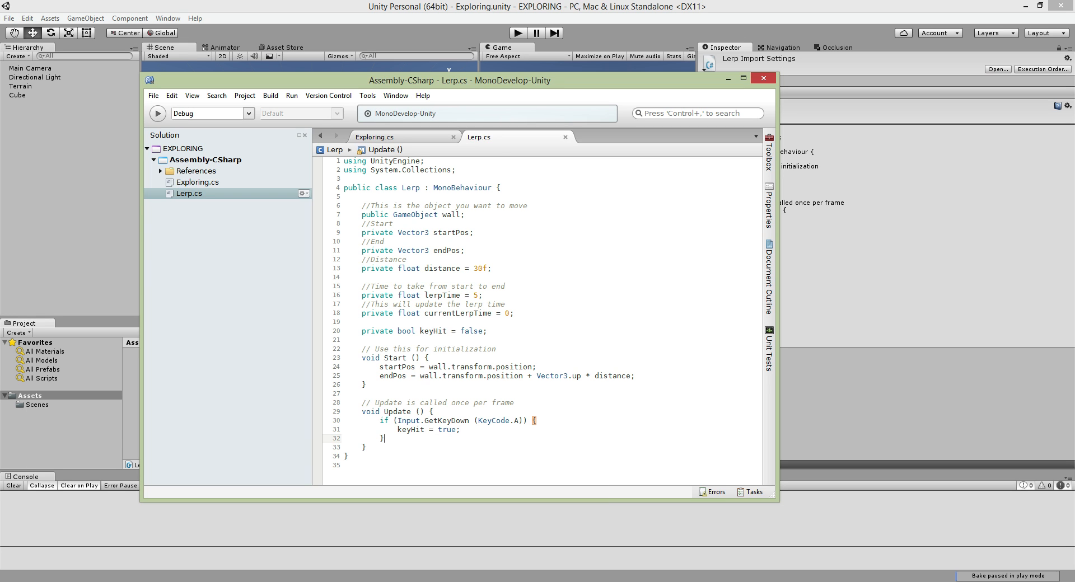
Begin a second if statement below and maximise the code editor.
type("if()")
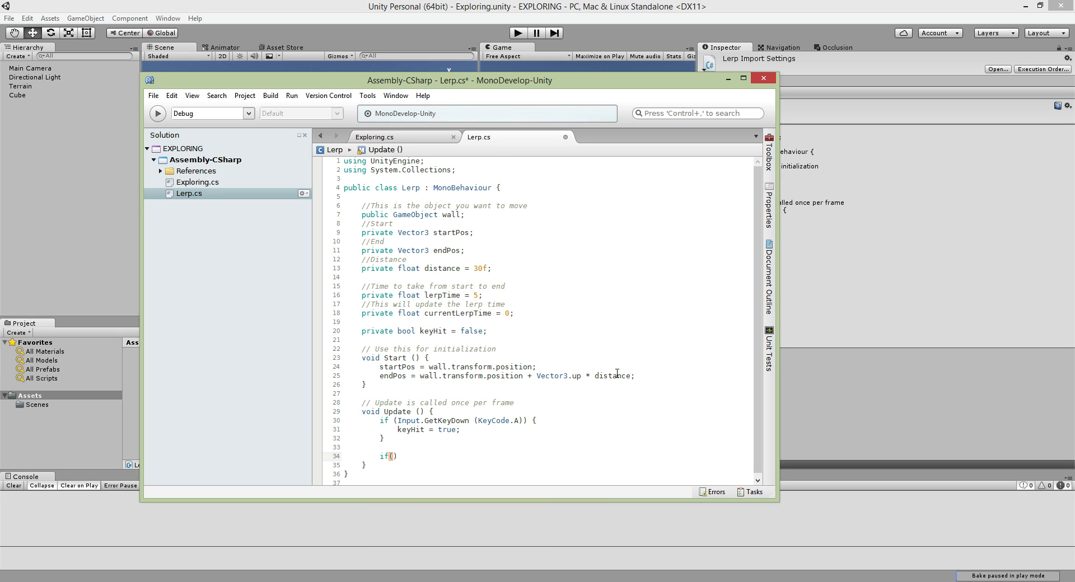
left_click(742, 78)
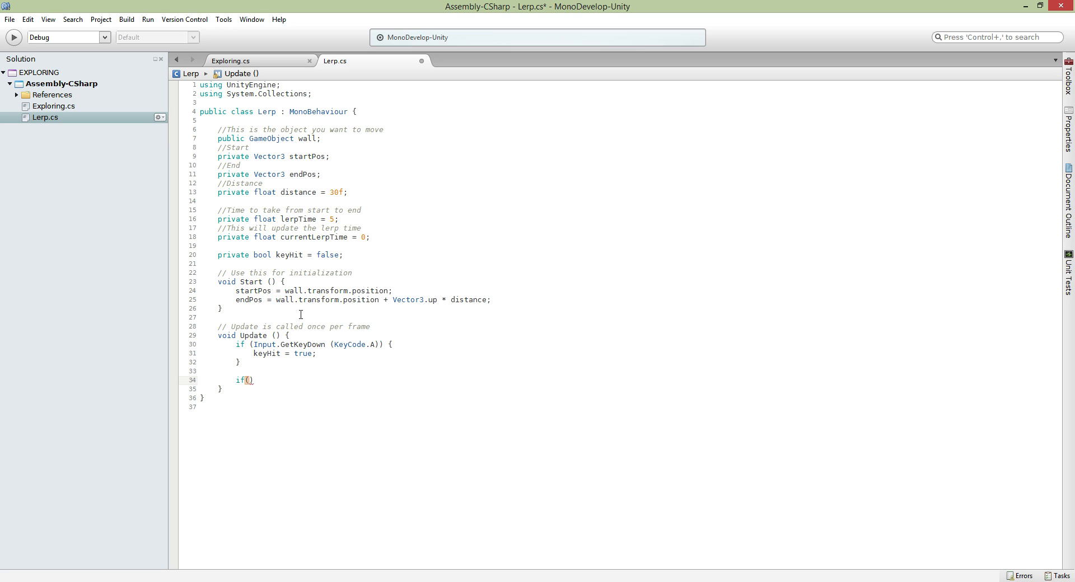
Begin the if (keyHit == true) block adding Time.deltaTime to currentLerpTime each frame.
type("keyHit==")
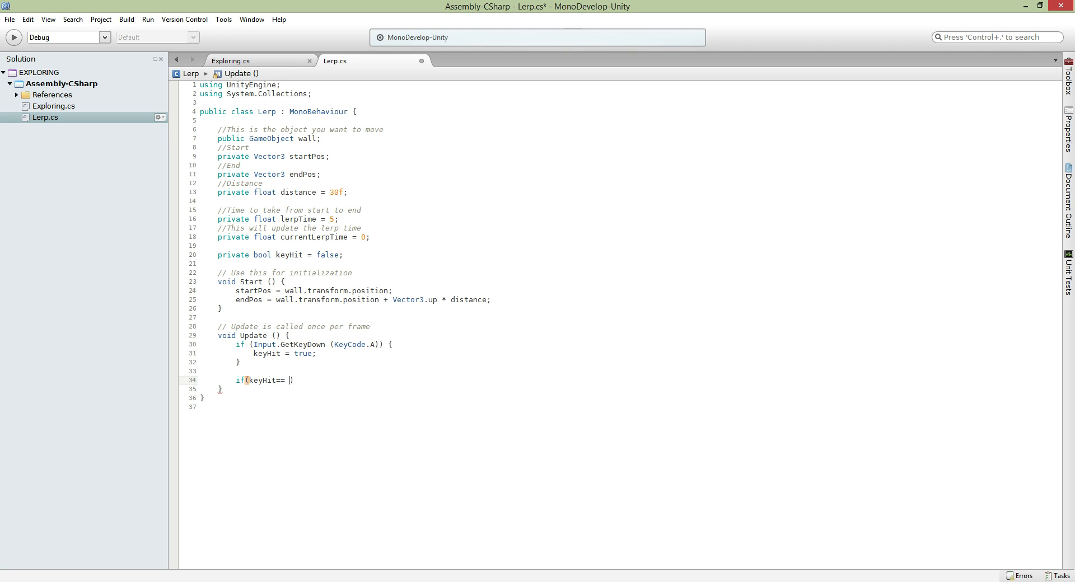
type("true) {")
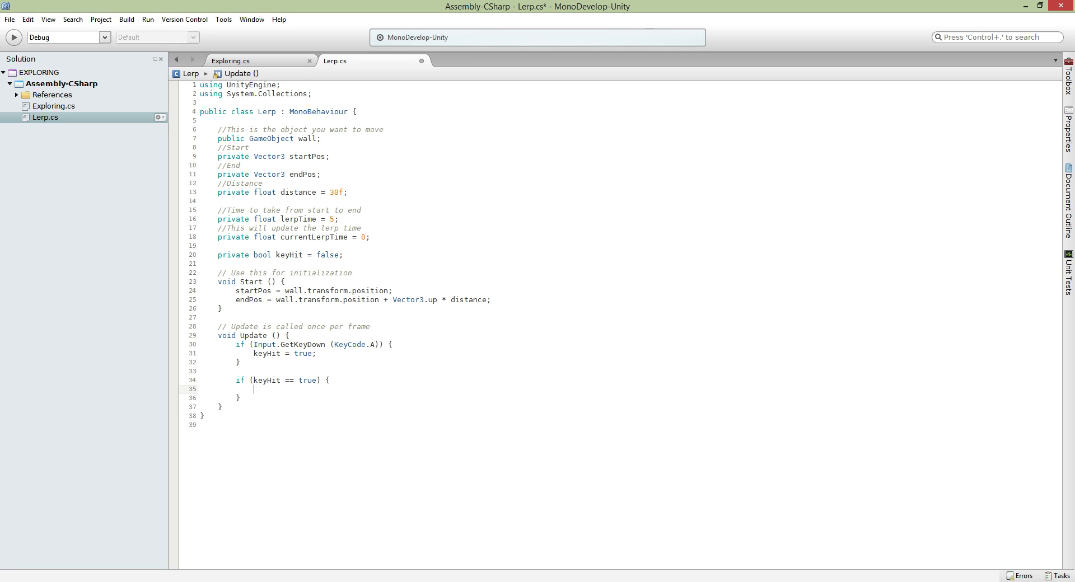
type("currentLerpTime")
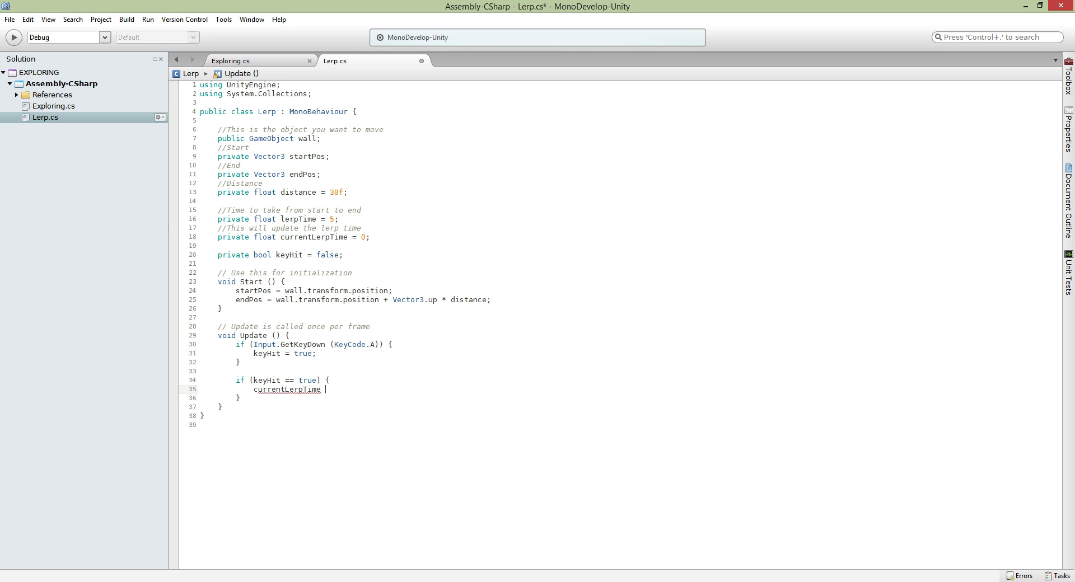
type("+= Time")
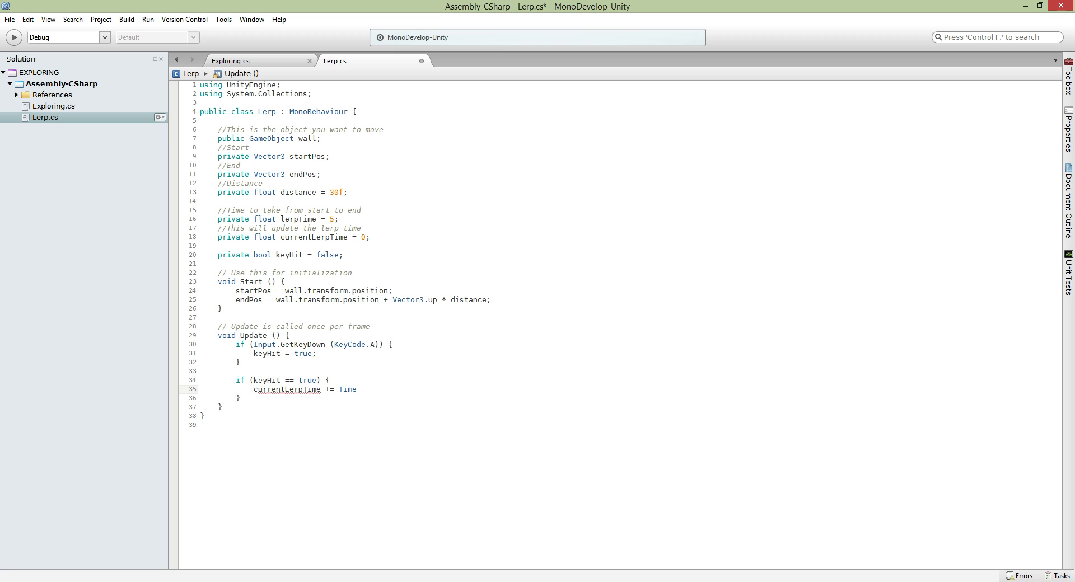
type(".deltaTime;")
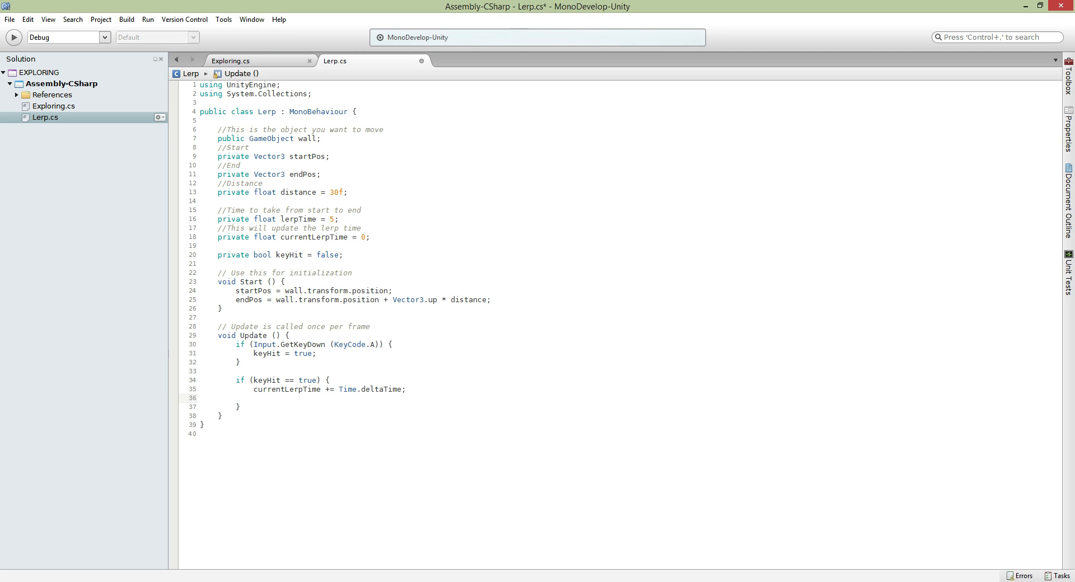
Add the inner check capping currentLerpTime at lerpTime when it exceeds it, correcting the mistyped Lerp.
type("if(currn")
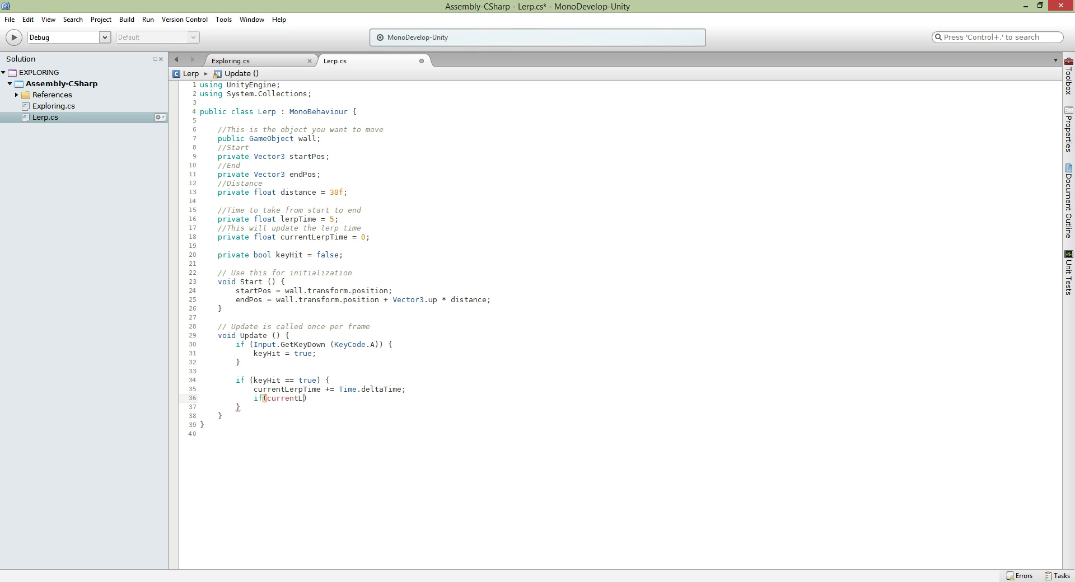
type("erpTime >=")
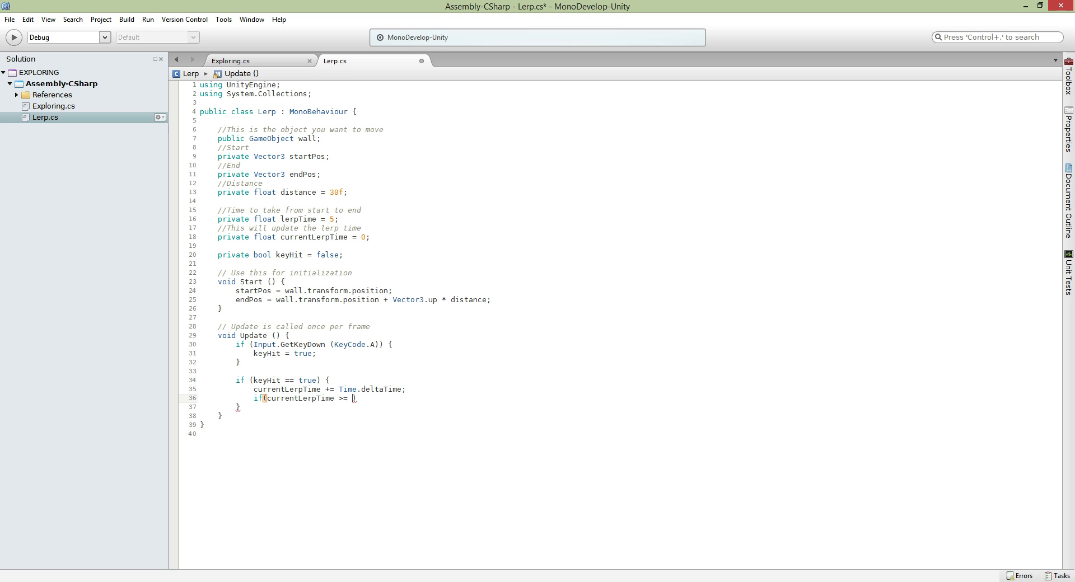
type("Lerp)")
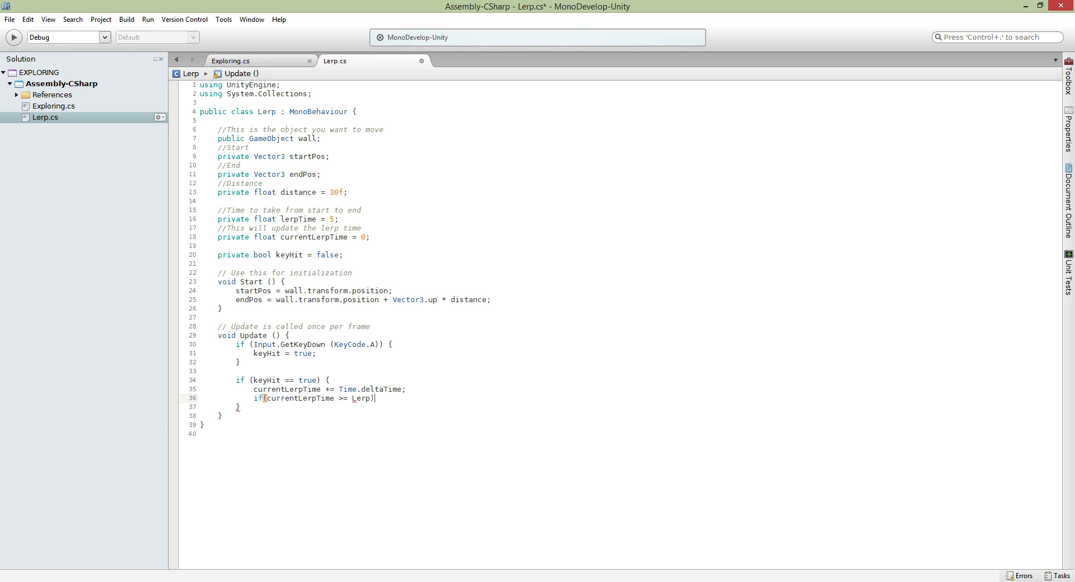
double_click(359, 398)
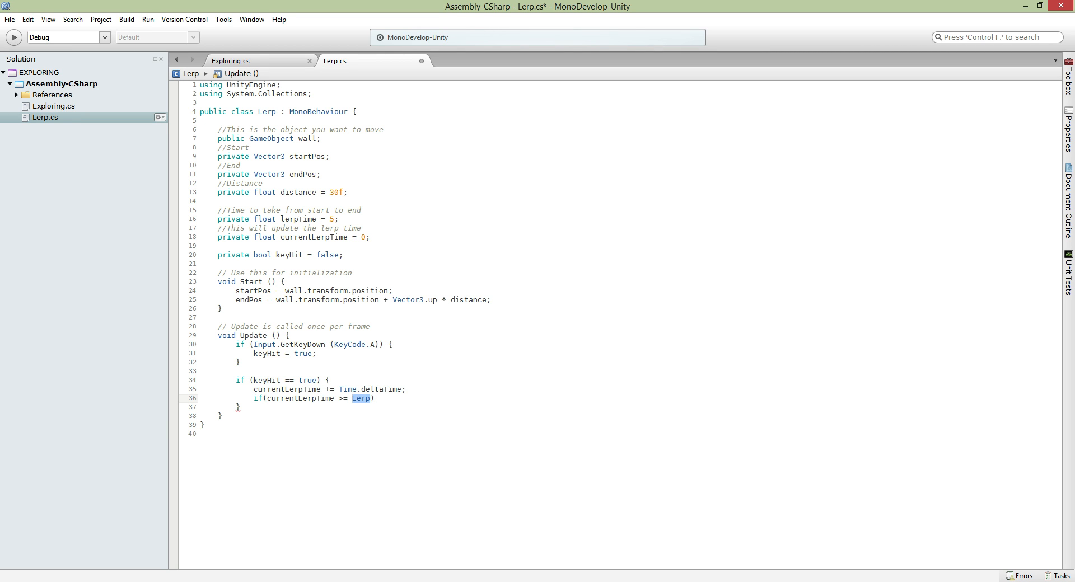
type("lerpTime")
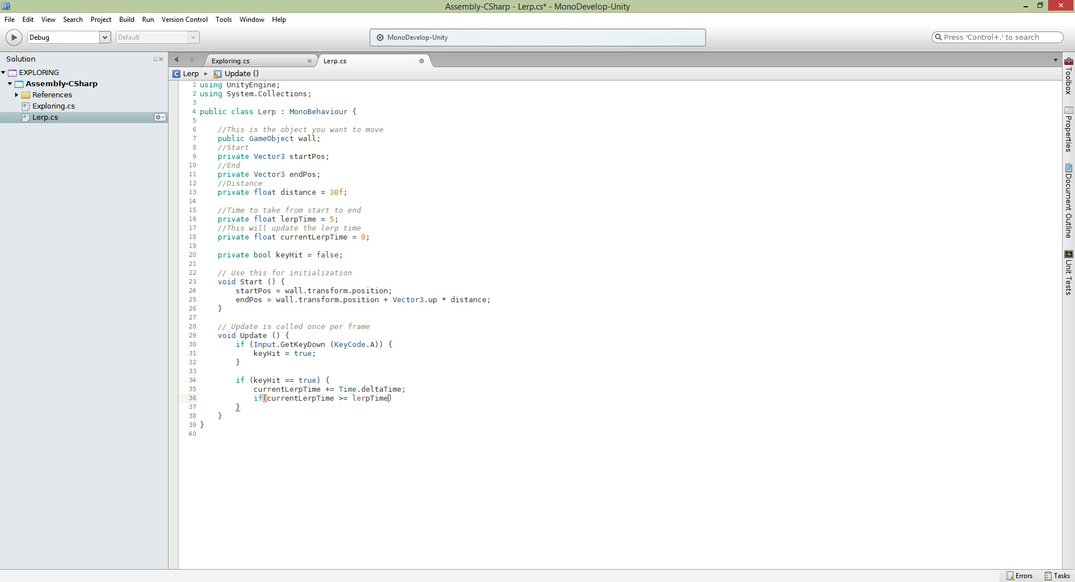
type("{")
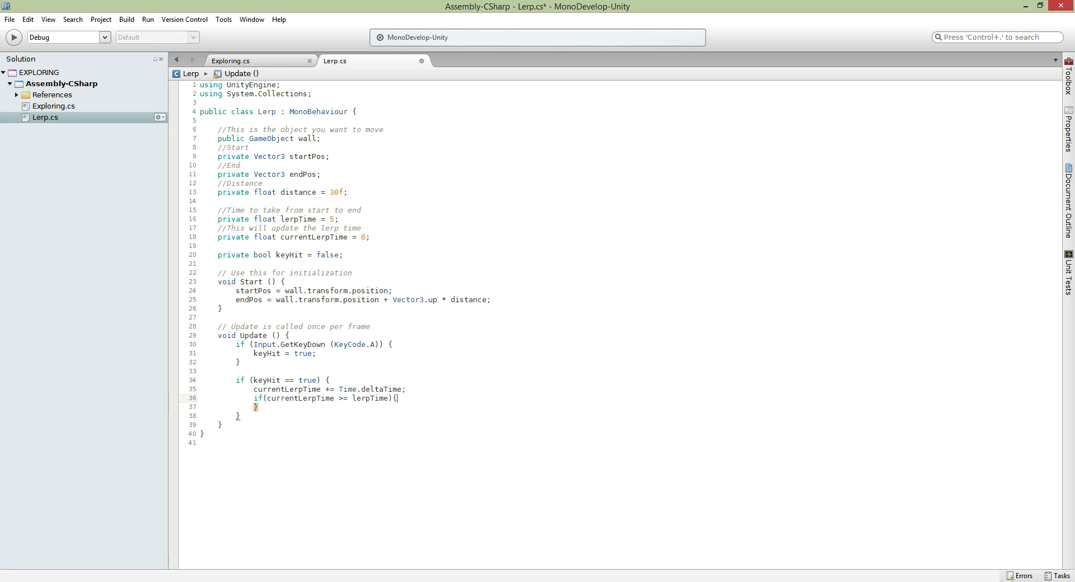
type("cr")
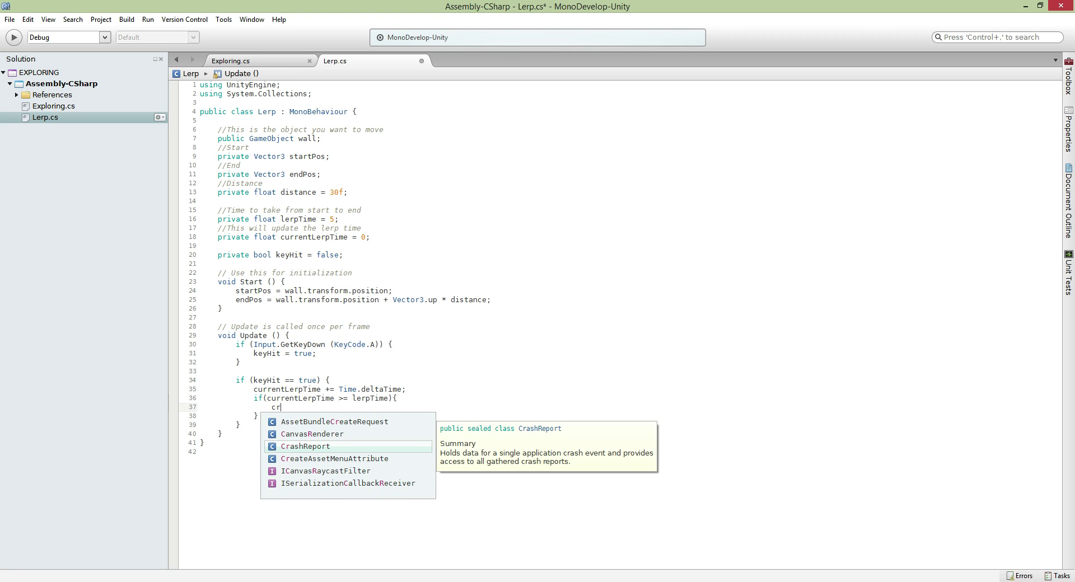
type("urrentLerpTime =")
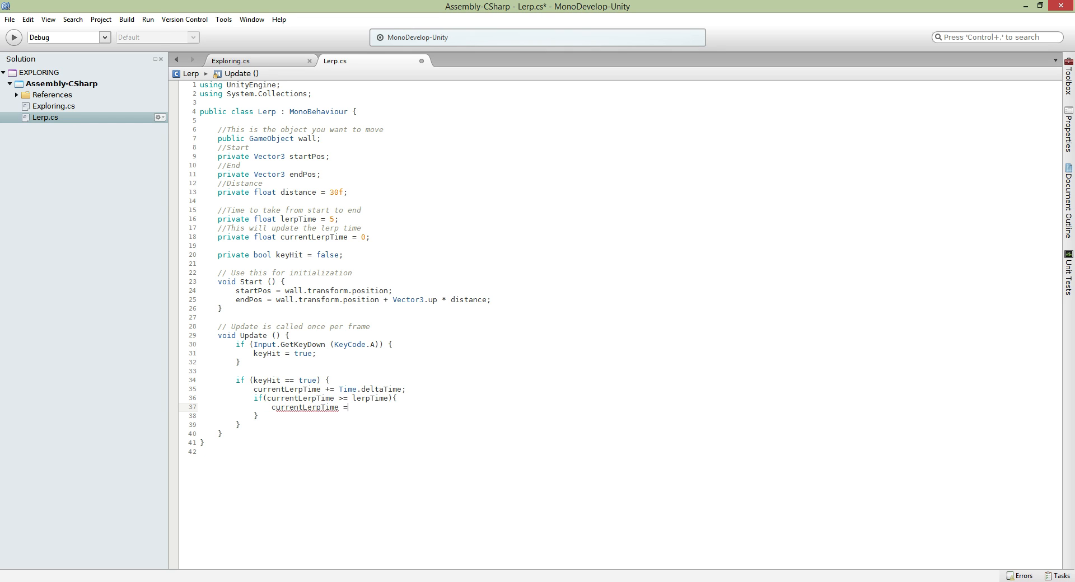
type("lerpTime;")
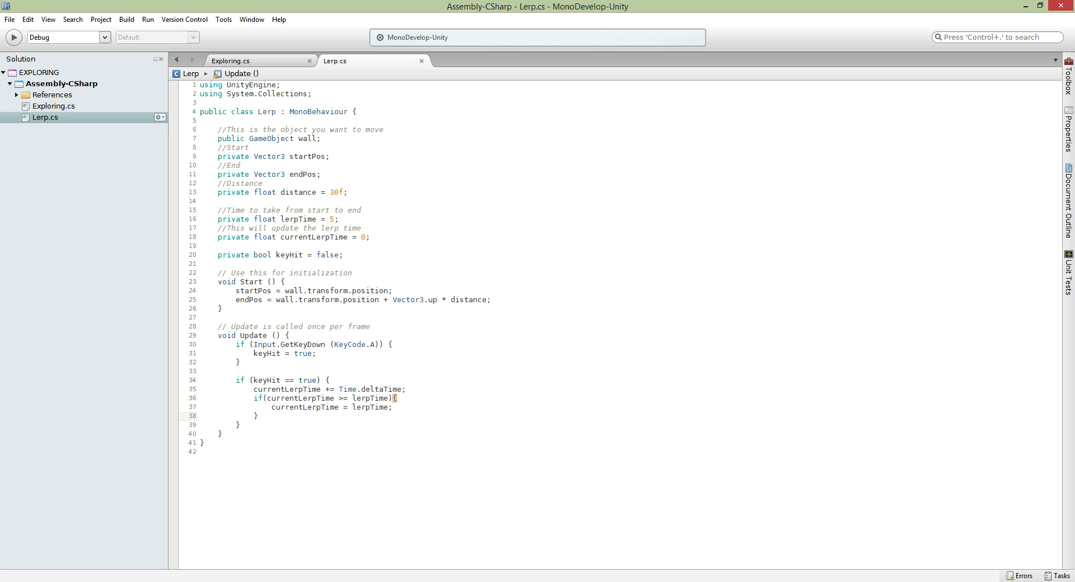
key("enter")
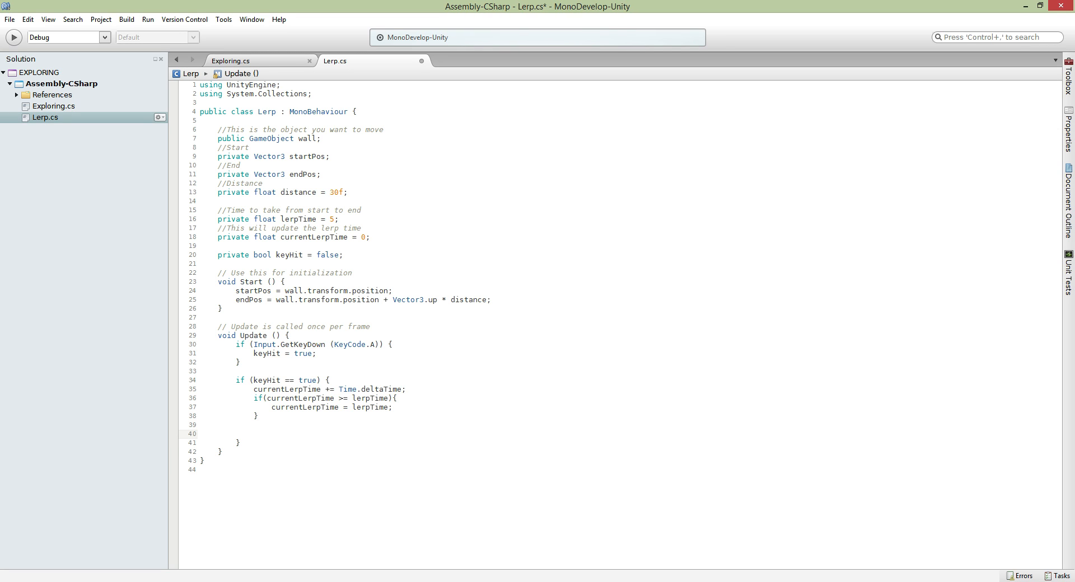
Write float Perc = currentLerpTime/lerpTime; and start the next line with wall.
type("float Perc =")
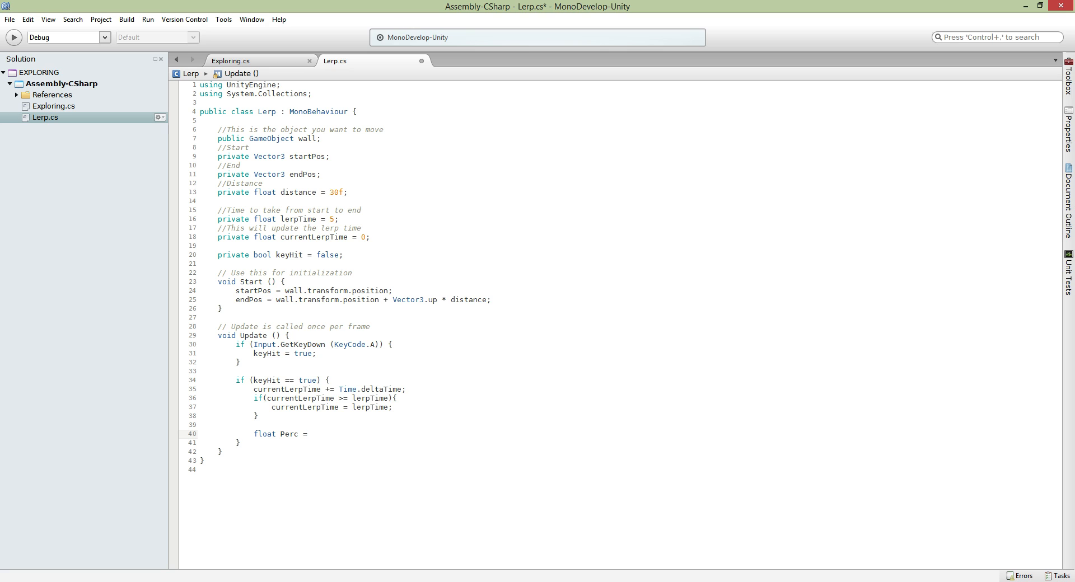
type("currentLerpTime/")
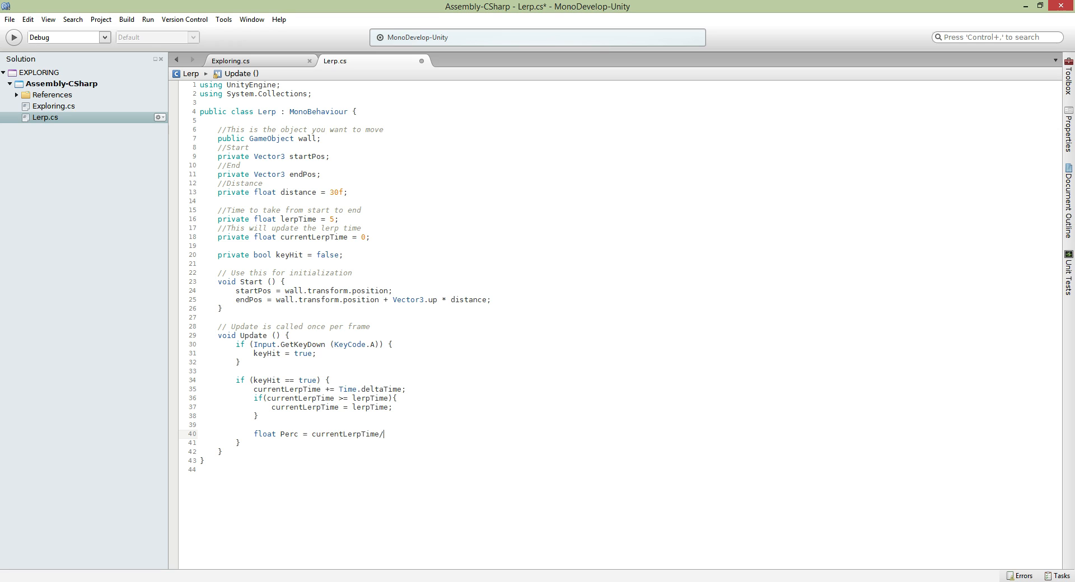
type("ler")
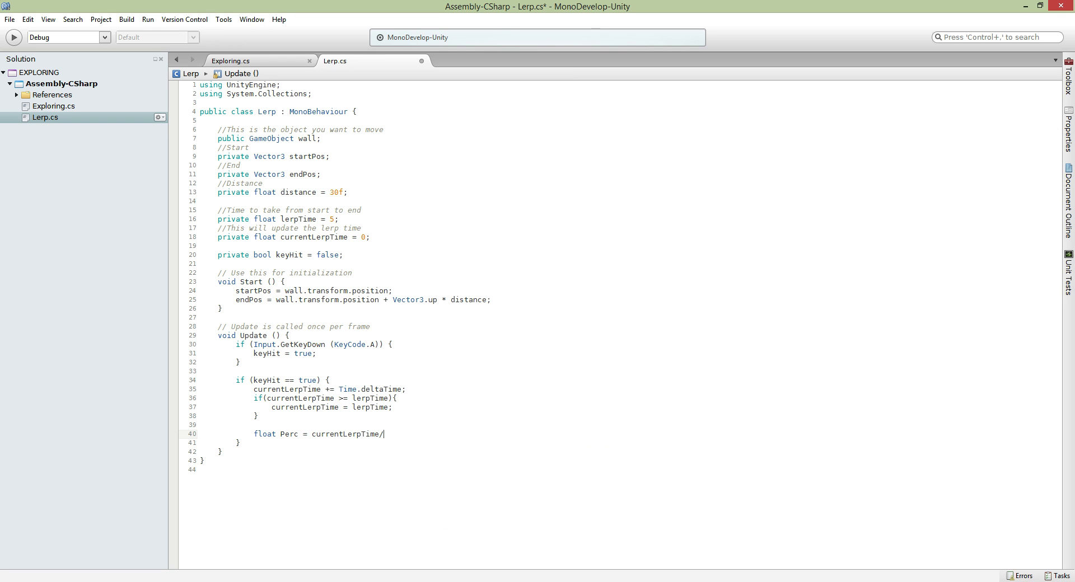
type("lerpTime;")
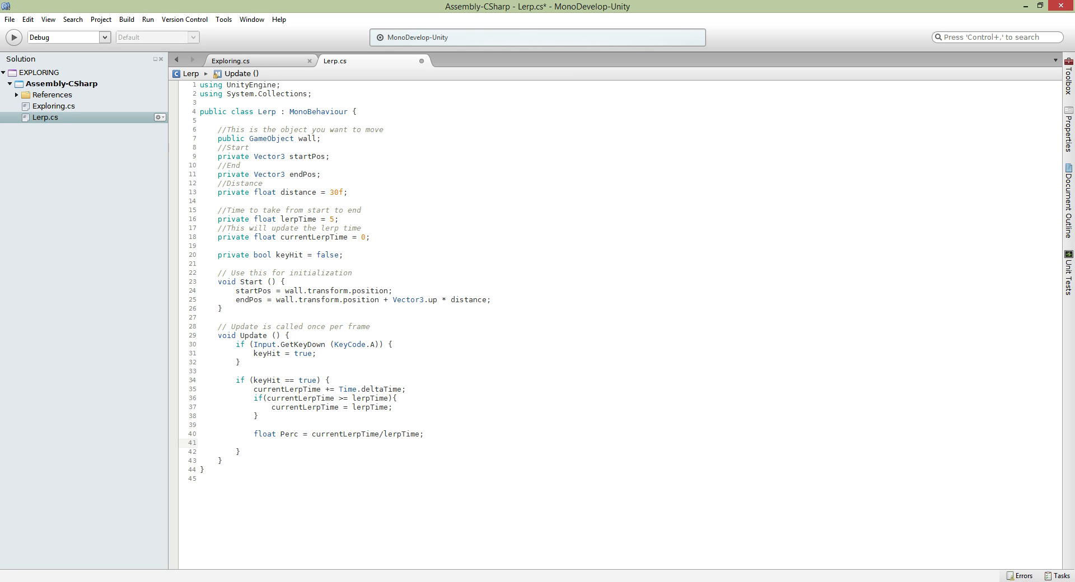
type("wall")
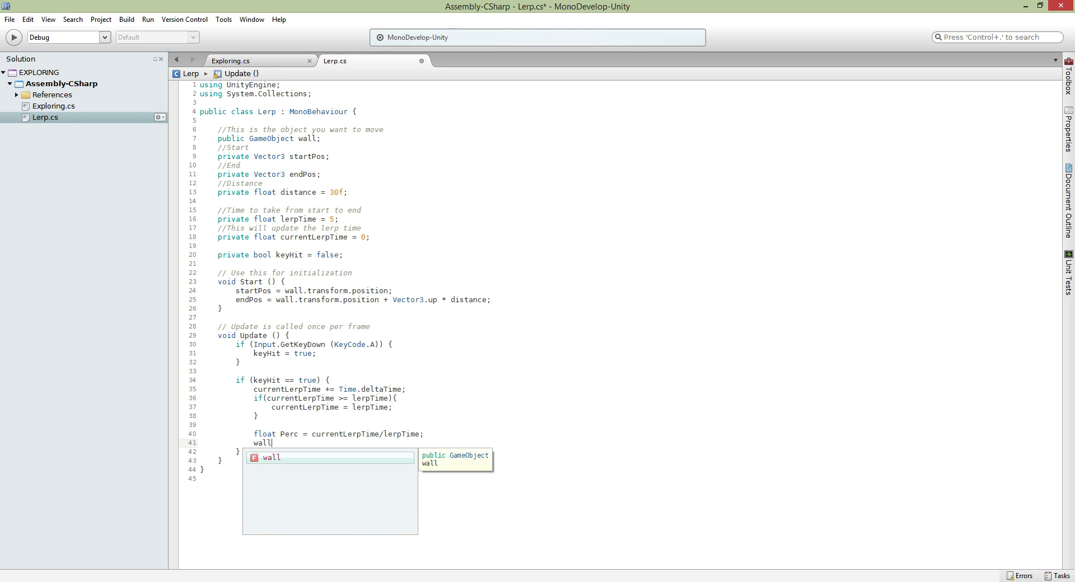
Set wall.transform.position = Vector3.Lerp(startPos, endPos, Perc); after checking the Exploring script.
left_click(231, 61)
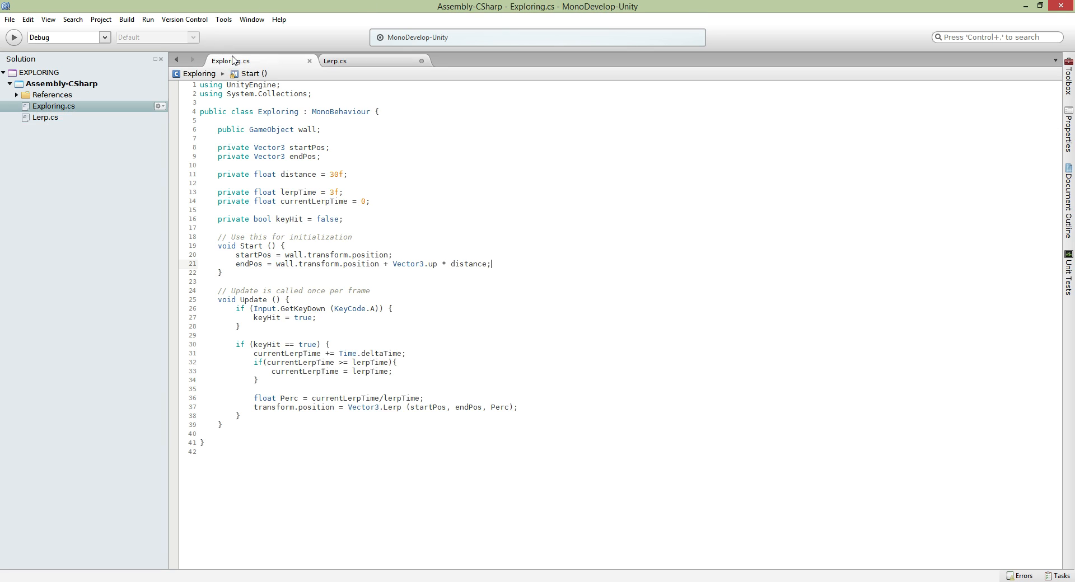
left_click(335, 62)
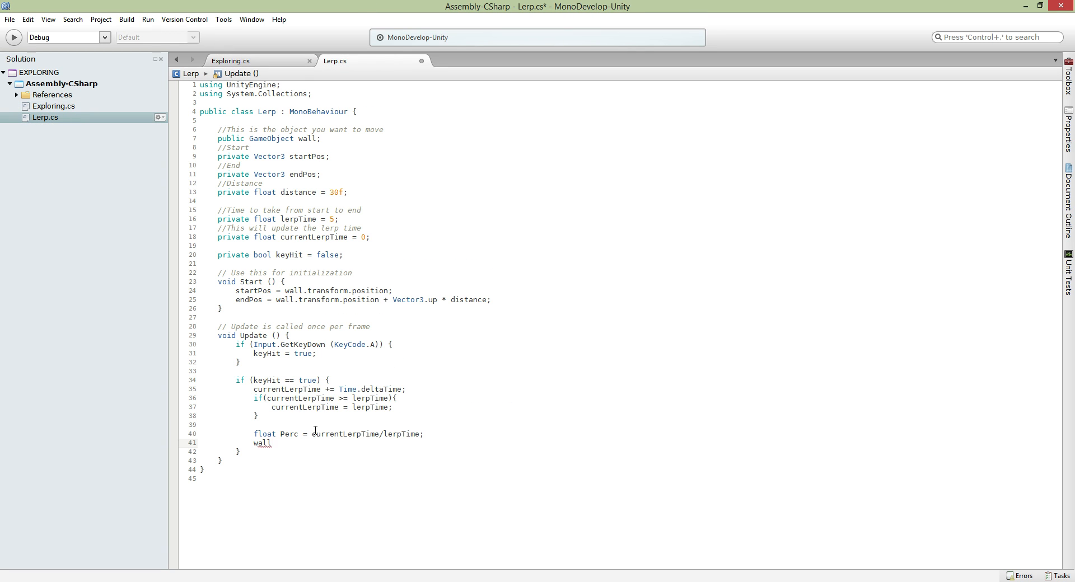
type(".transform.position")
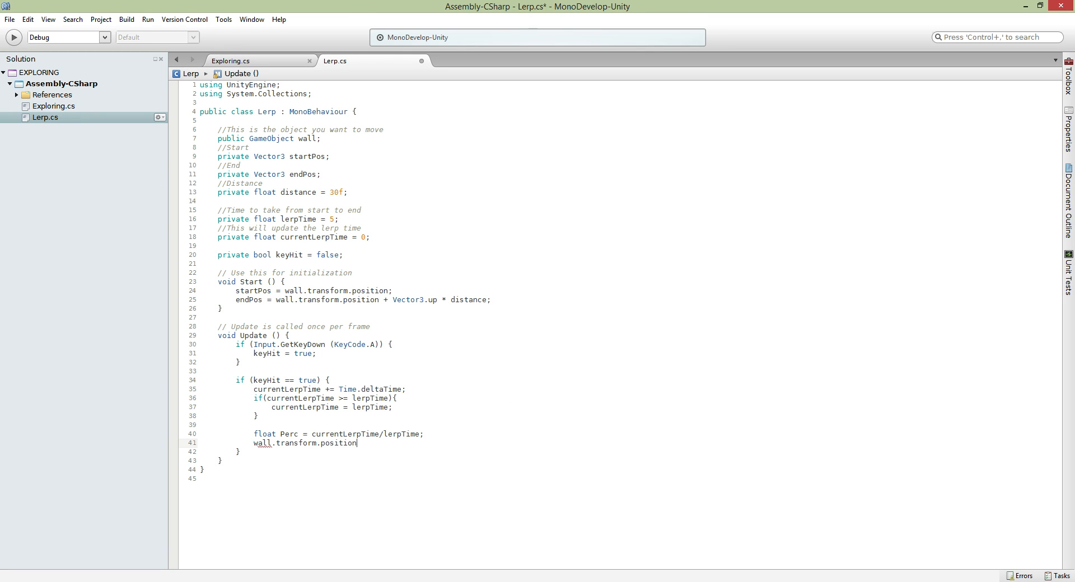
type("=")
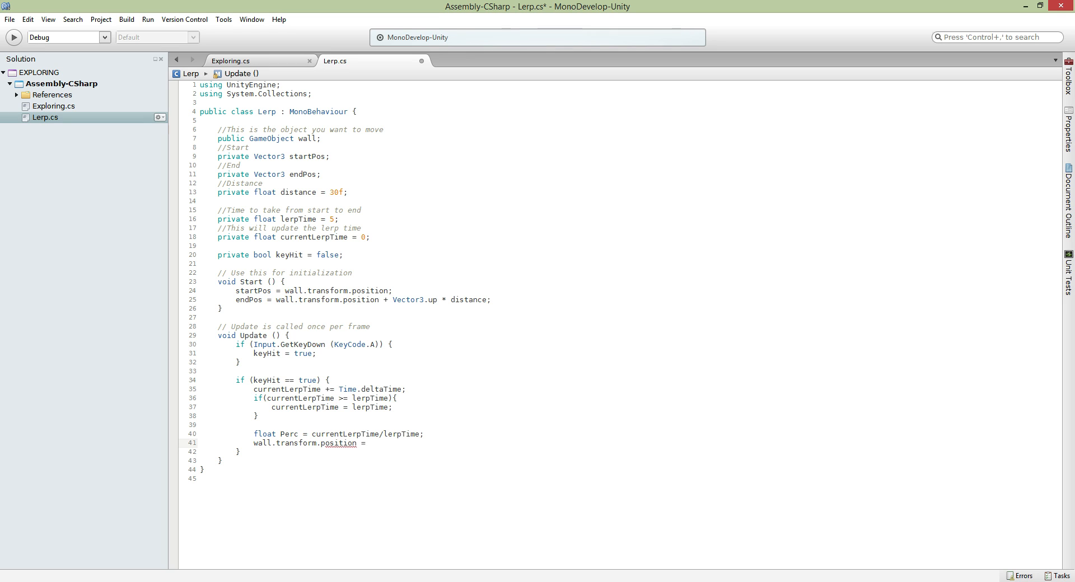
type("Vector3.Lerp")
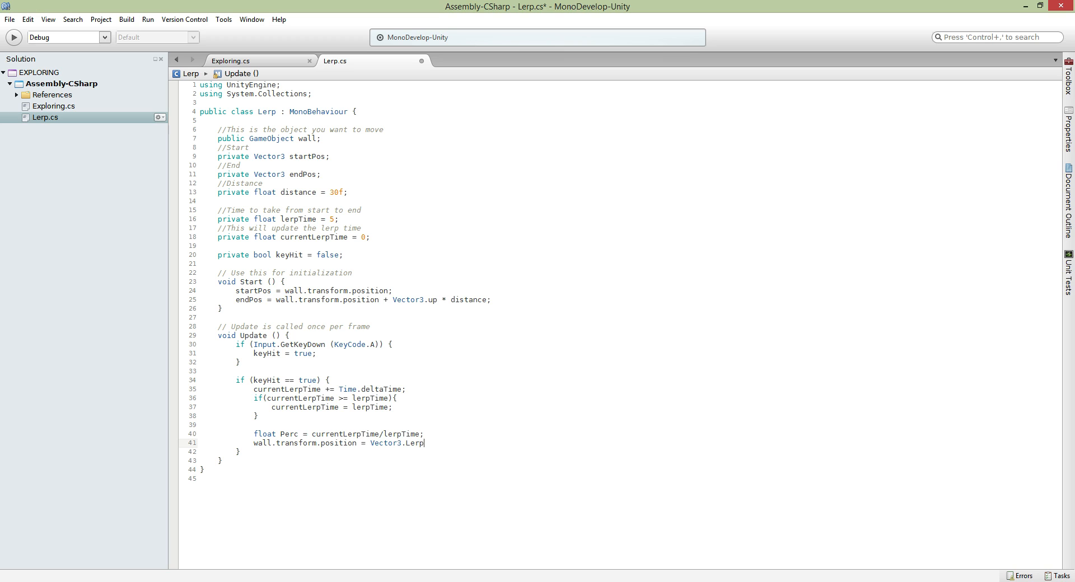
type("(start")
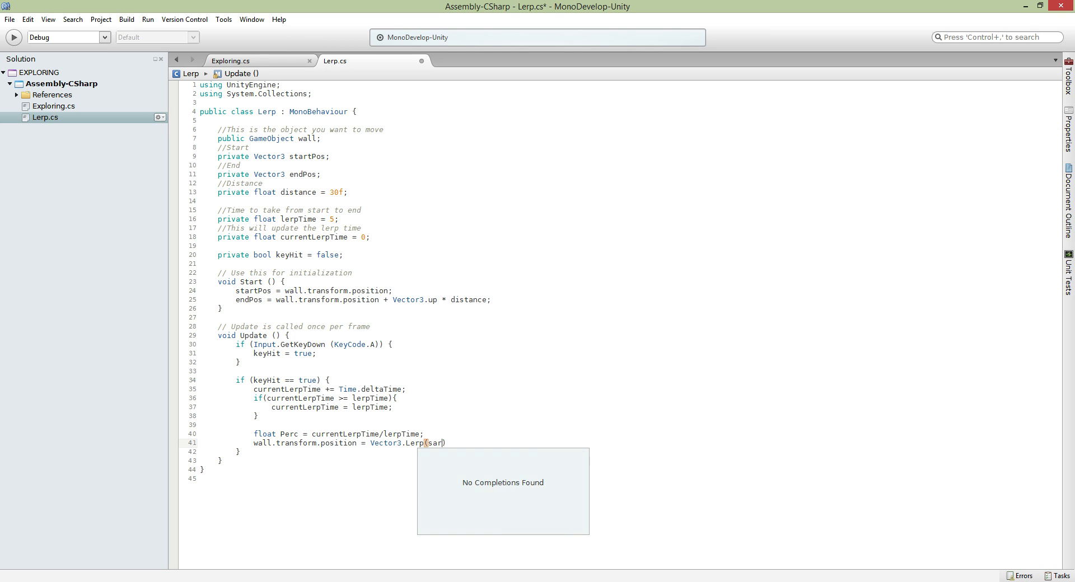
type("artPos,")
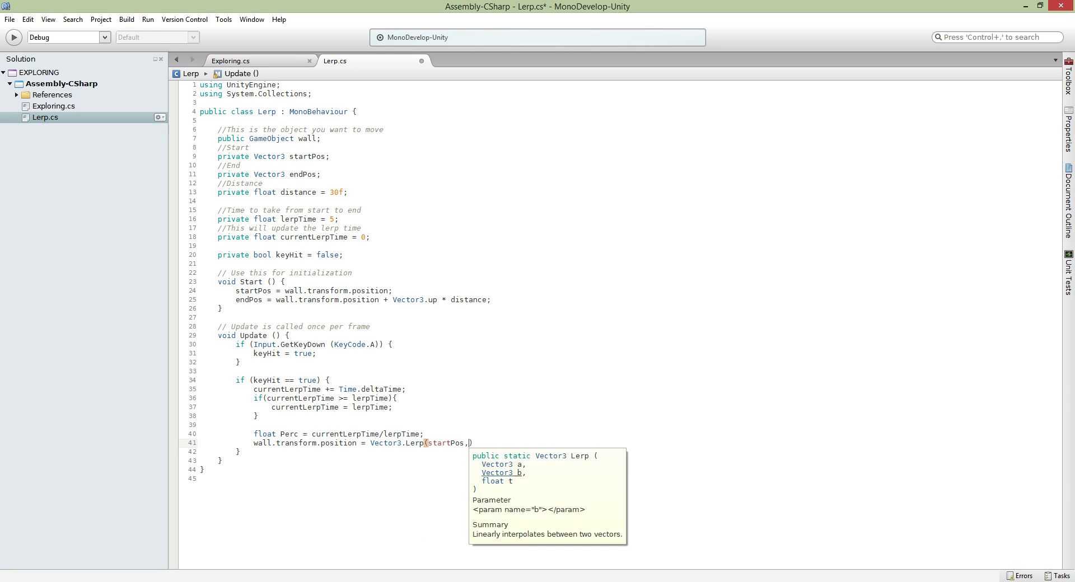
type("endPos ,")
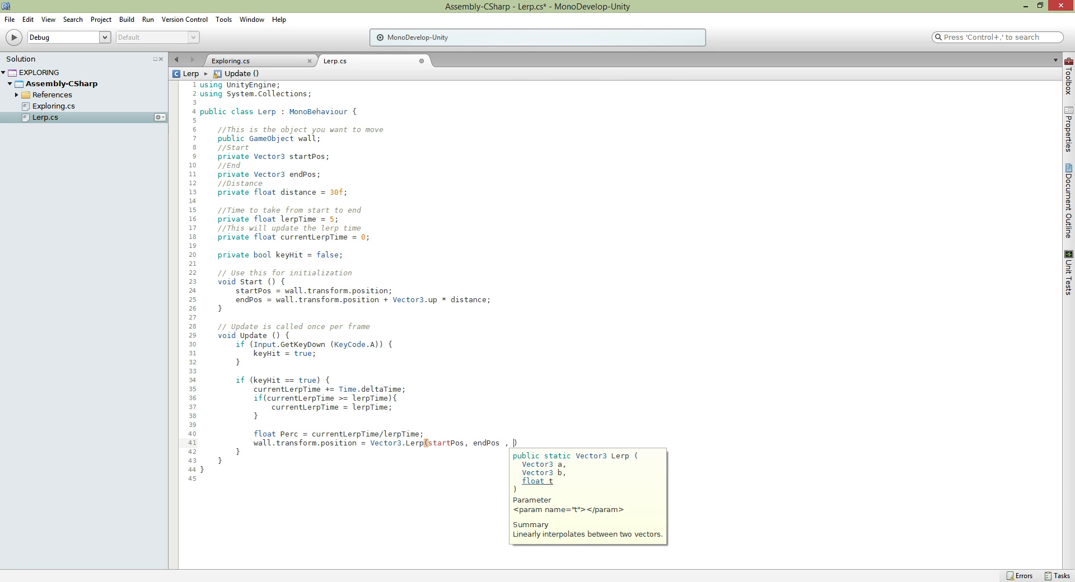
type("Perc);")
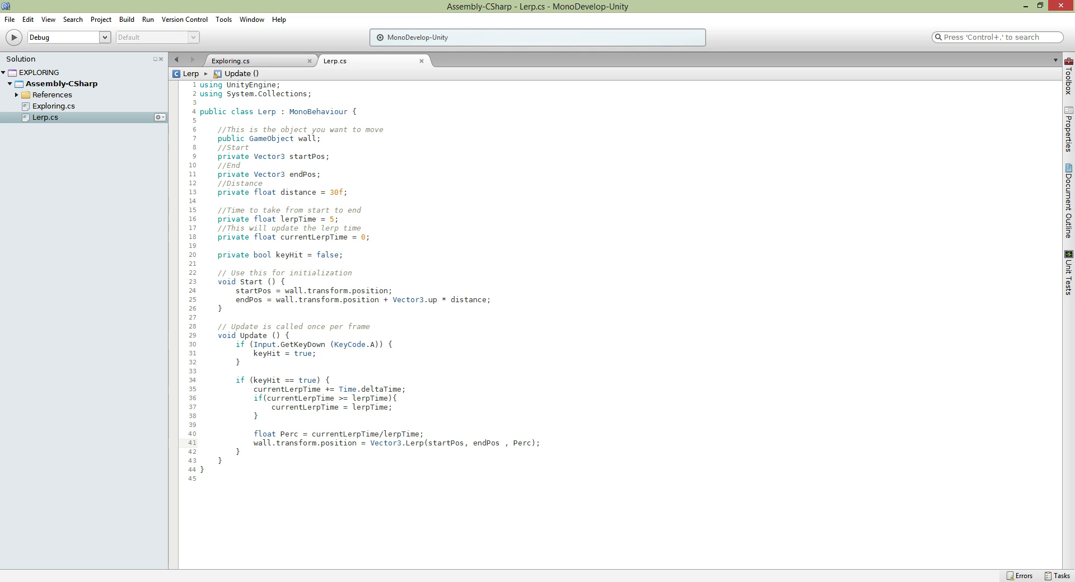
Review the Perc calculation's lerpTime, save the script and shrink the editor to reveal Unity.
left_click(539, 443)
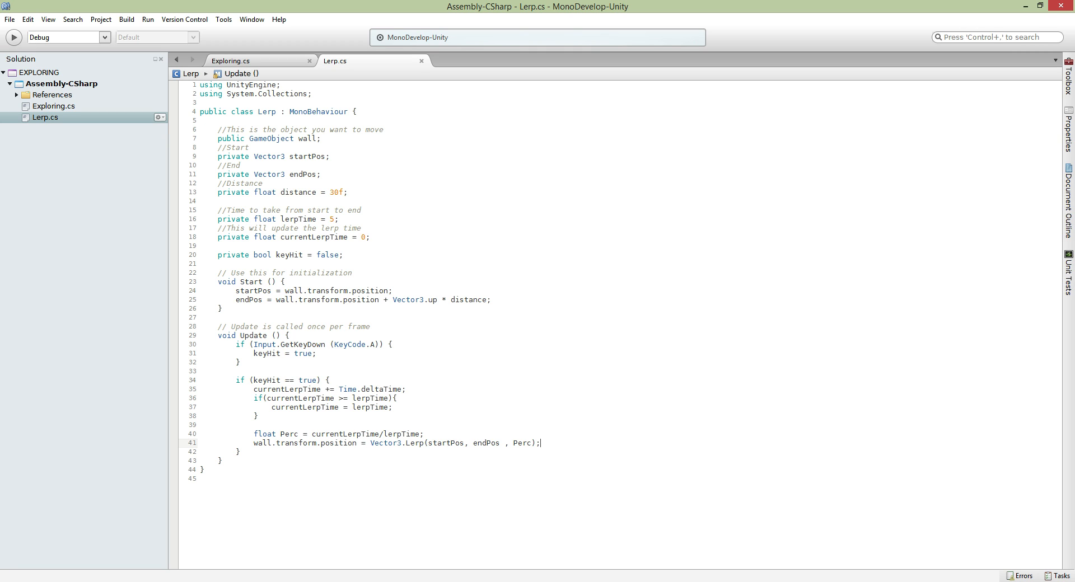
double_click(296, 443)
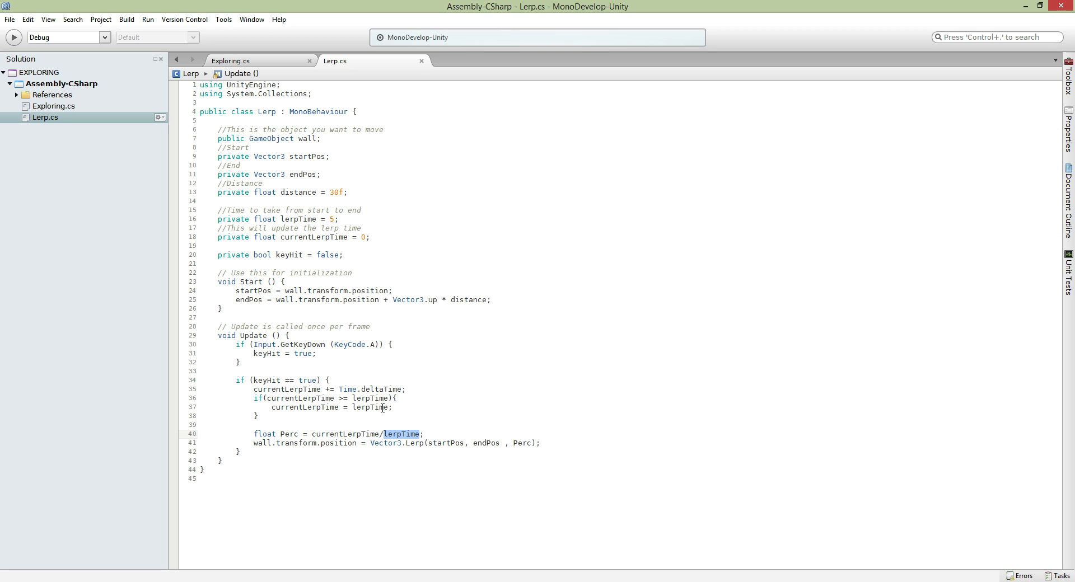
left_click(527, 444)
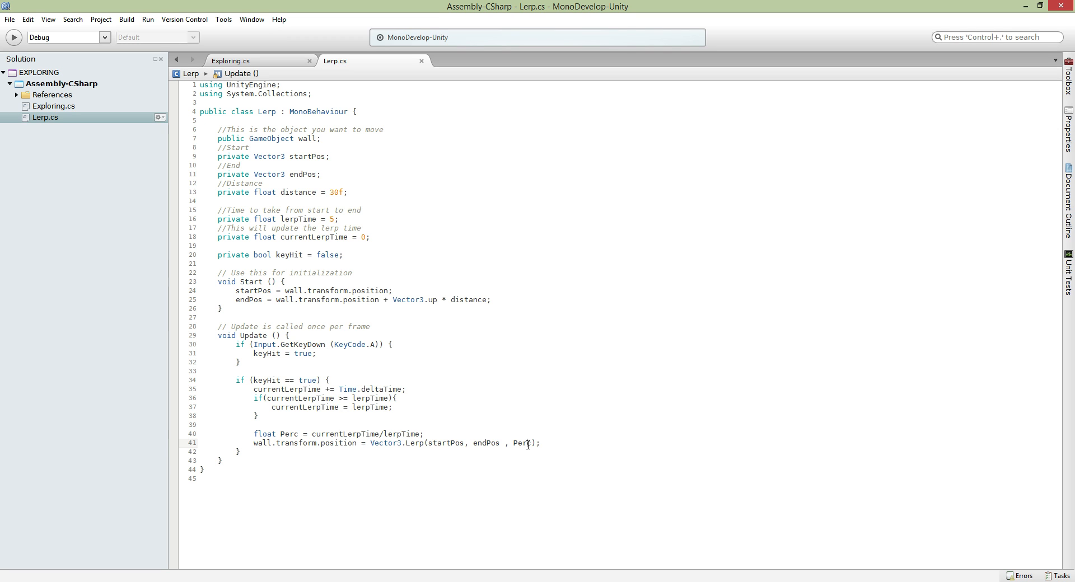
left_click(540, 443)
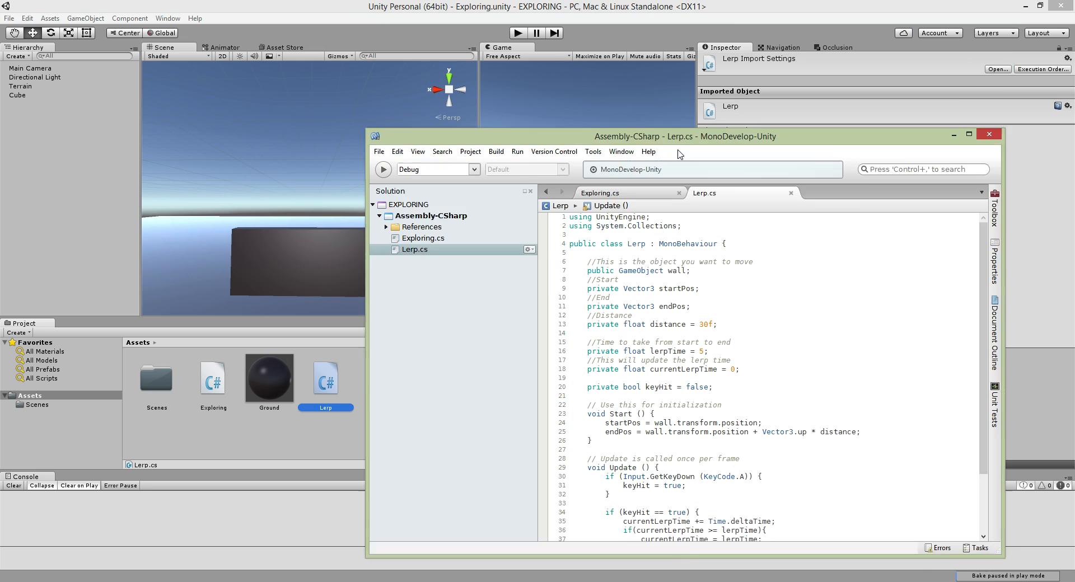
Select the Cube and assign it as the Wall reference of its Lerp script component.
left_click(988, 133)
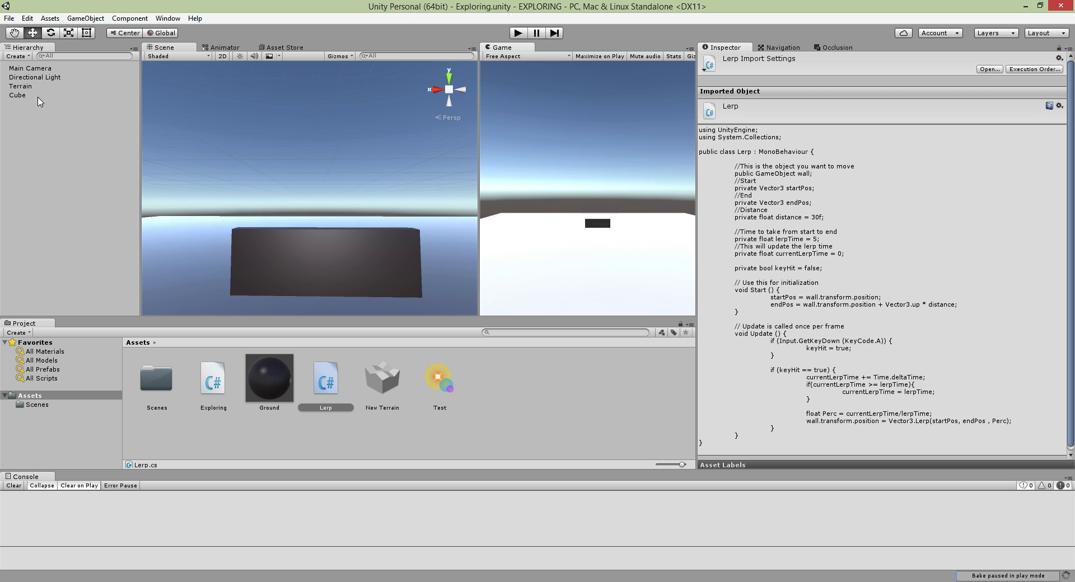
left_click(16, 95)
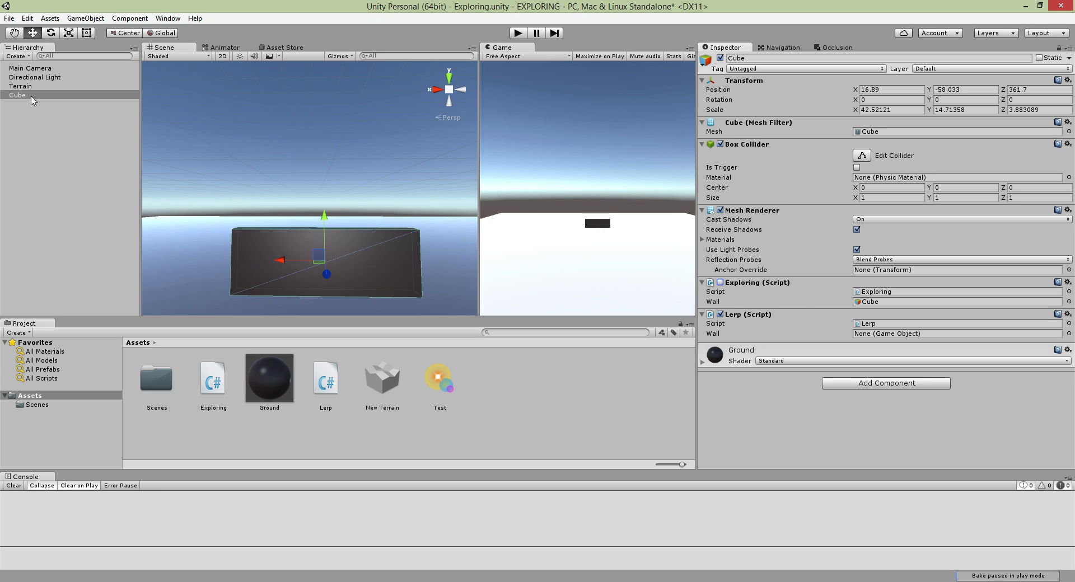
left_click(926, 333)
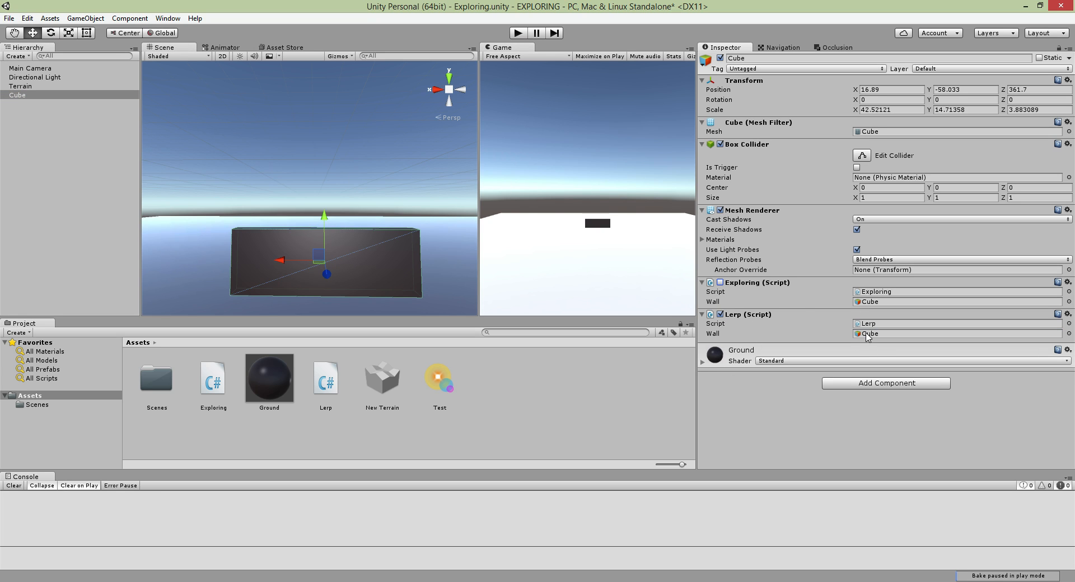
mouse_move(917, 337)
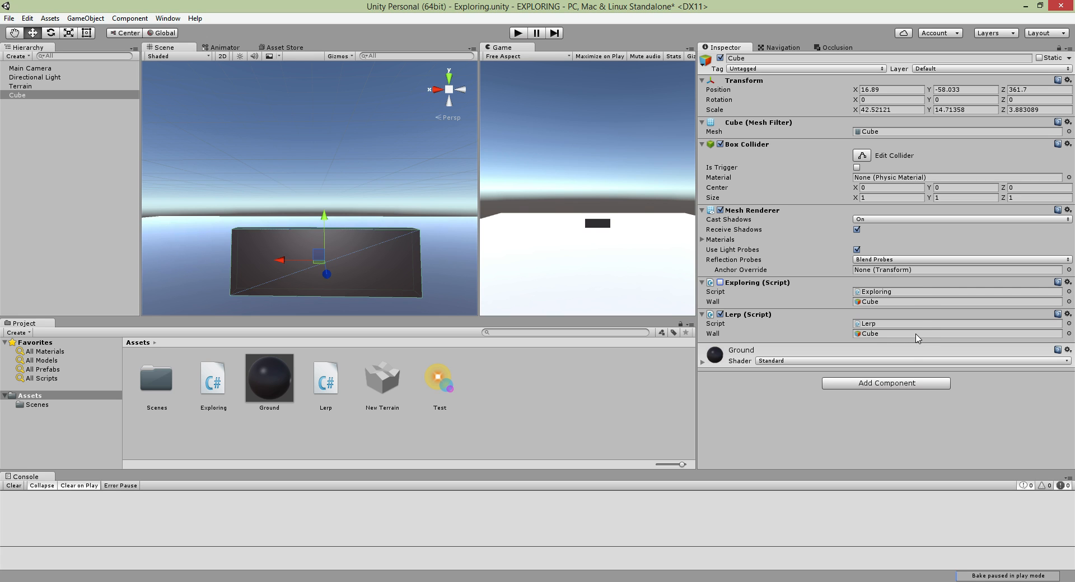
left_click(517, 32)
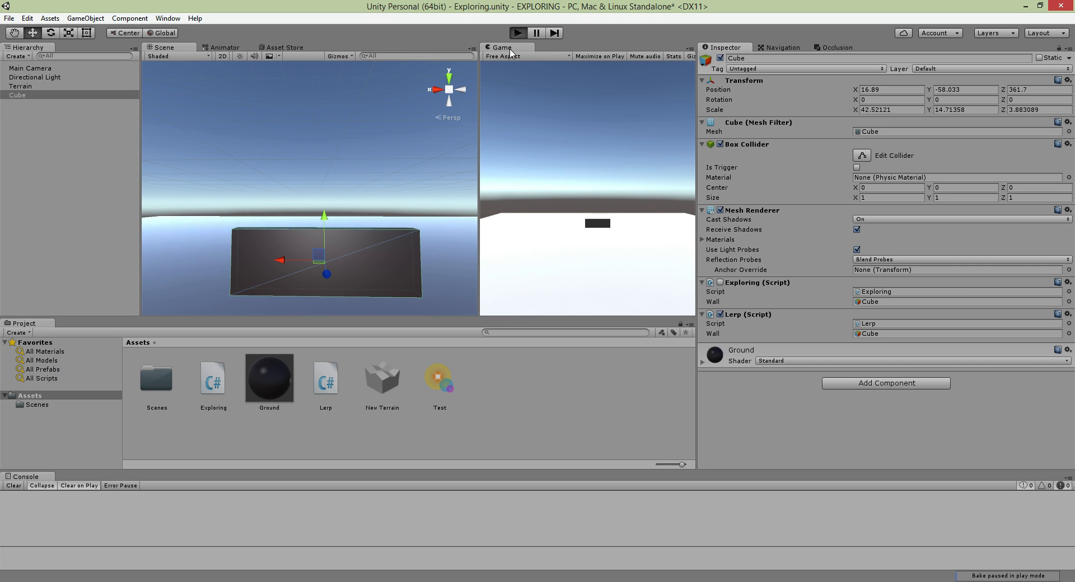
Run play mode to watch the cube rise on A, then reopen the Lerp script asset.
left_click(517, 32)
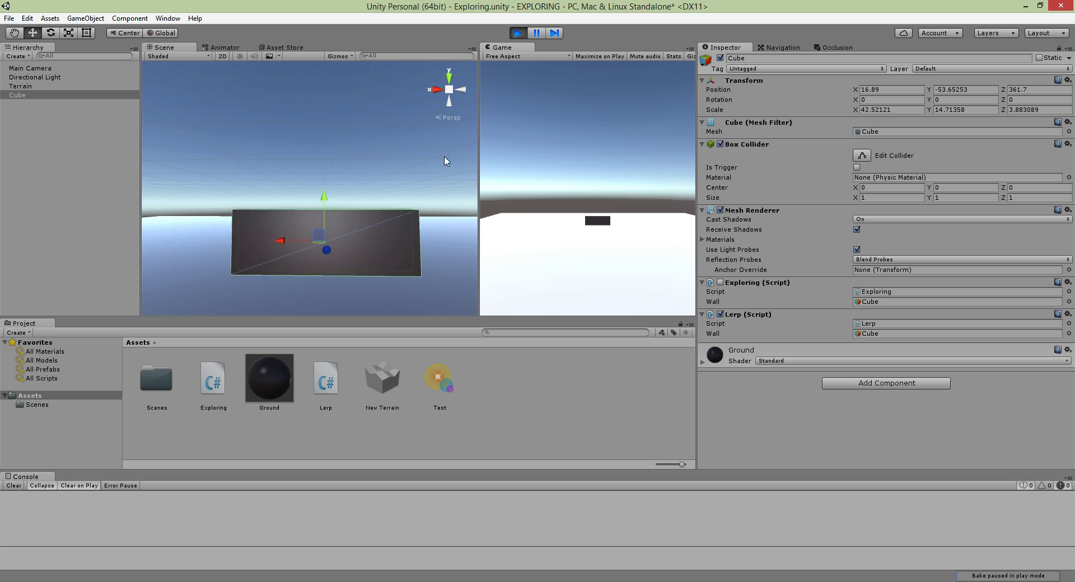
left_click_drag(325, 199, 325, 148)
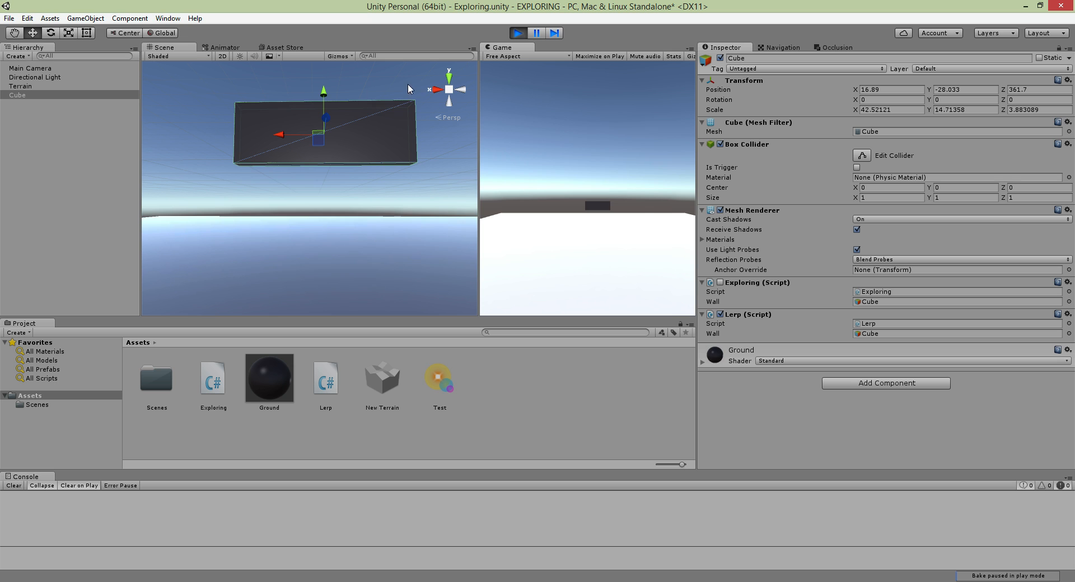
double_click(325, 379)
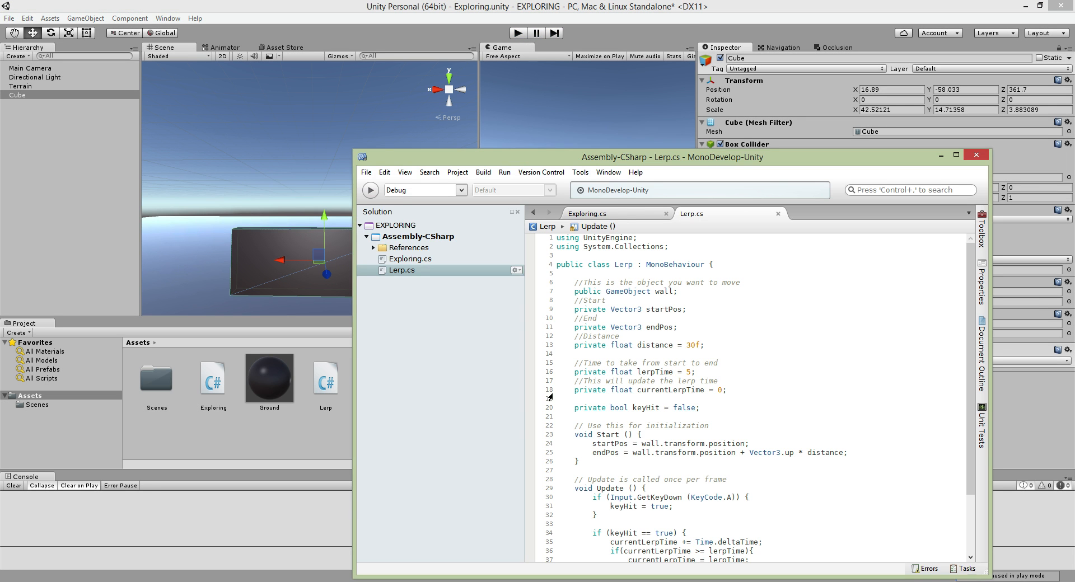
Maximize the MonoDevelop window to view the finished Lerp.cs.
left_click(955, 157)
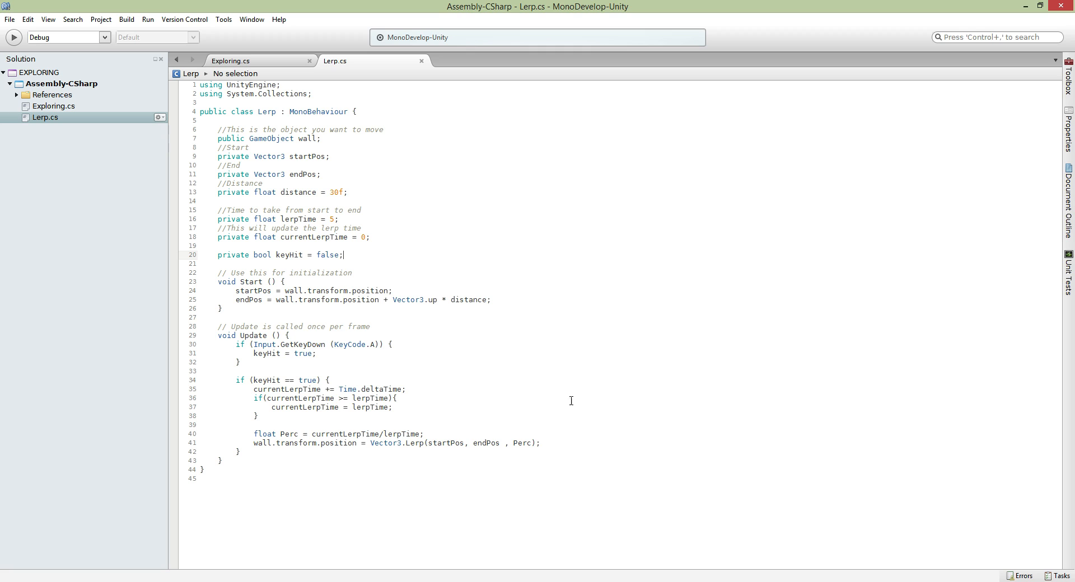
mouse_move(497, 258)
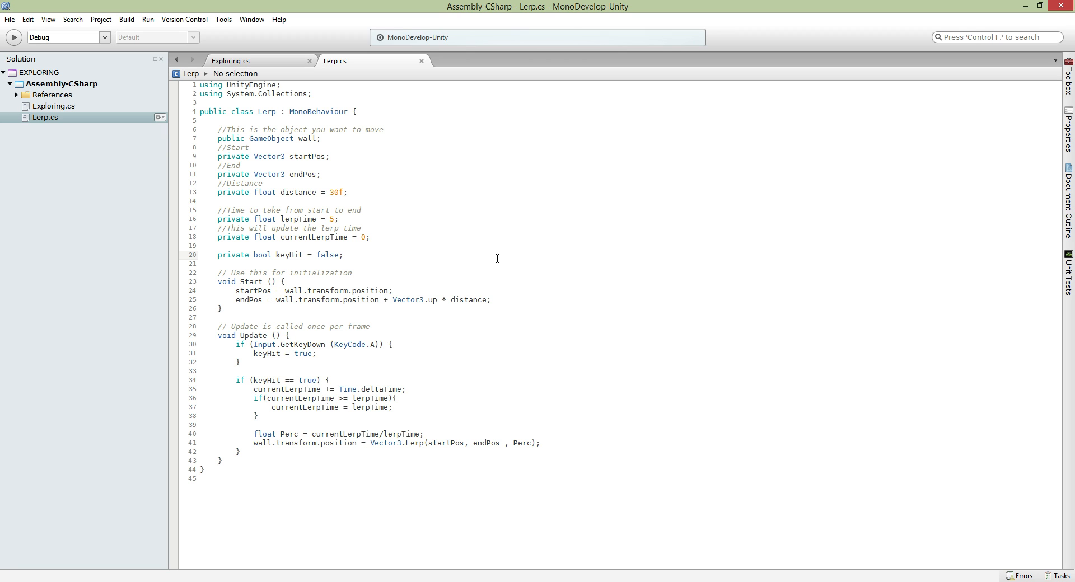